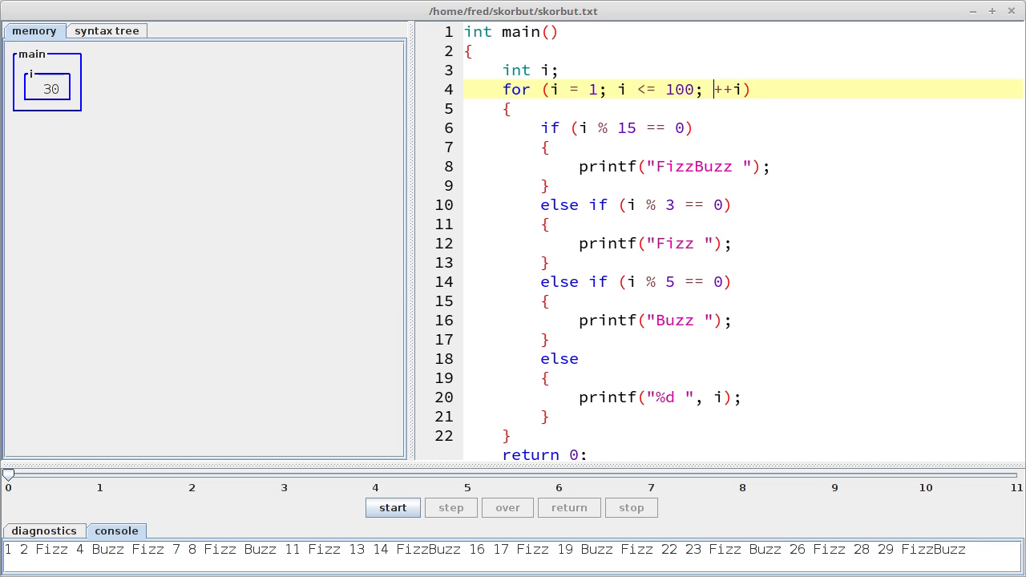
mouse_move(13, 557)
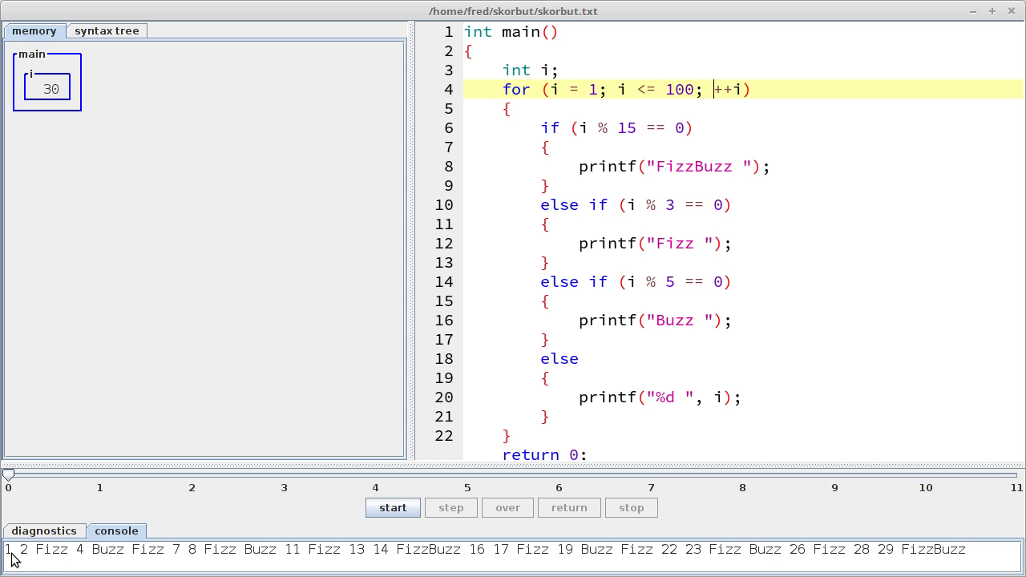
mouse_move(45, 557)
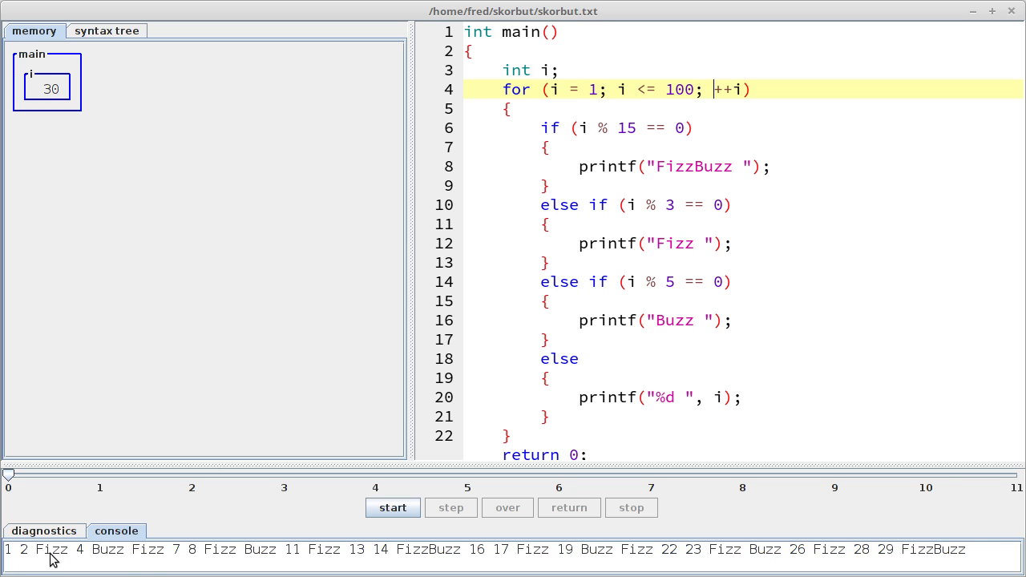
mouse_move(152, 558)
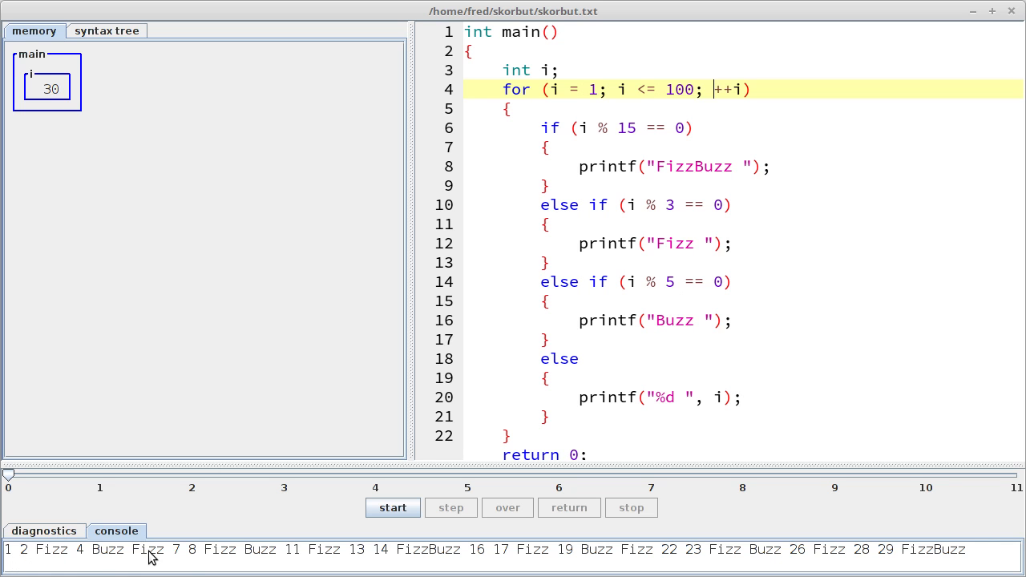
mouse_move(275, 558)
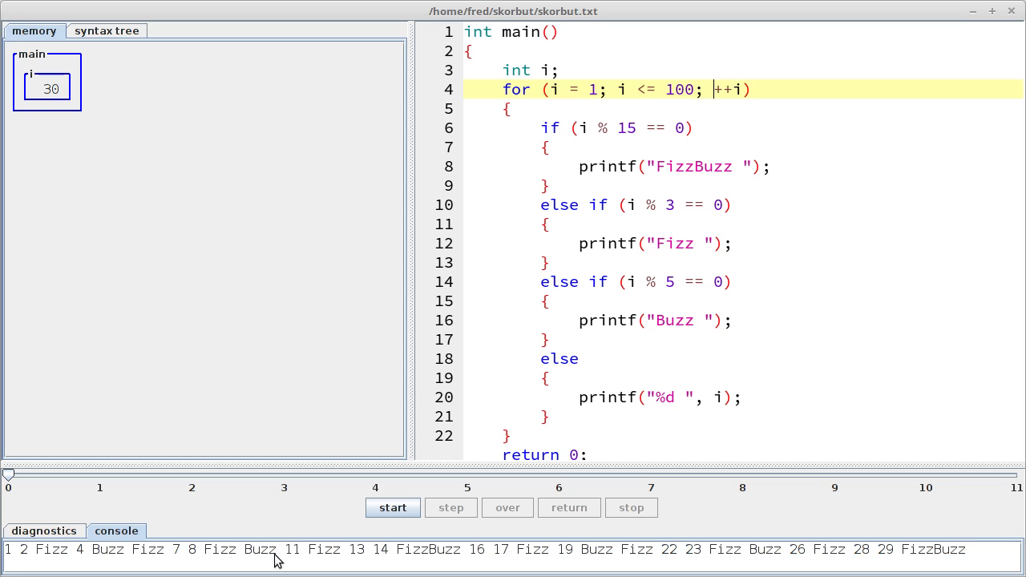
mouse_move(320, 561)
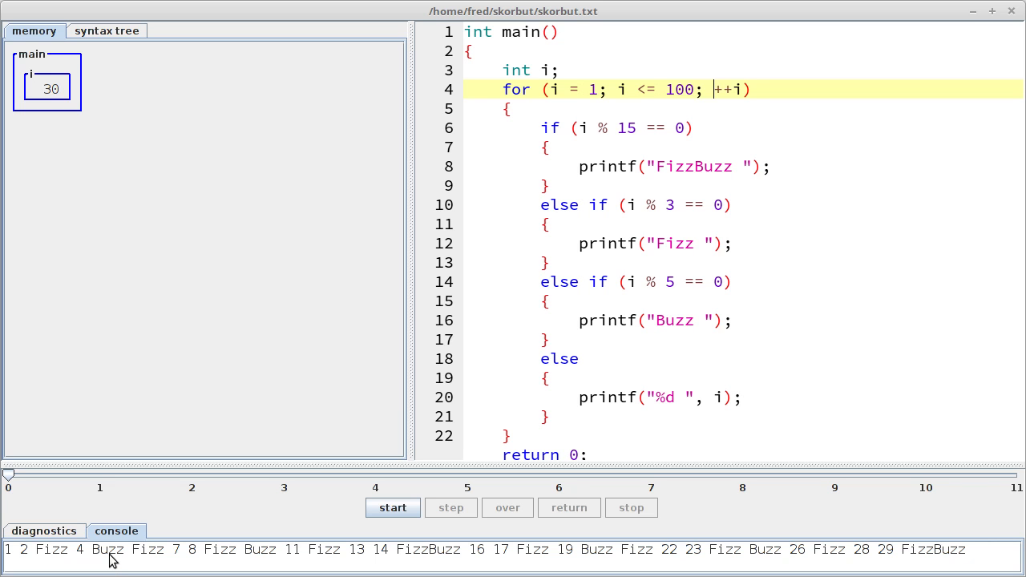
mouse_move(257, 561)
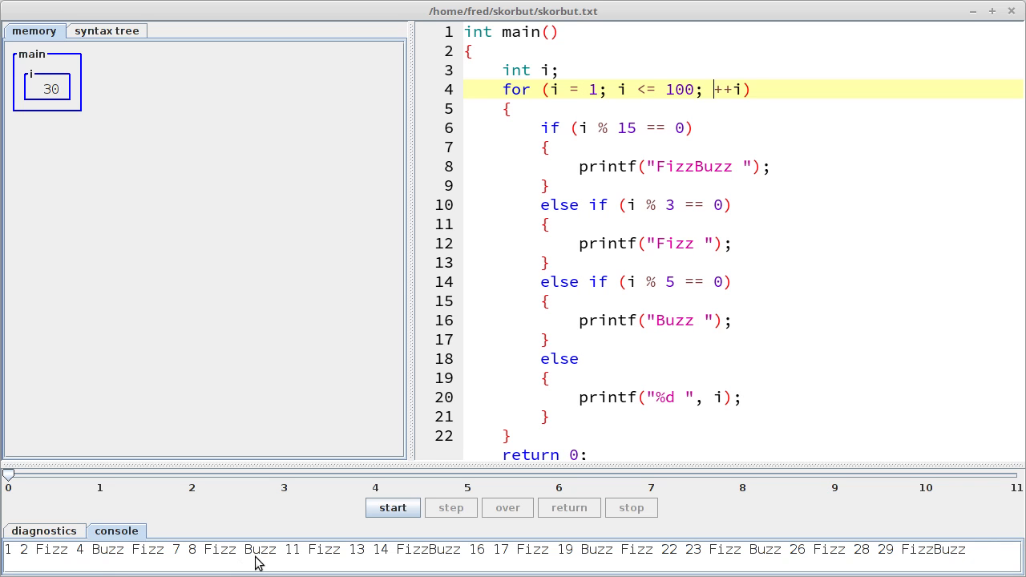
mouse_move(410, 551)
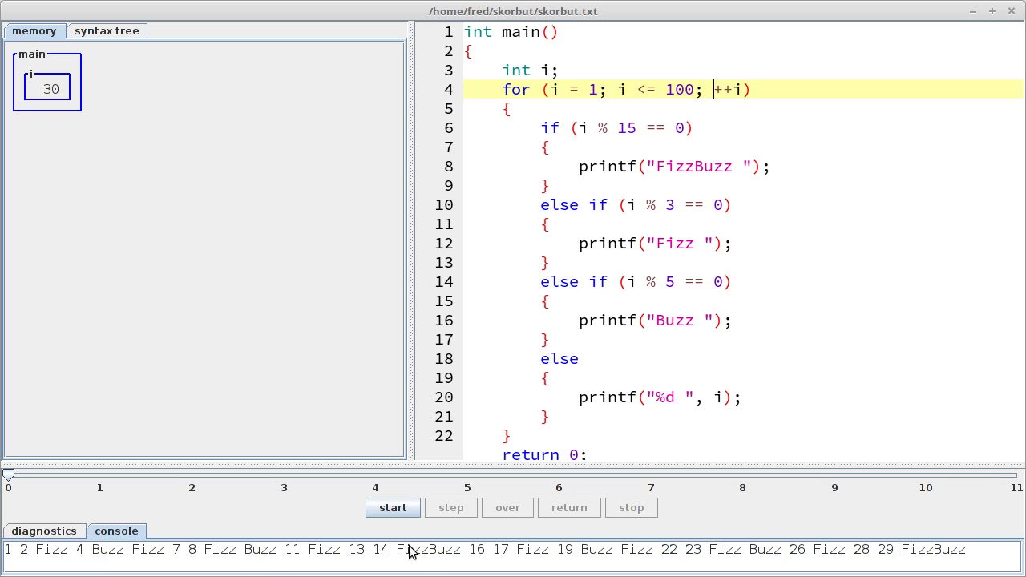
mouse_move(425, 558)
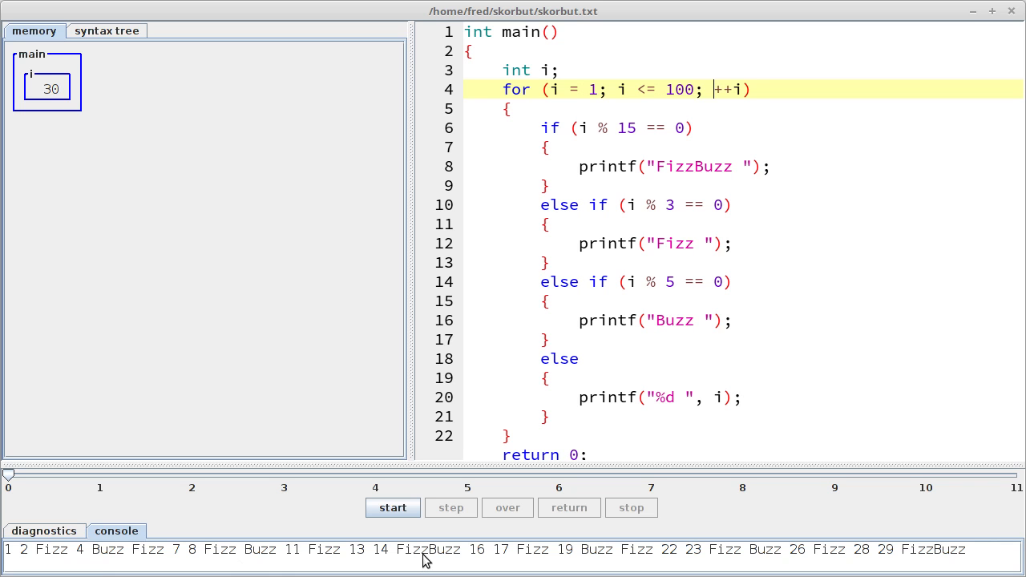
mouse_move(820, 149)
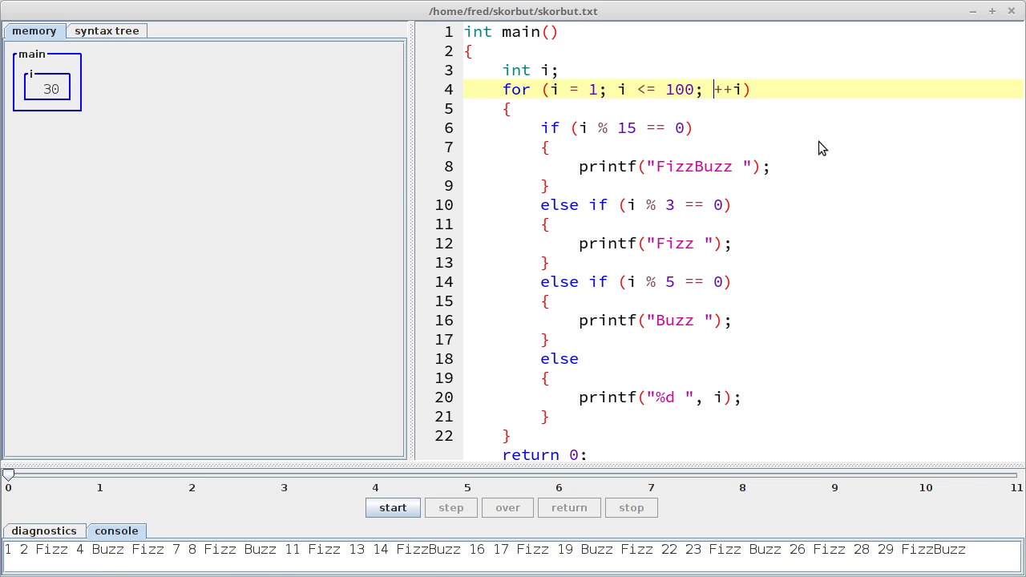
mouse_move(429, 516)
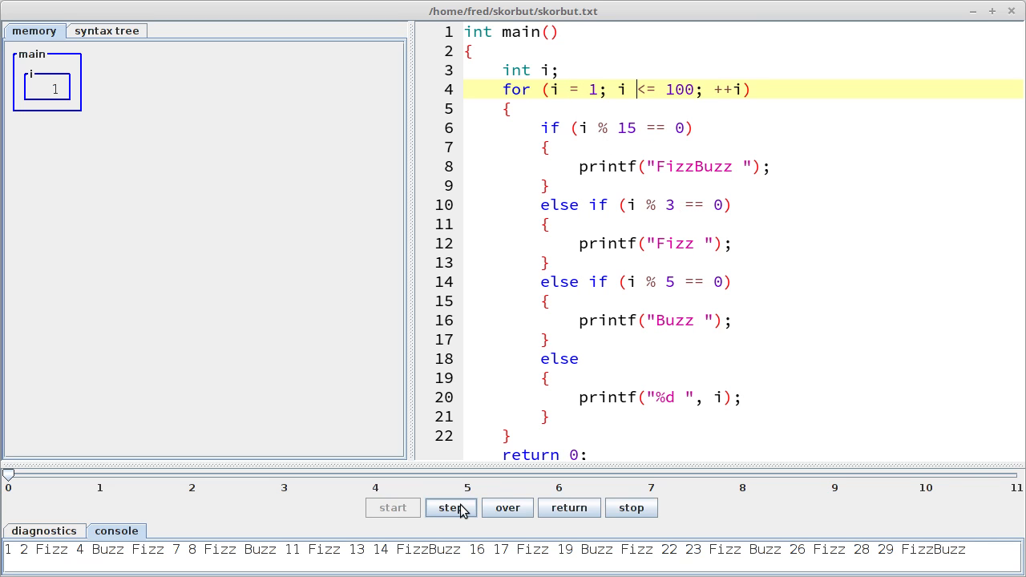
Step FizzBuzz one statement at a time until 1 and 2 are printed to the console
click(451, 506)
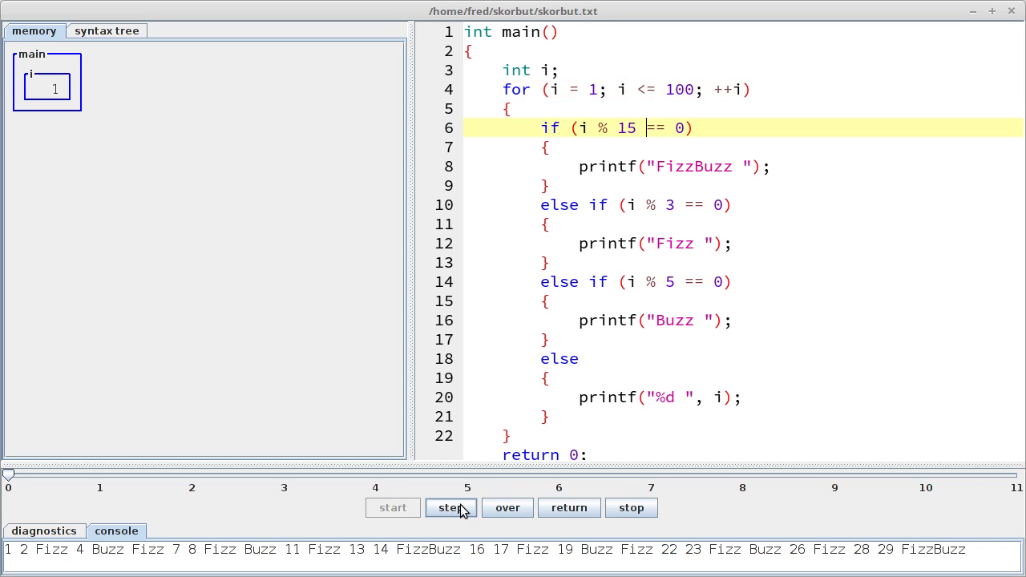
click(451, 506)
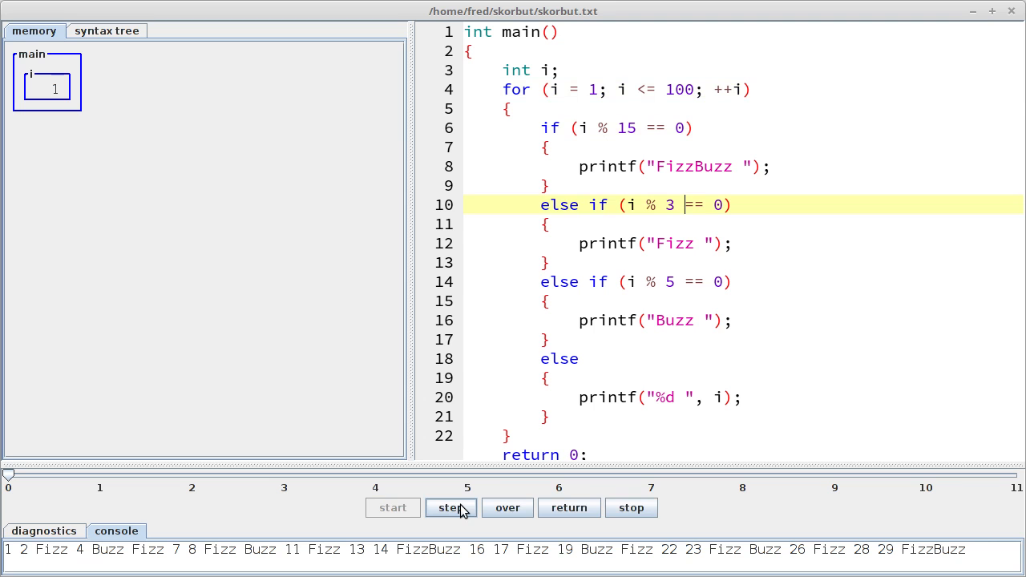
click(451, 506)
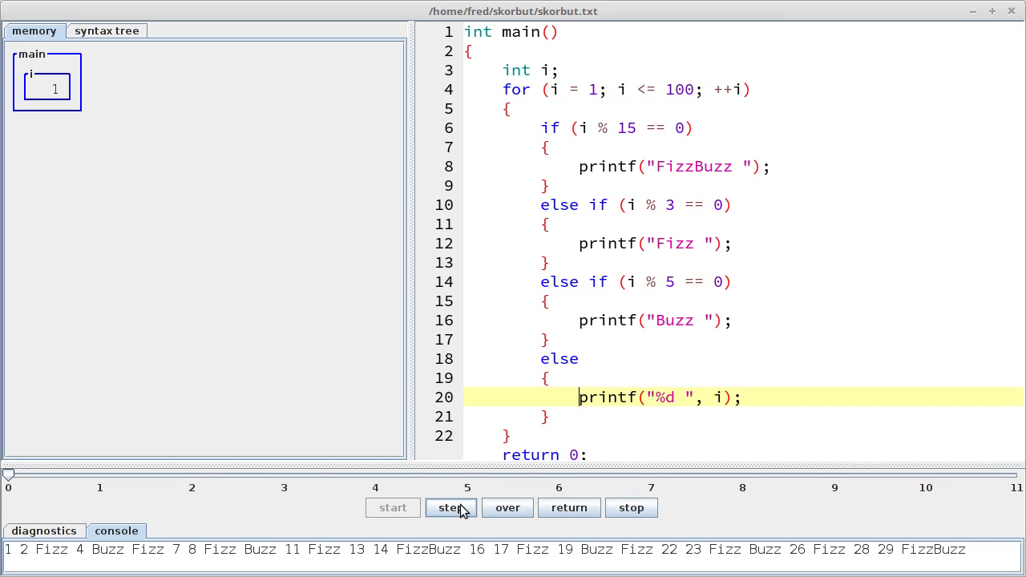
click(450, 506)
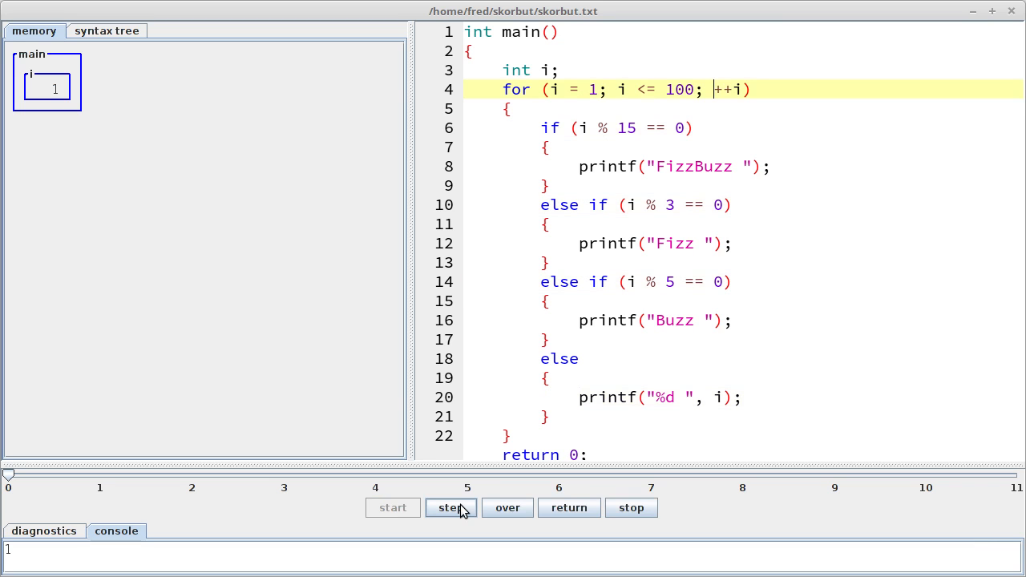
click(451, 506)
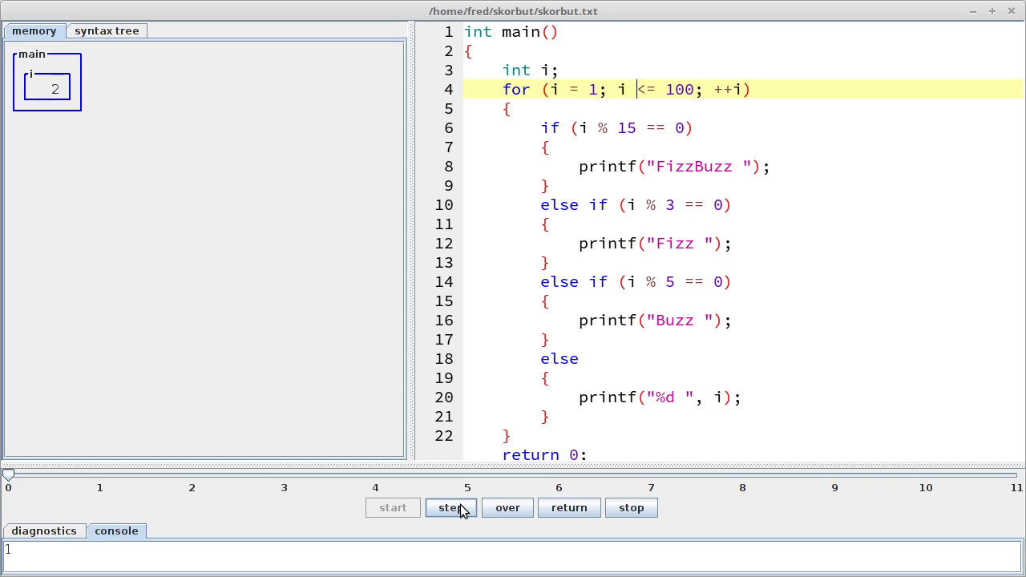
click(449, 507)
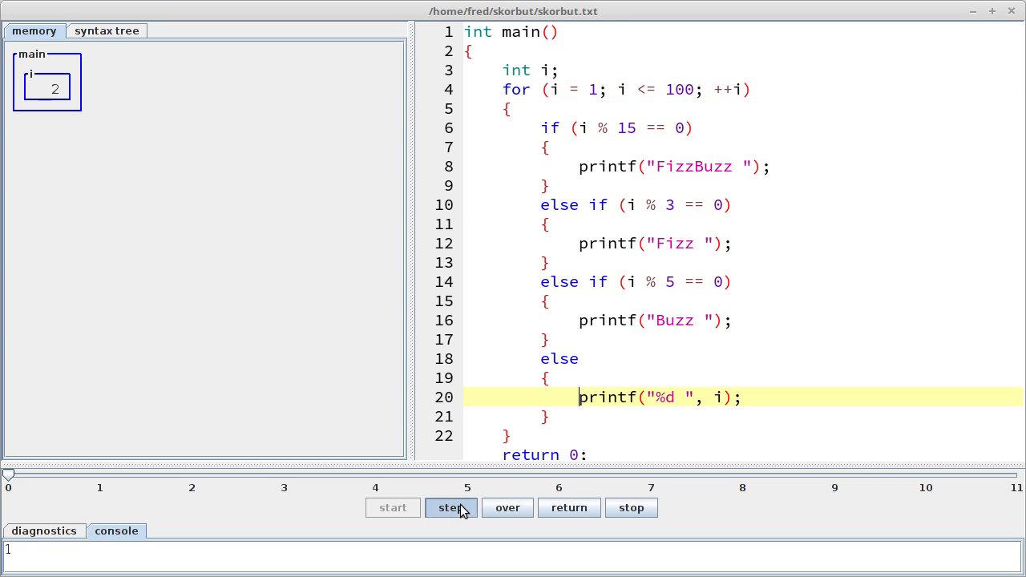
click(450, 506)
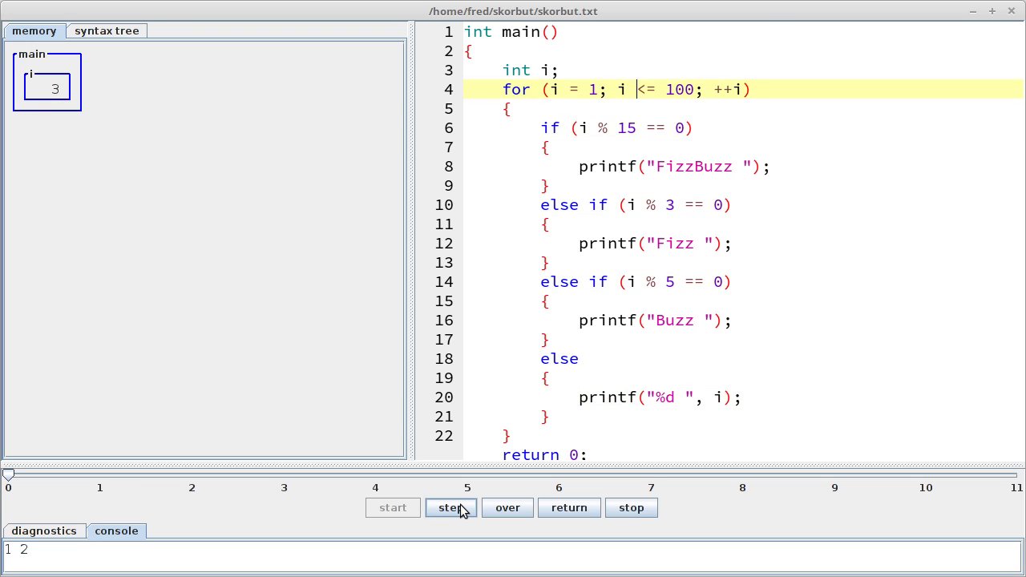
Continue stepping through the Fizz branch for 3 and the printout of 4
click(450, 507)
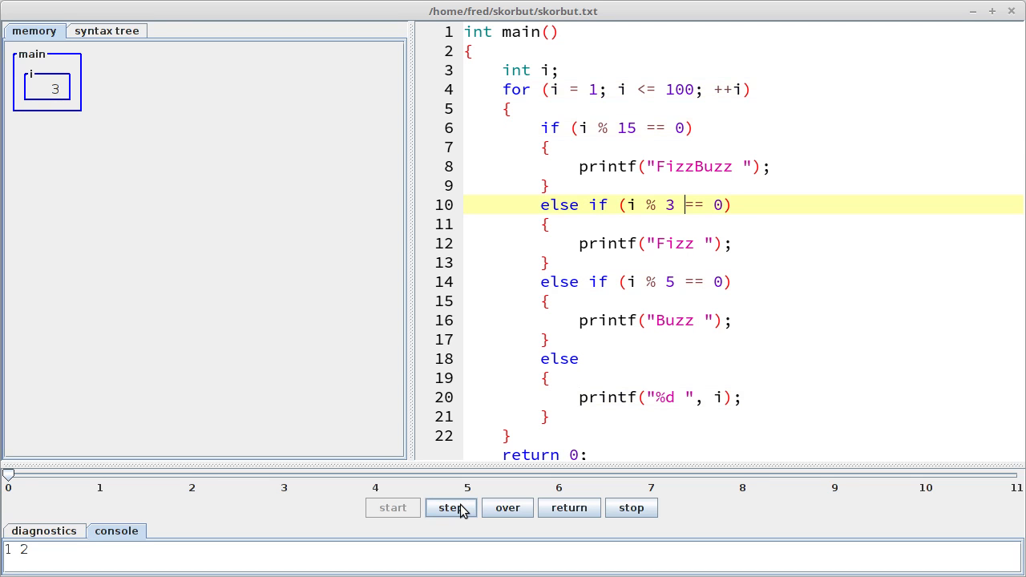
click(450, 506)
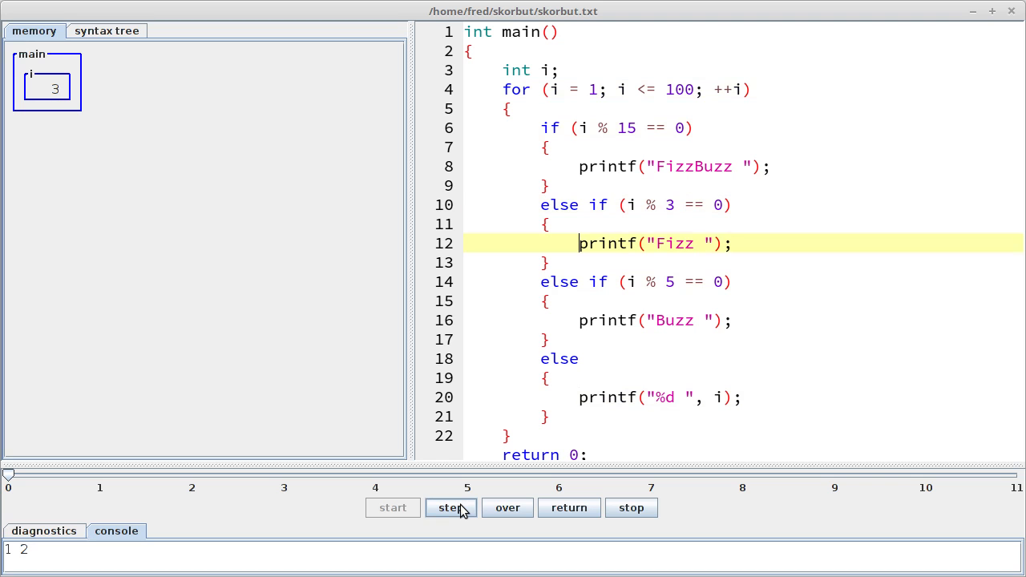
click(450, 507)
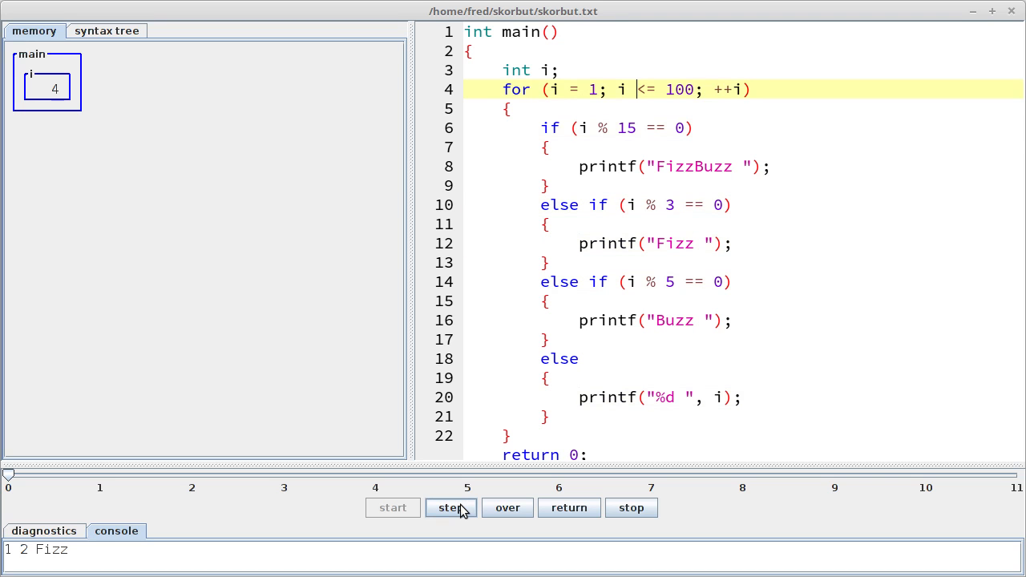
click(450, 506)
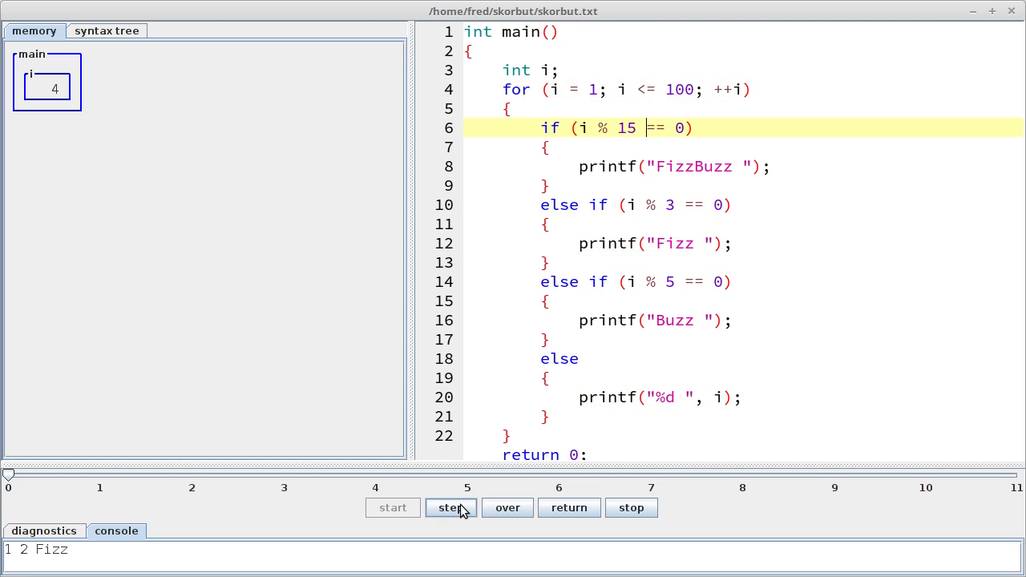
click(452, 506)
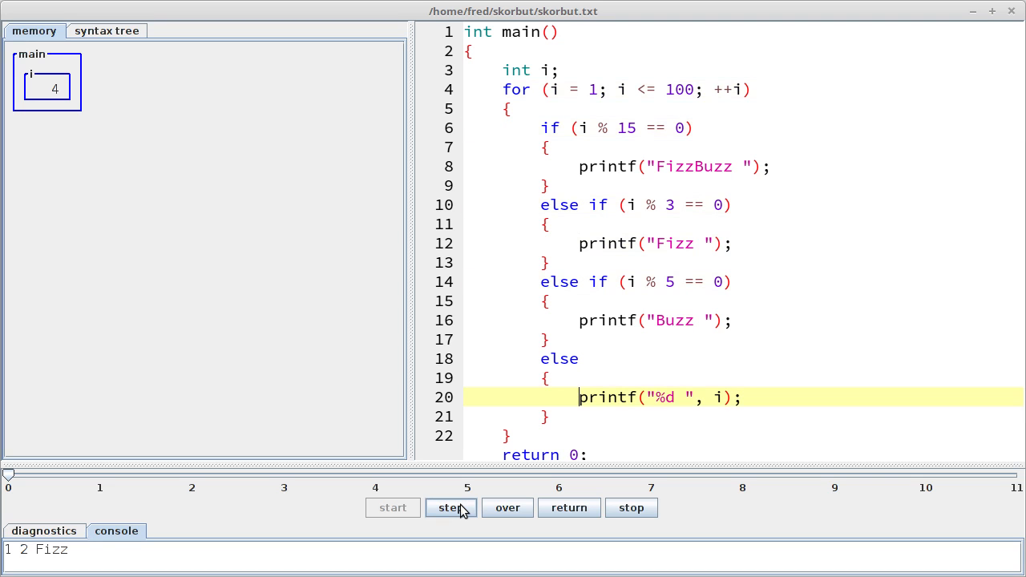
click(450, 506)
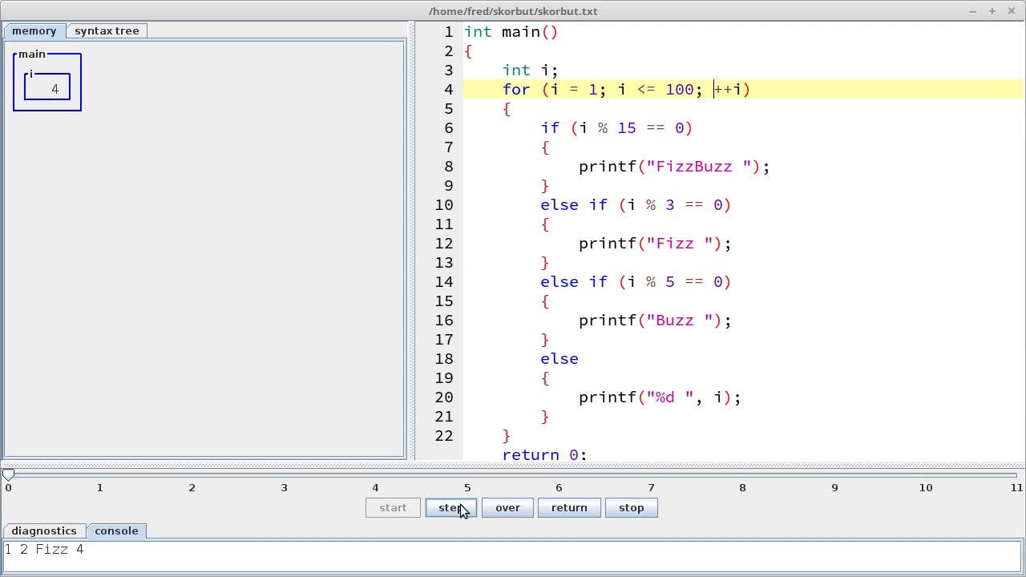
Step i = 5 through the divisibility tests into the Buzz branch, then halt the run
click(450, 507)
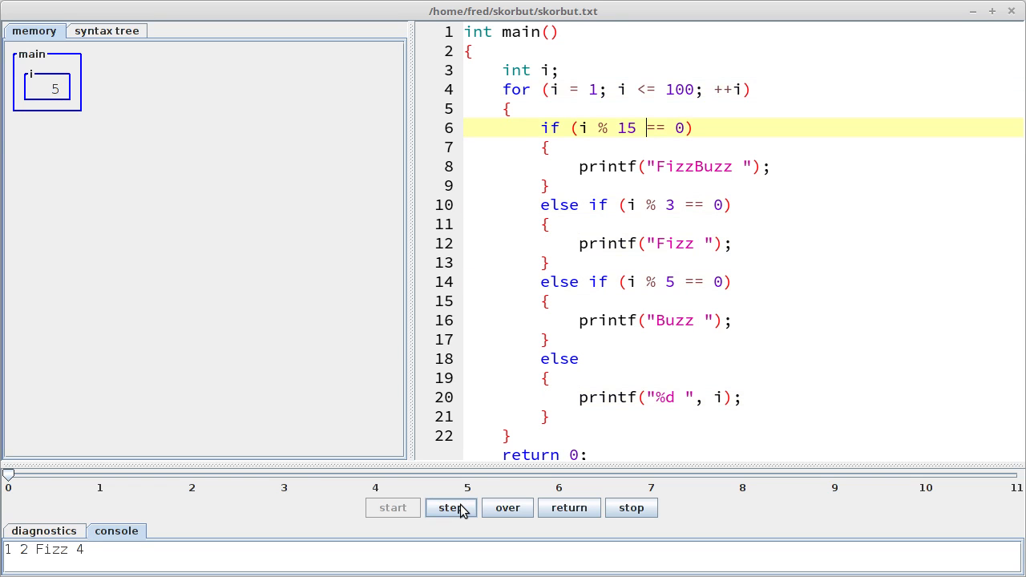
click(450, 507)
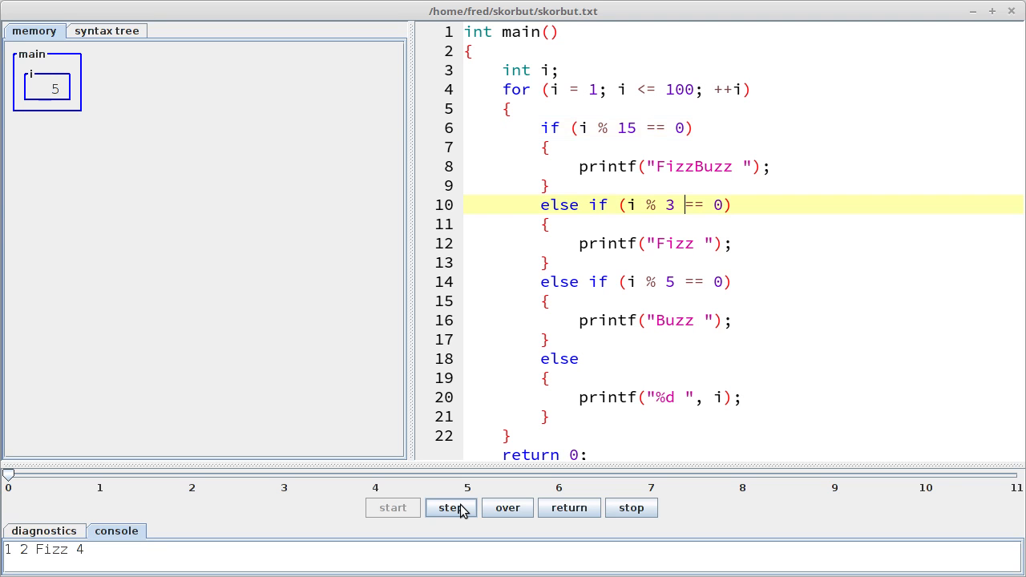
click(450, 506)
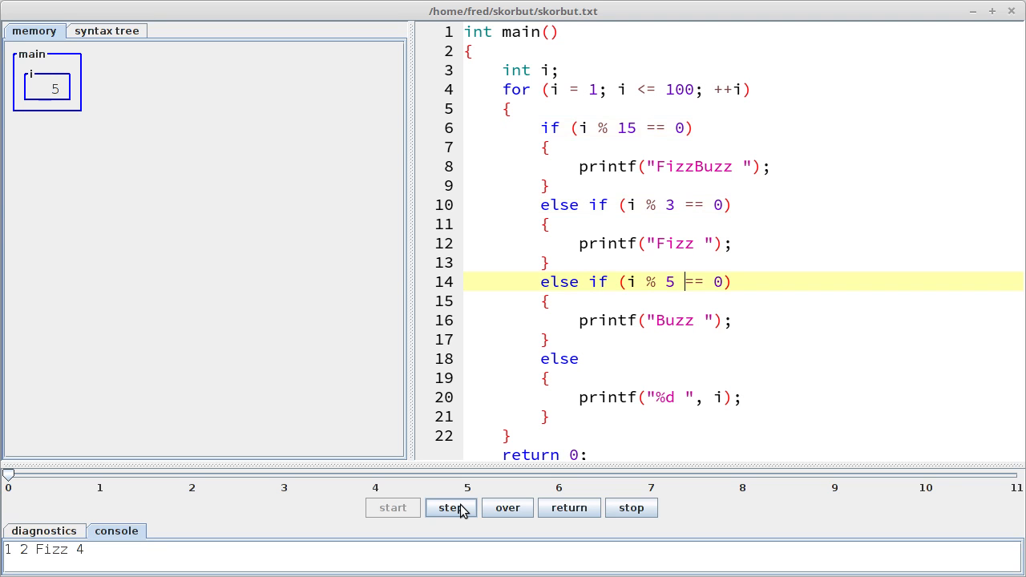
click(449, 507)
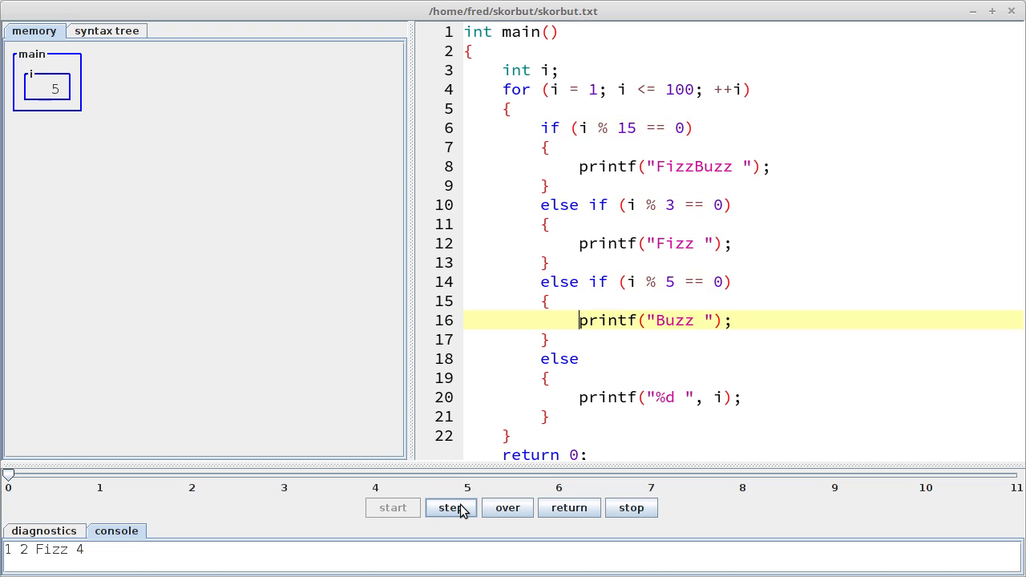
mouse_move(632, 506)
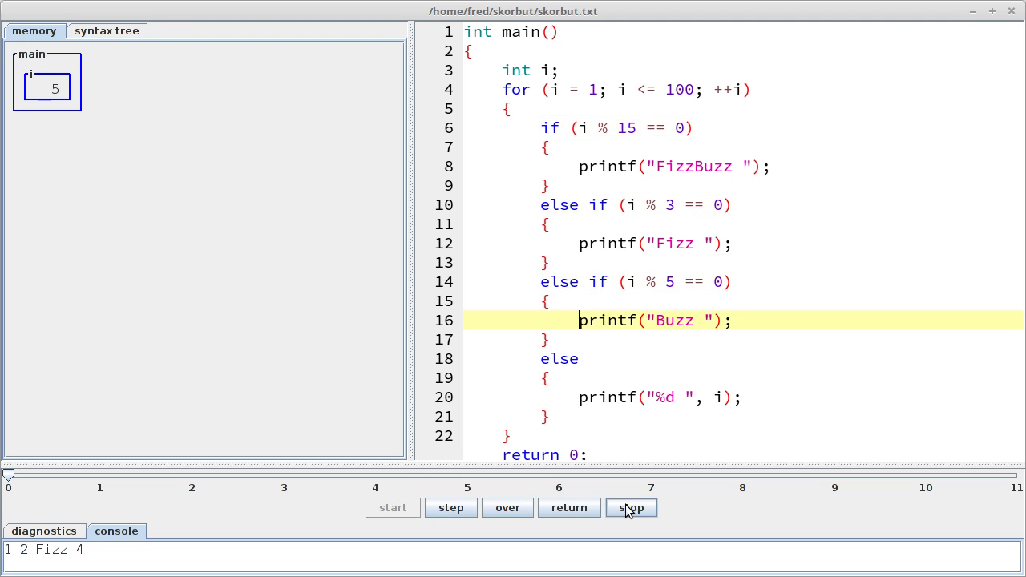
mouse_move(655, 513)
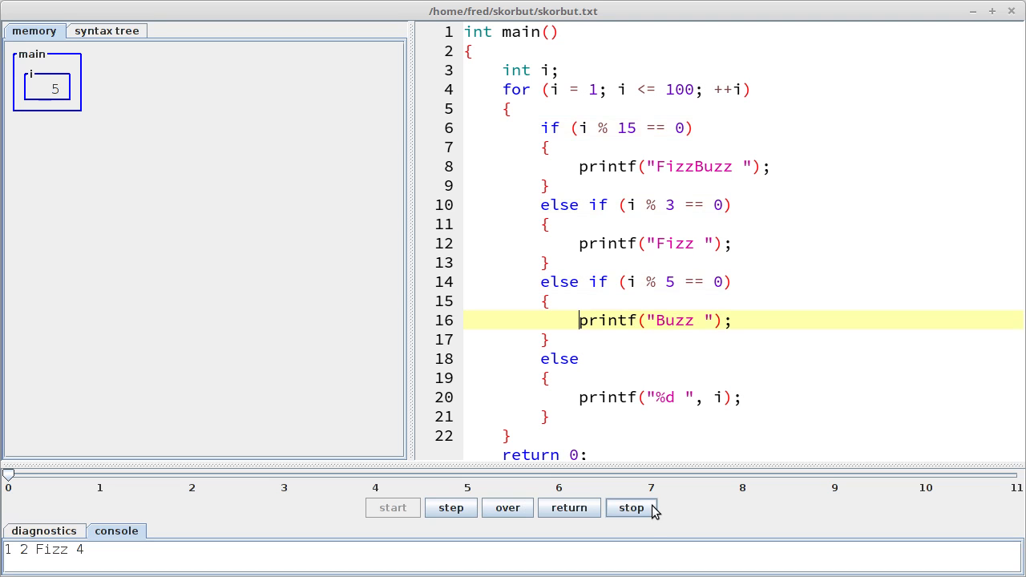
click(632, 507)
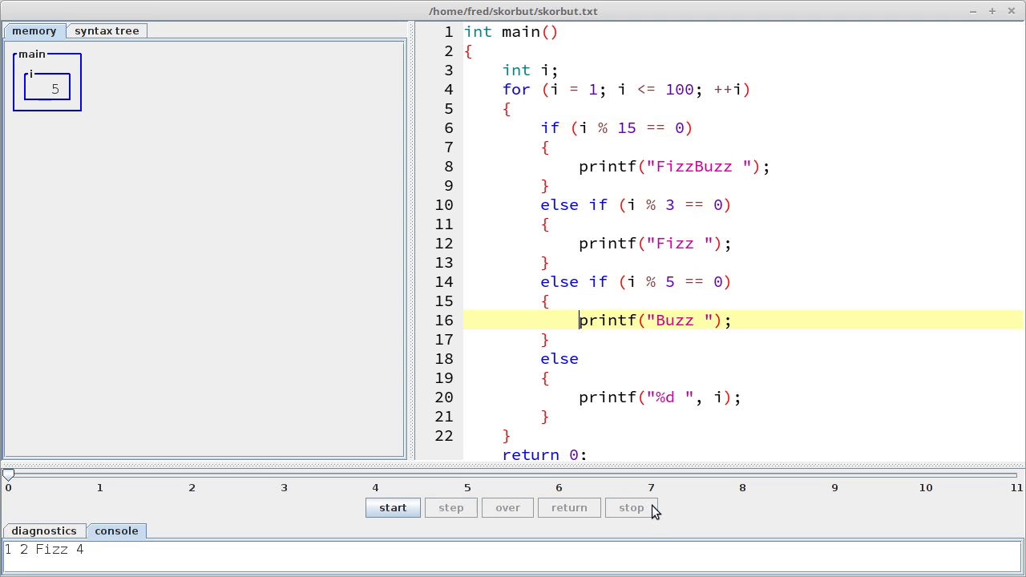
mouse_move(682, 159)
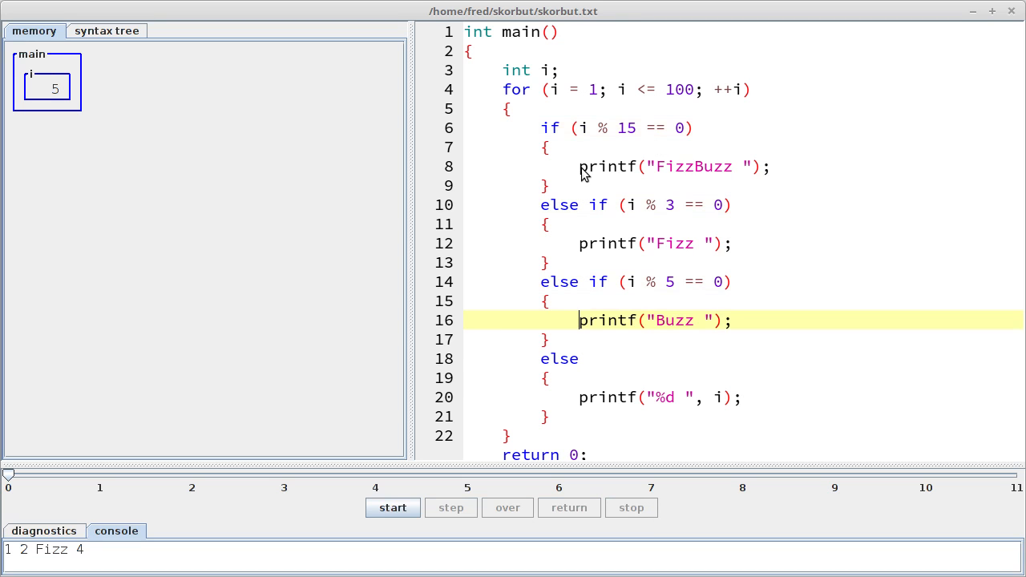
mouse_move(656, 225)
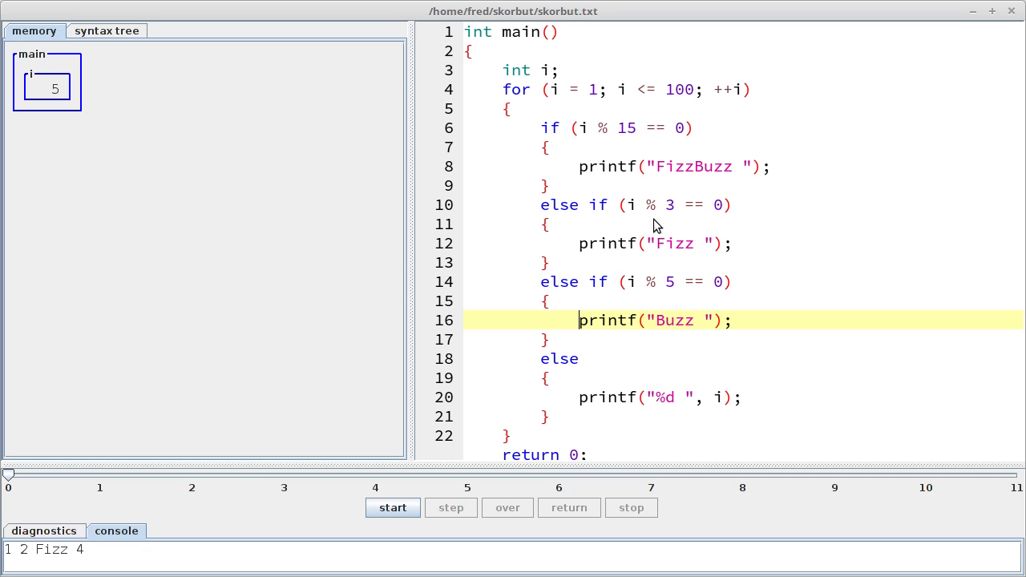
mouse_move(632, 138)
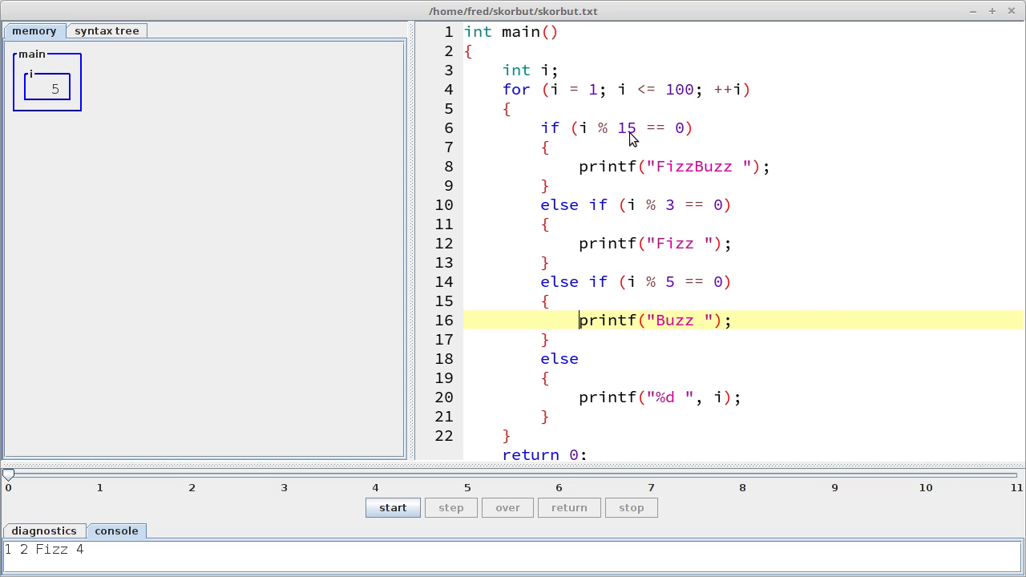
mouse_move(681, 208)
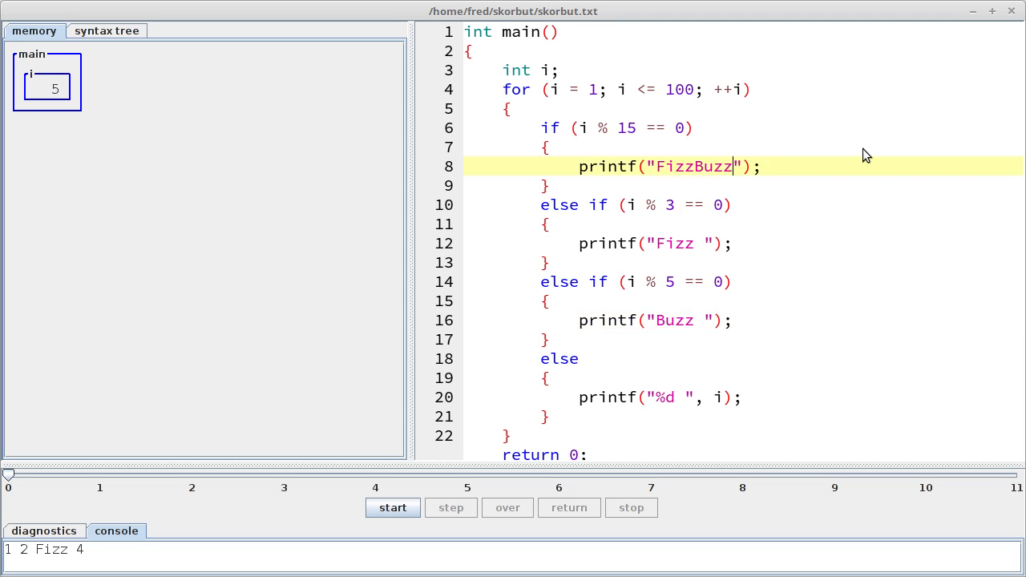
End FizzBuzz with \n, raise the speed slider, run the program and stop it after the second FizzBuzz
text(\n)
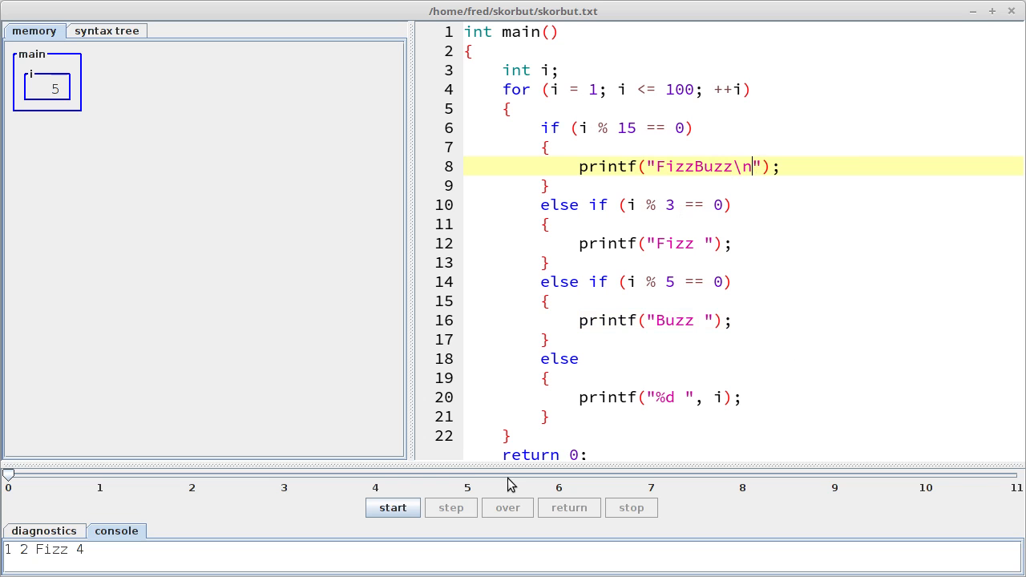
drag(8, 474, 375, 475)
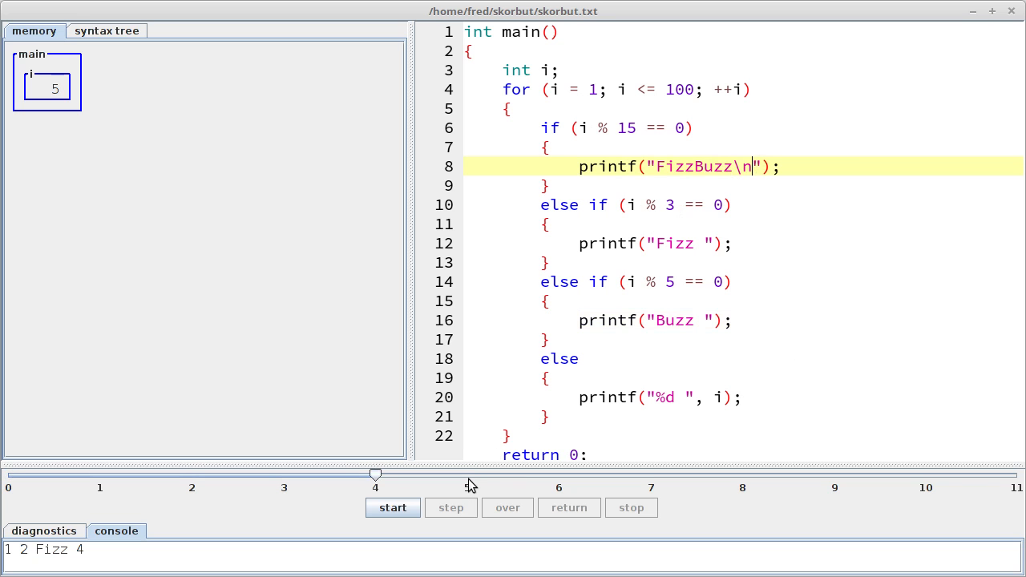
click(450, 506)
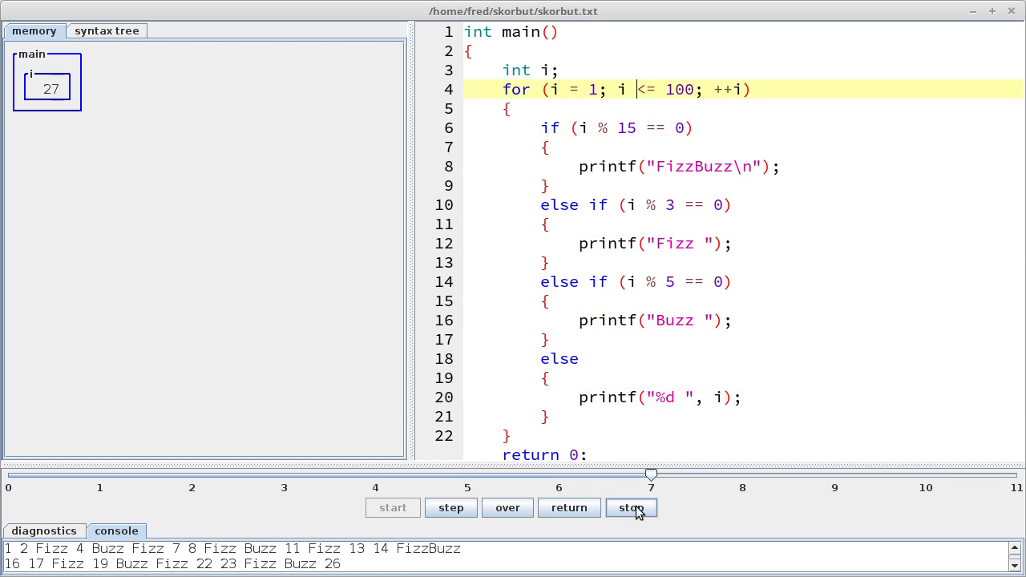
click(631, 507)
text(2)
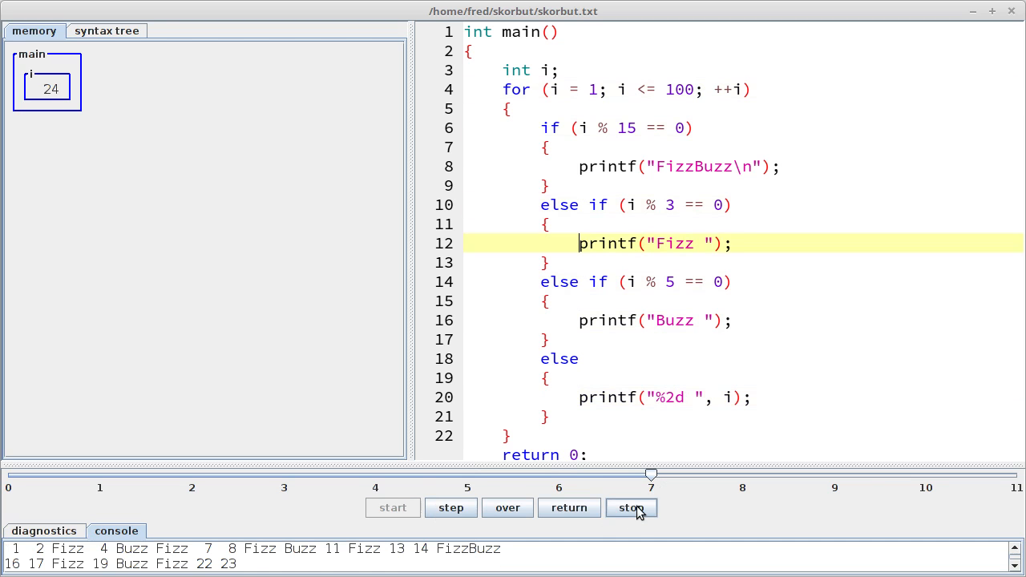
click(631, 507)
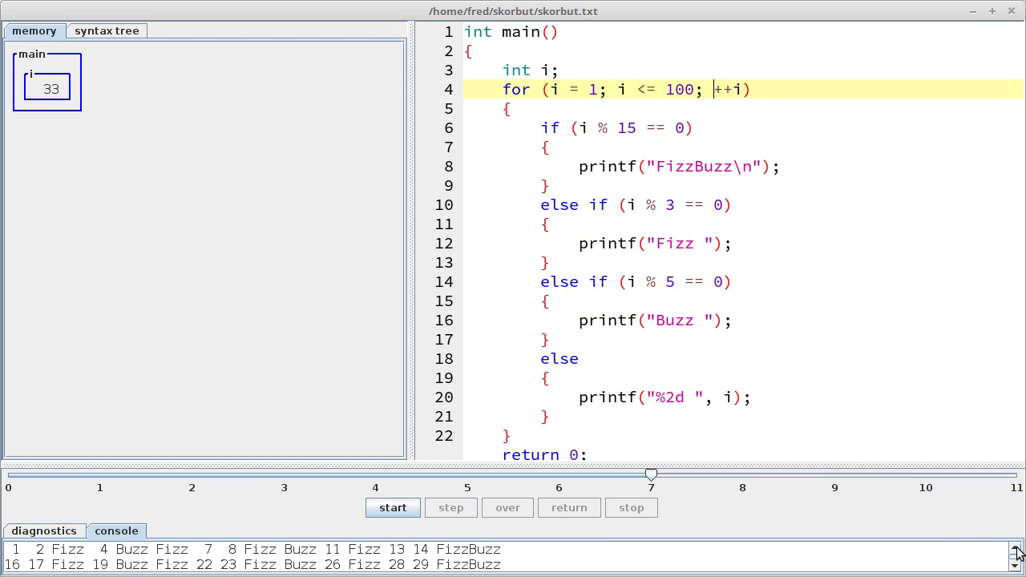
mouse_move(590, 138)
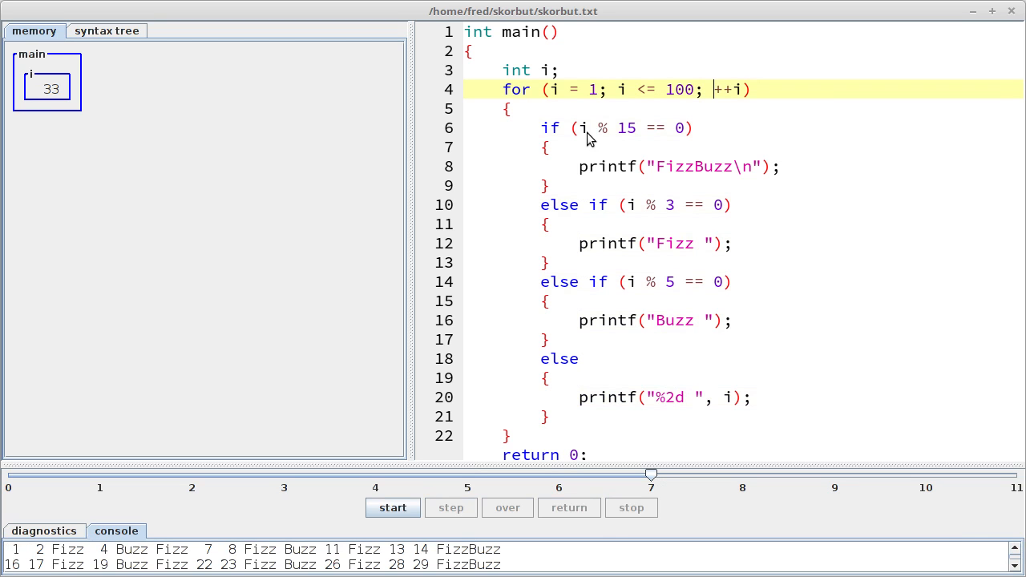
mouse_move(607, 144)
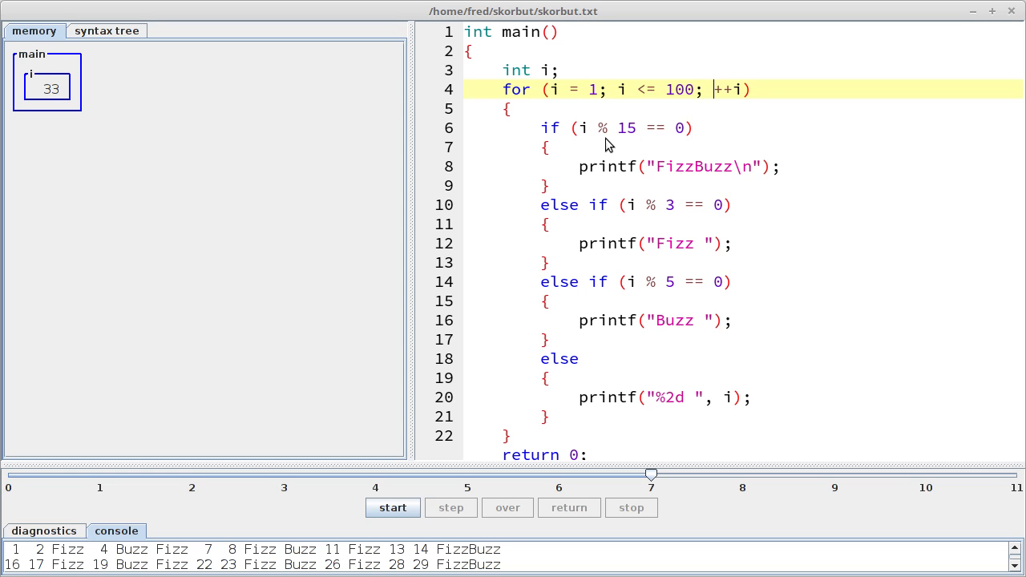
mouse_move(634, 142)
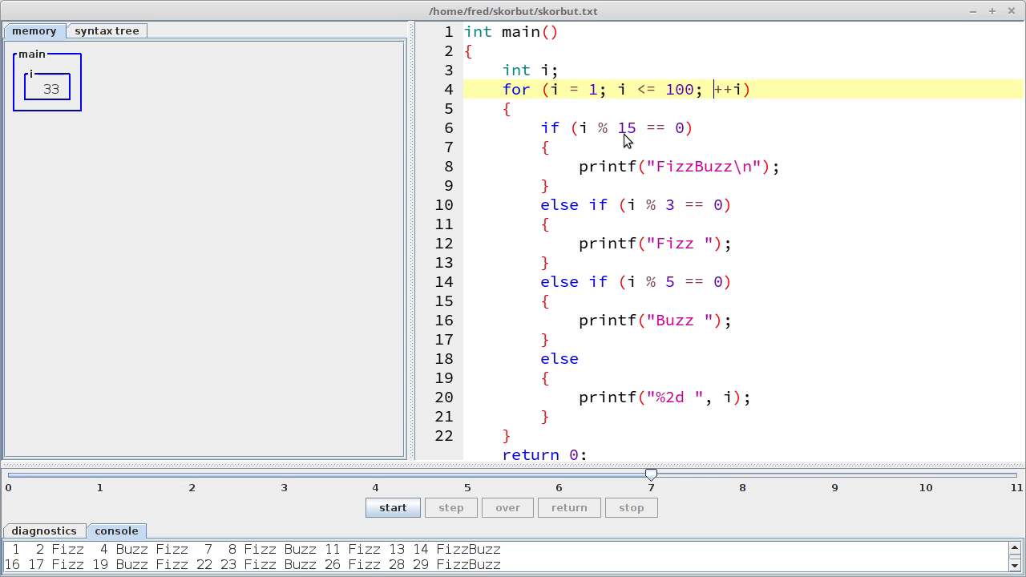
mouse_move(80, 538)
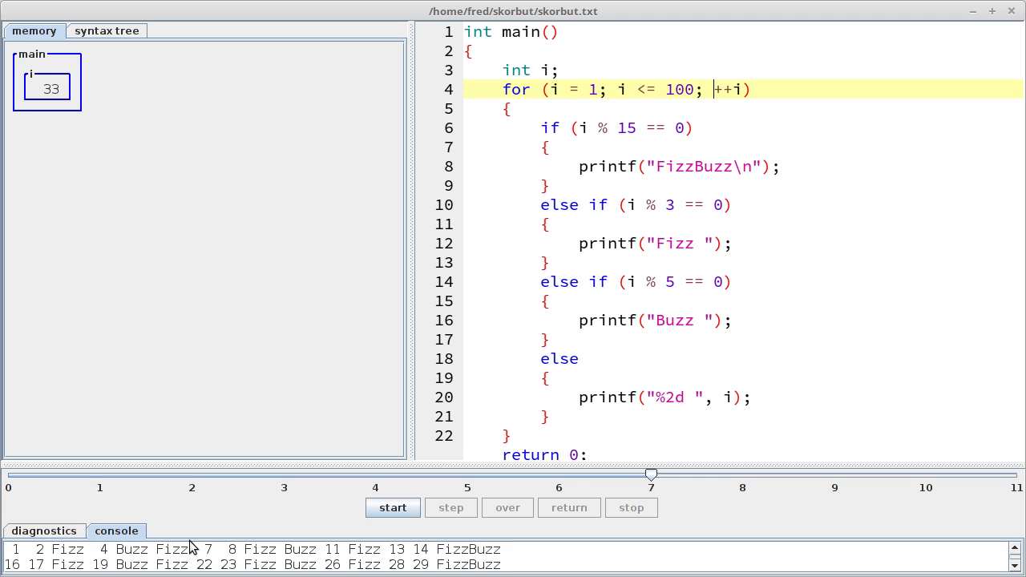
mouse_move(47, 558)
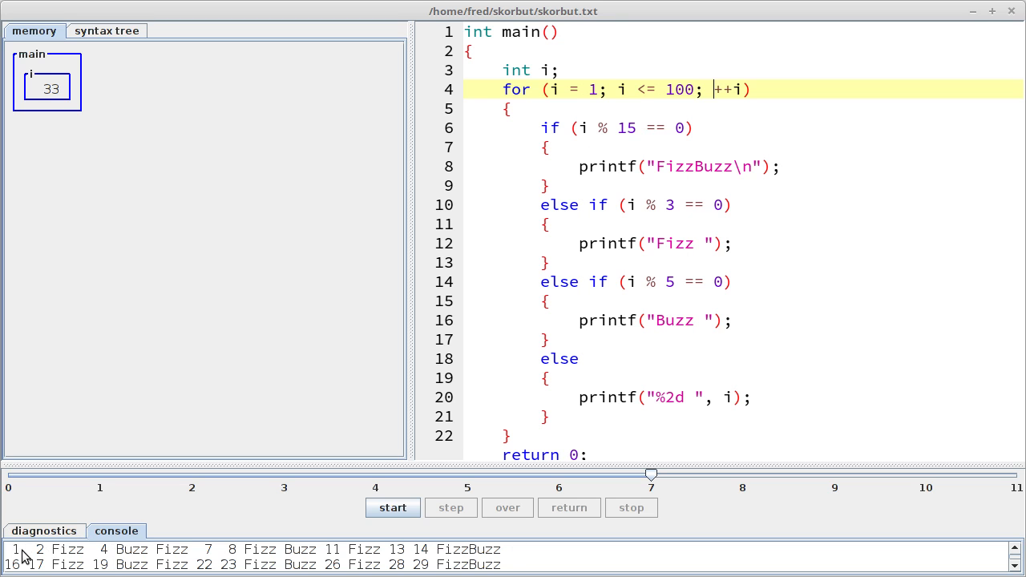
mouse_move(77, 548)
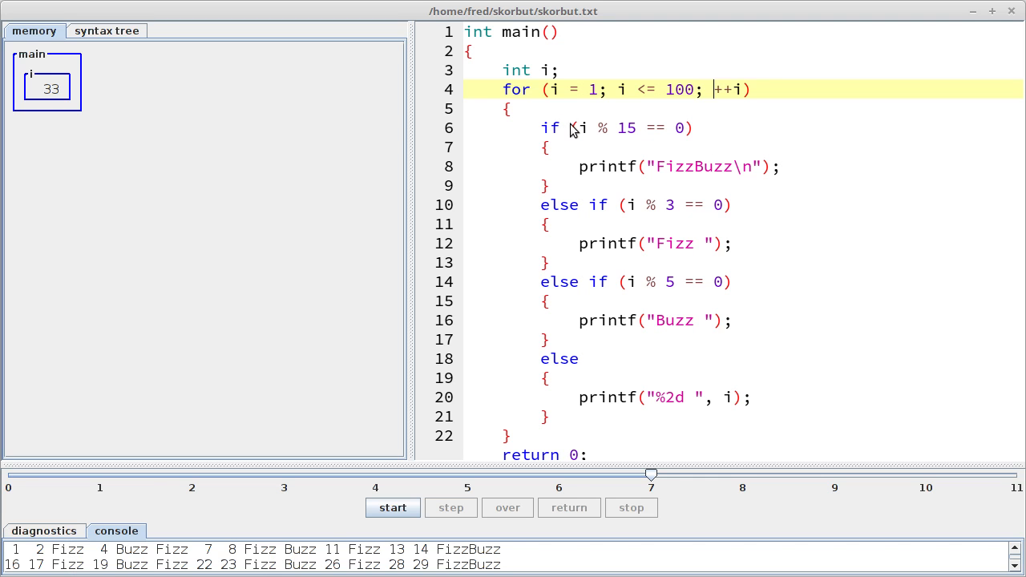
mouse_move(611, 138)
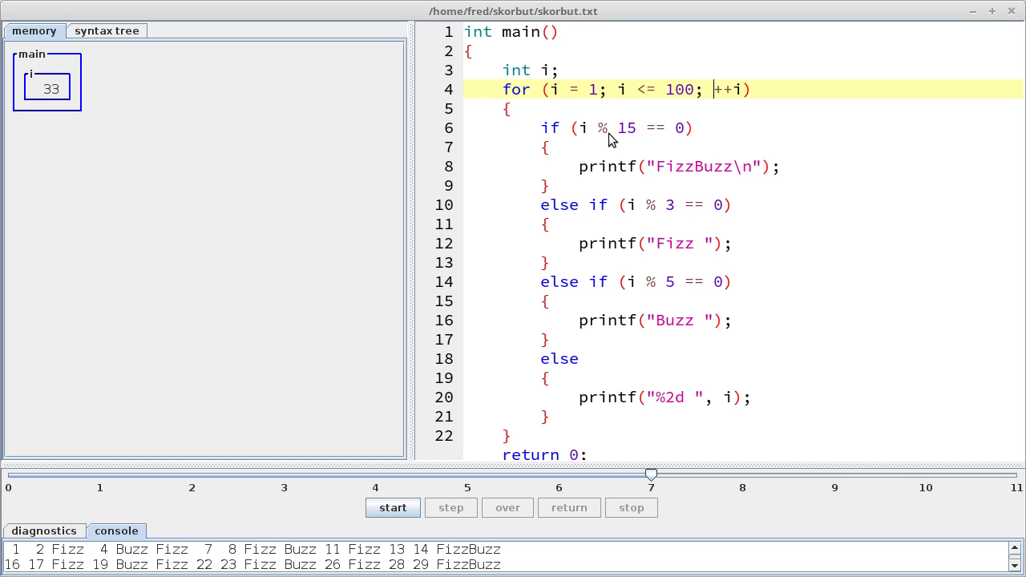
mouse_move(415, 458)
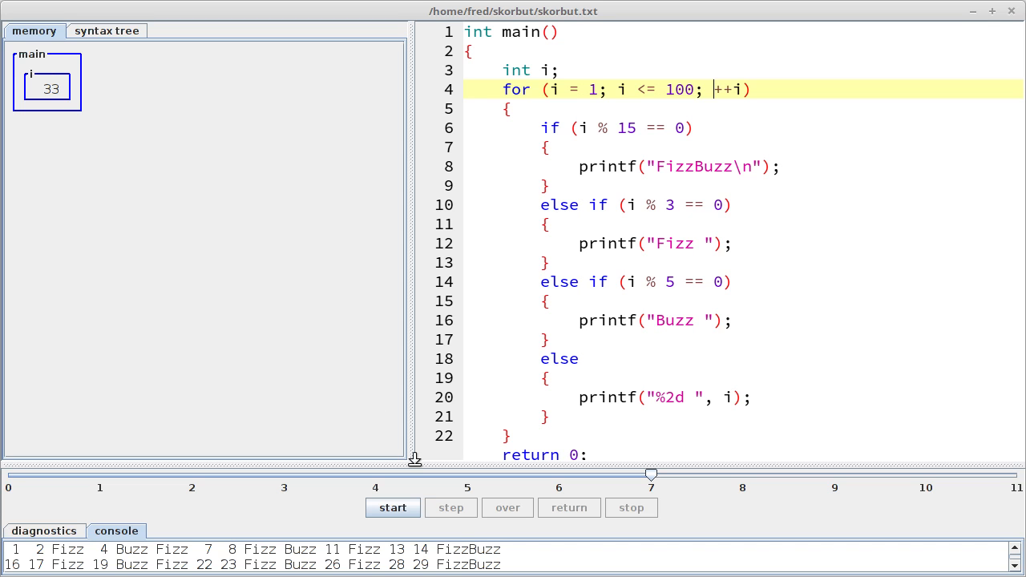
mouse_move(474, 538)
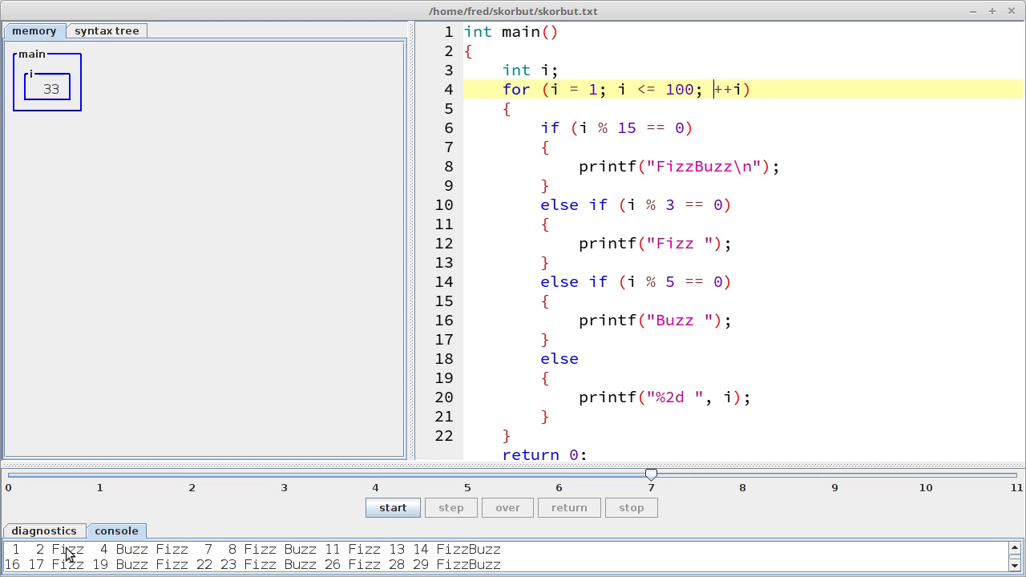
mouse_move(329, 545)
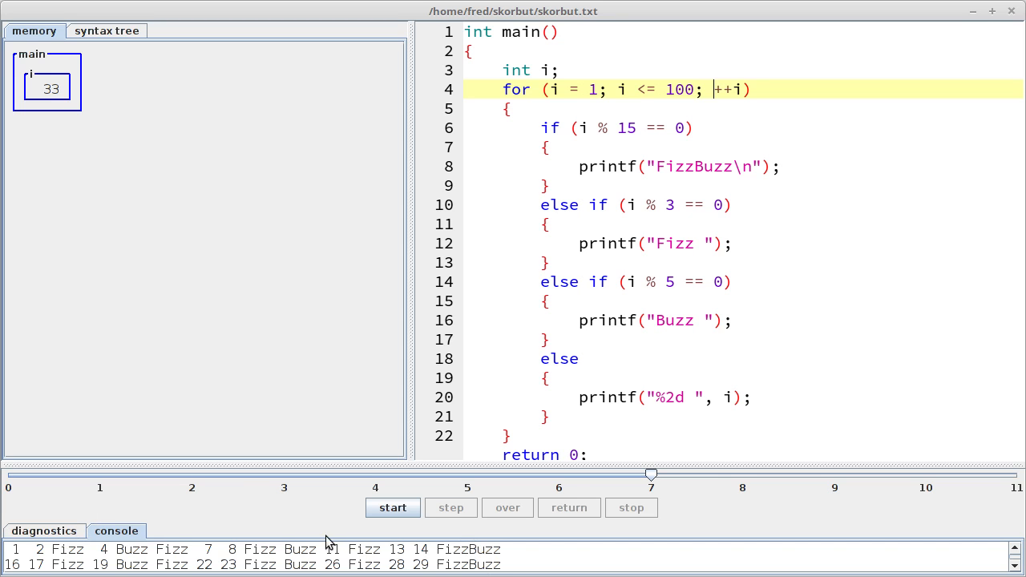
mouse_move(304, 543)
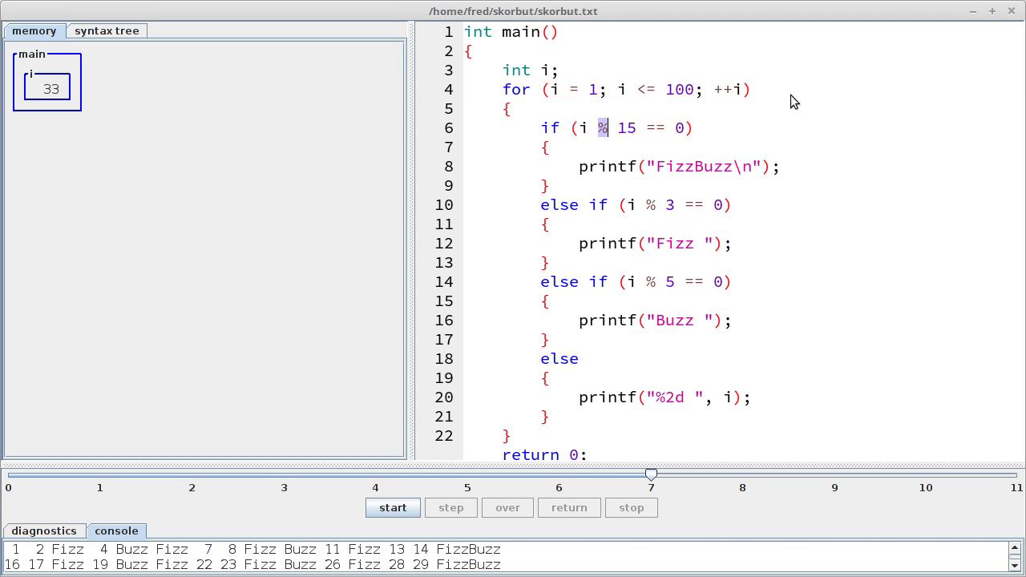
mouse_move(679, 221)
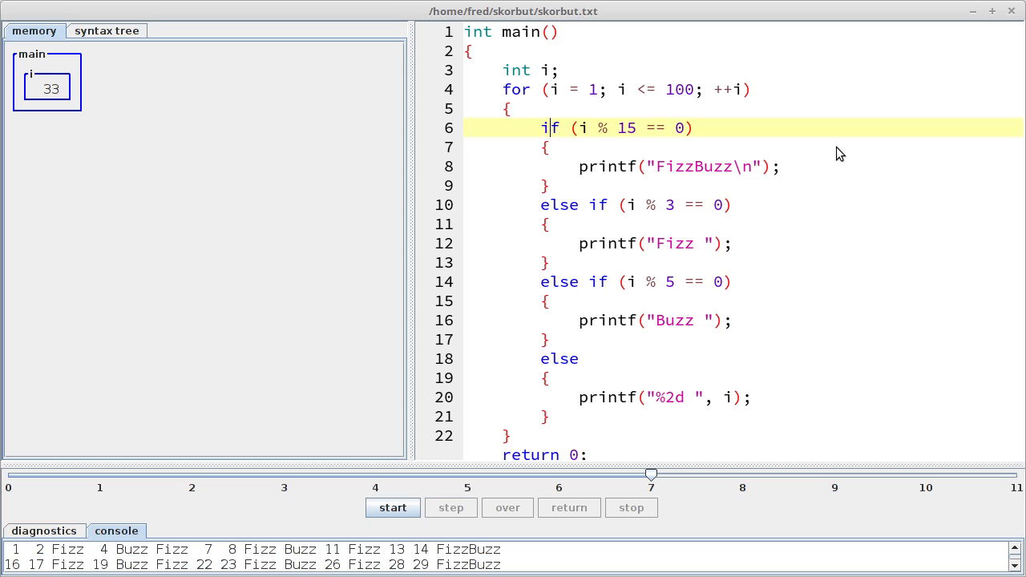
Replace the if with switch (i % 15) and add case 0 for FizzBuzz followed by break
text(switch)
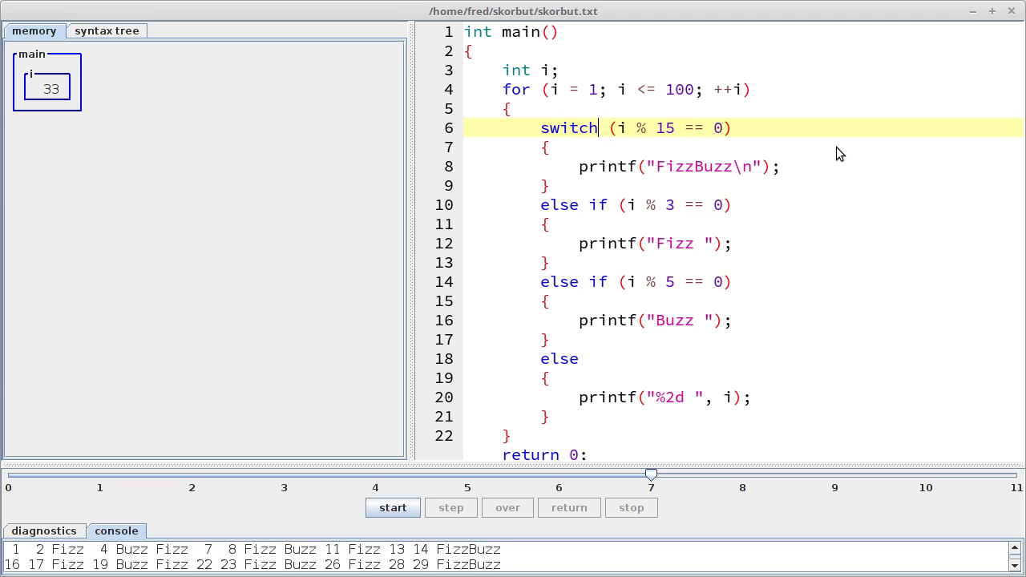
click(677, 128)
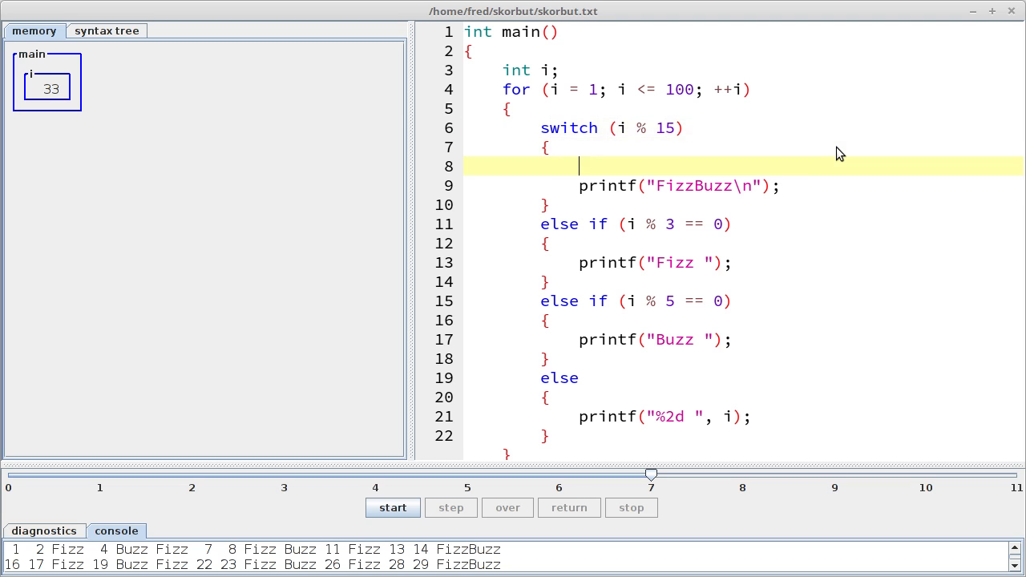
text(case 0:)
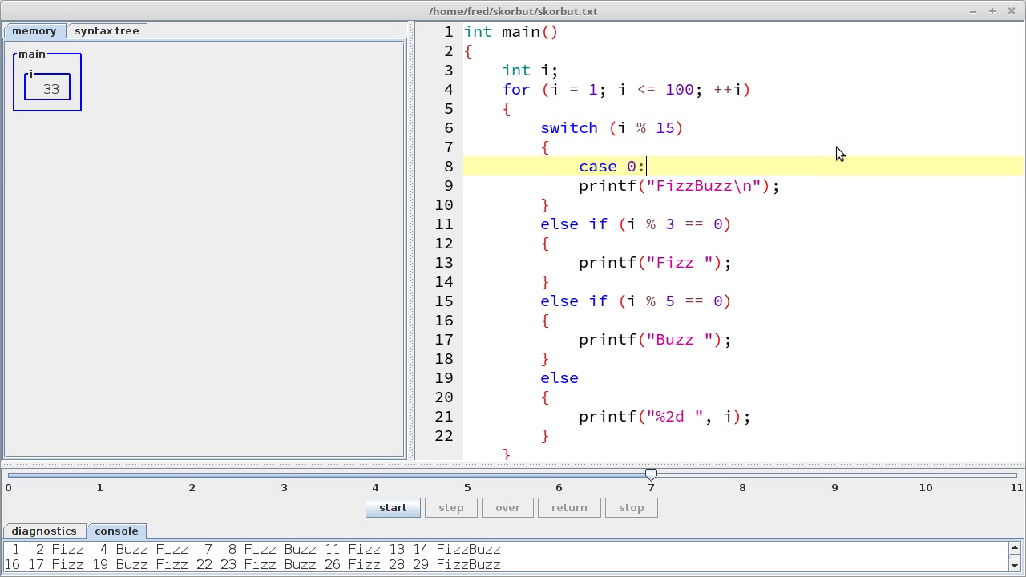
text(break;)
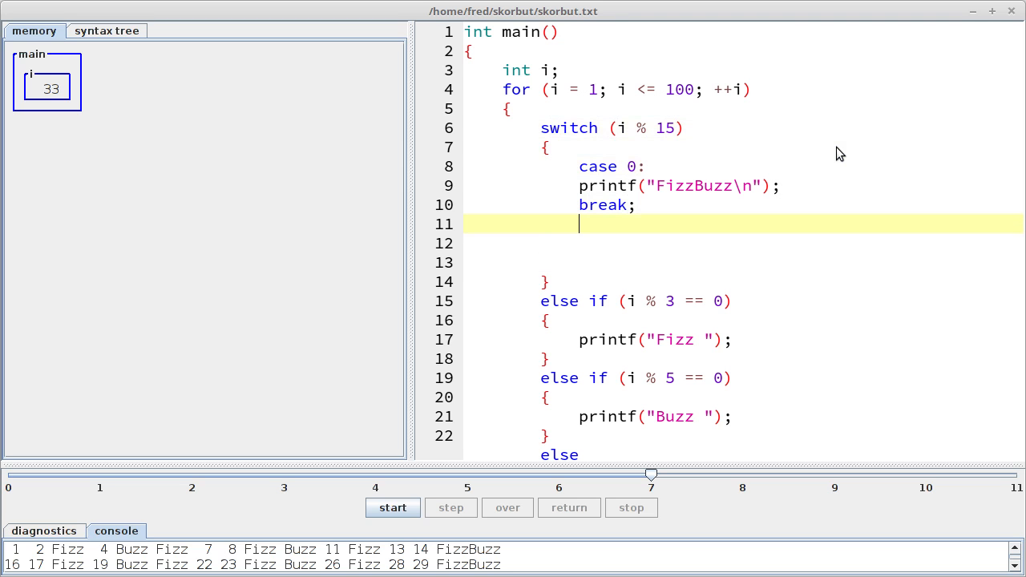
Add the Fizz case labels starting at case 3, the Buzz cases, and a default label for the number printout
text(case 3:)
text(cs)
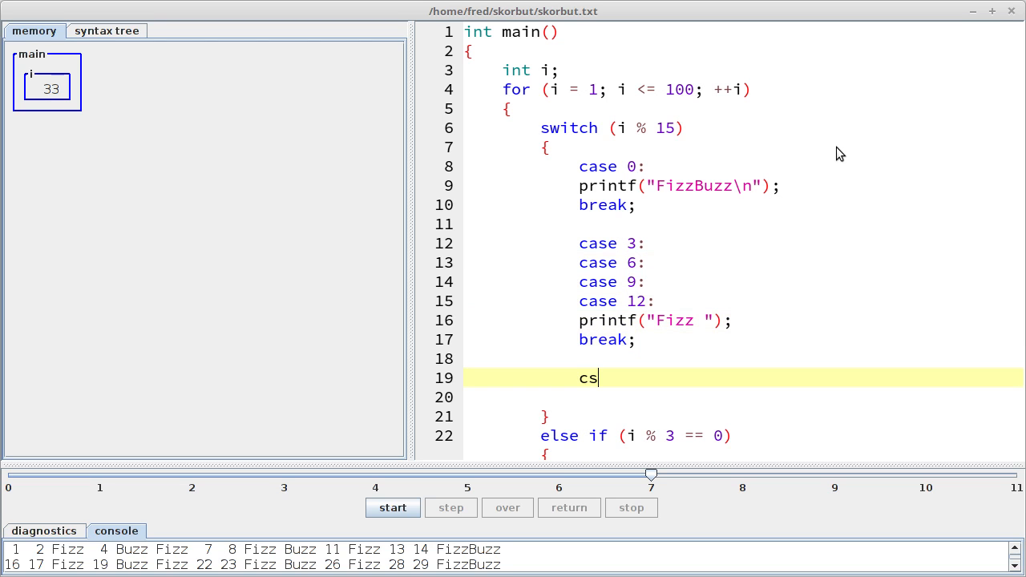
key(BackSpace)
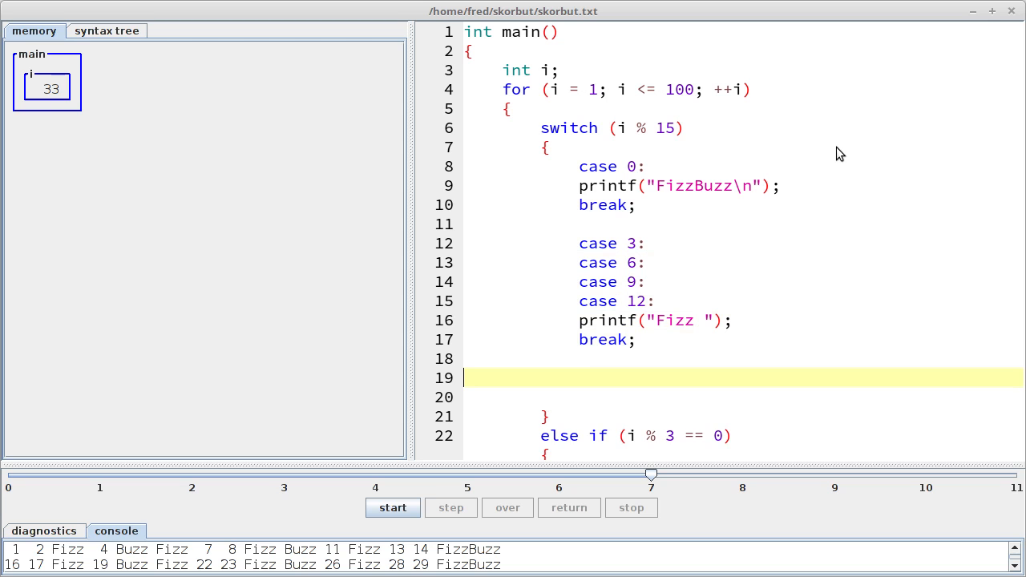
text(case 3:)
text(printf("Buzz ");)
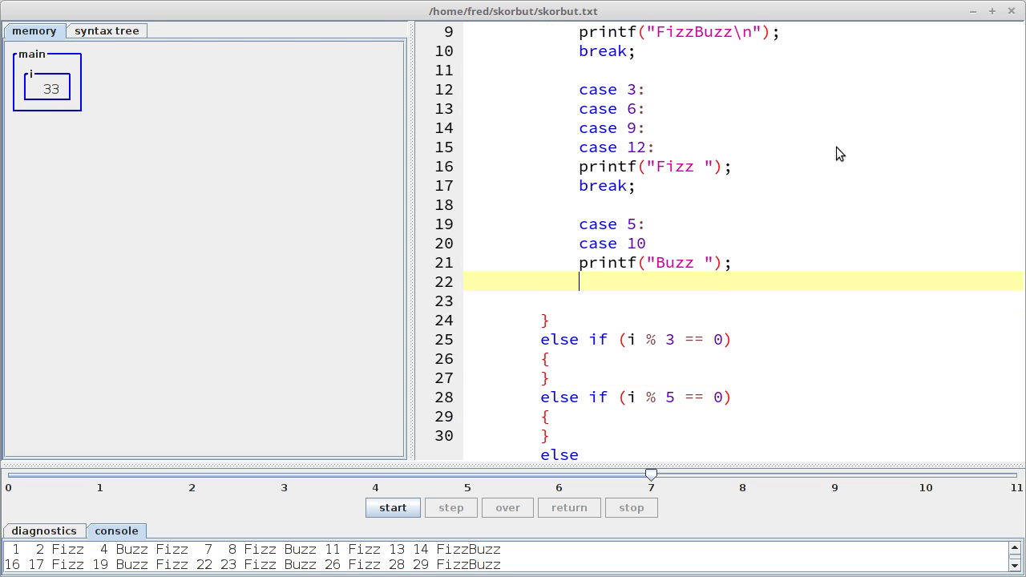
click(450, 506)
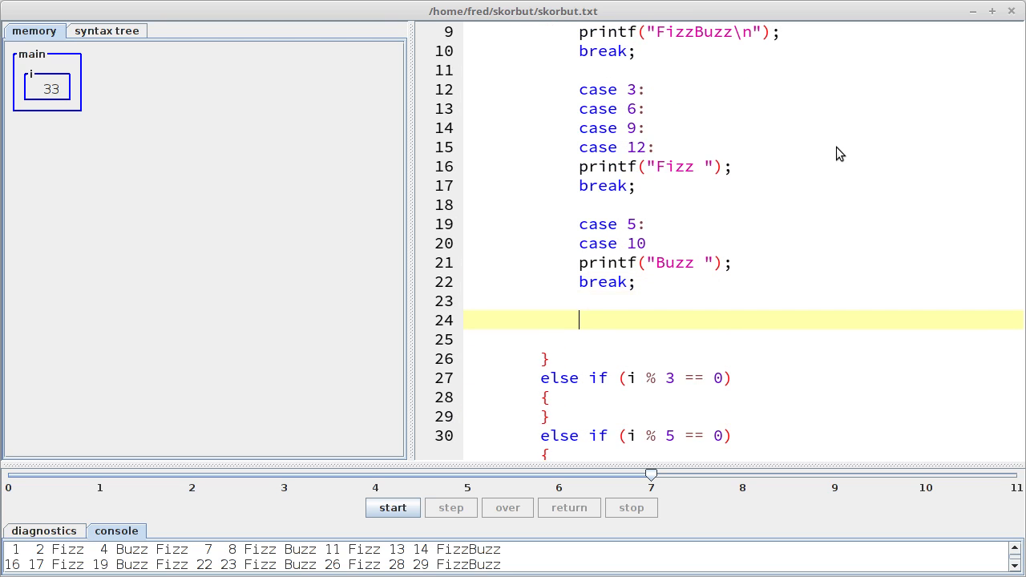
text(default:)
text(printf("%2d ", i);)
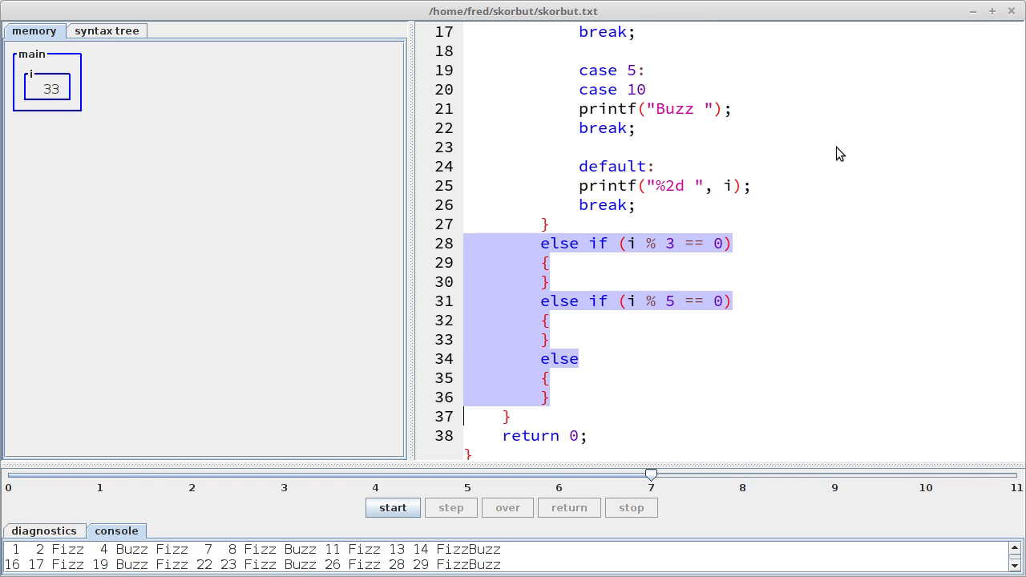
Scroll back up to the case 10 label flagged by the 'expected :' diagnostic
scroll(up, 3)
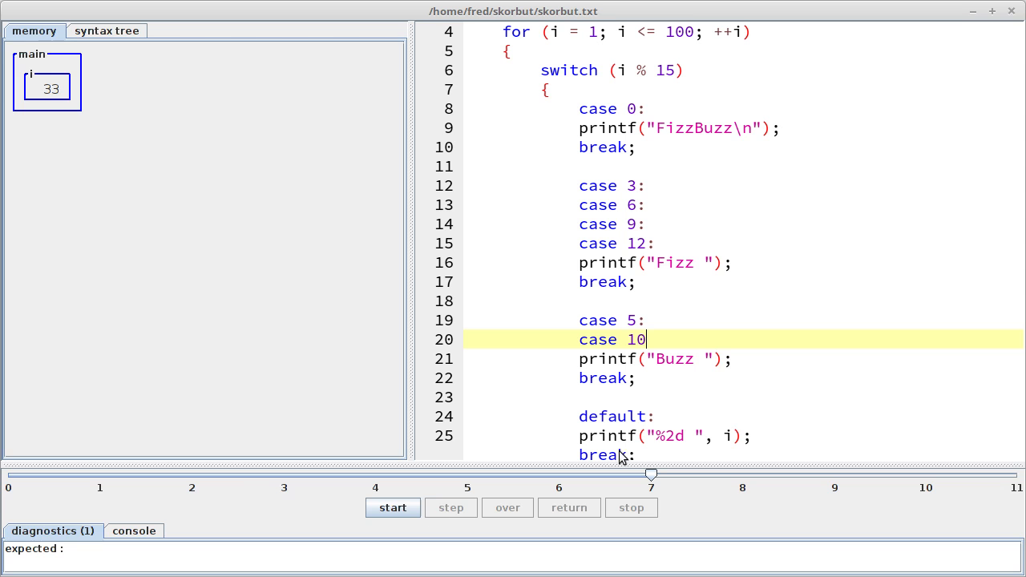
Add the missing colon after case 10, let the run finish through 29, then begin a stepped rerun
text(:)
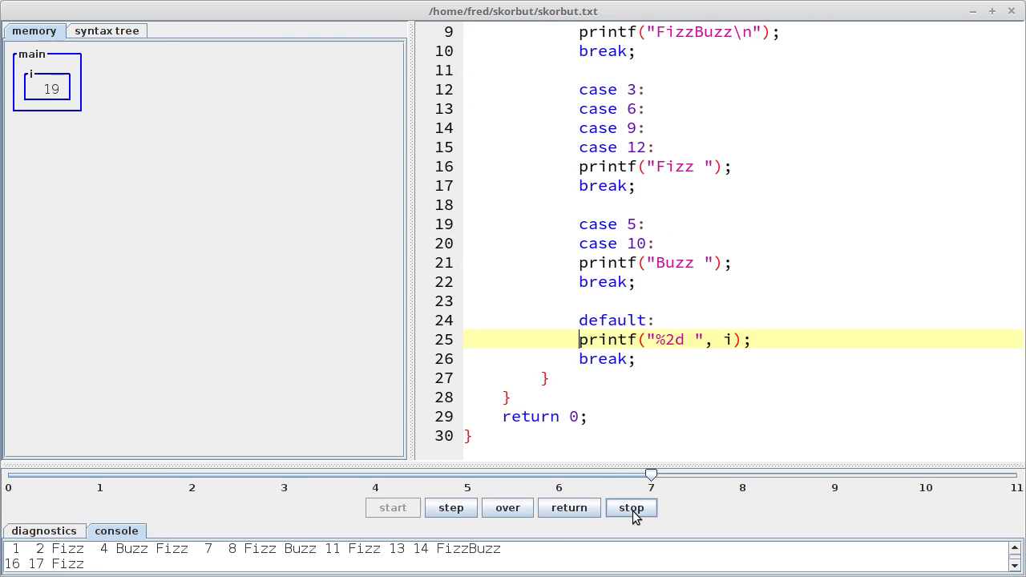
click(632, 506)
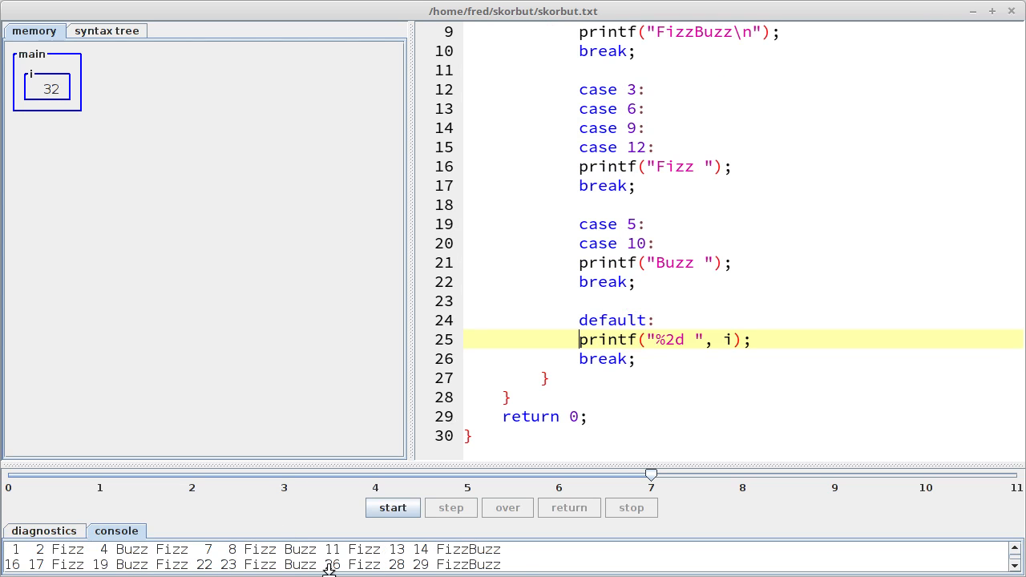
mouse_move(25, 568)
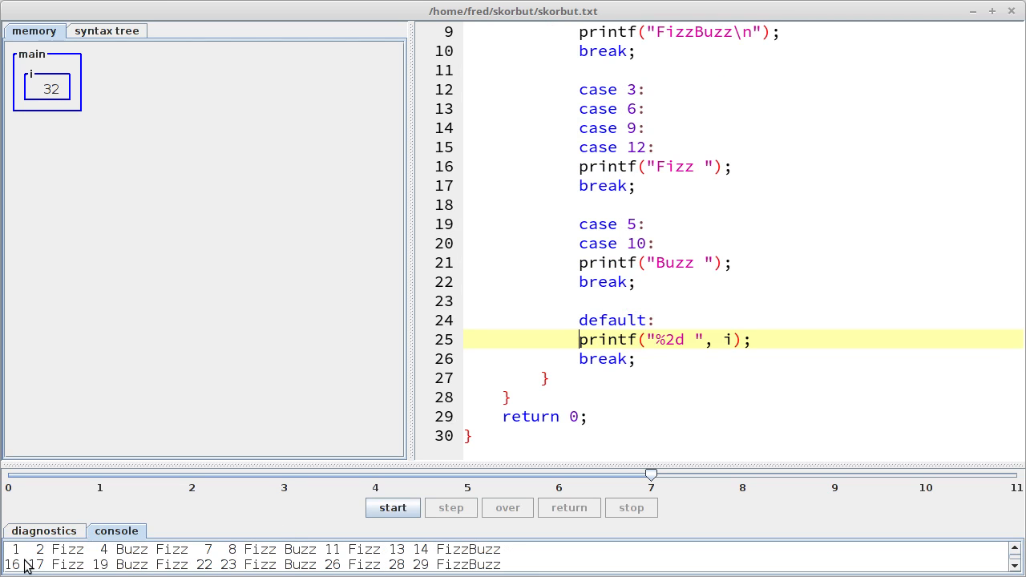
mouse_move(221, 553)
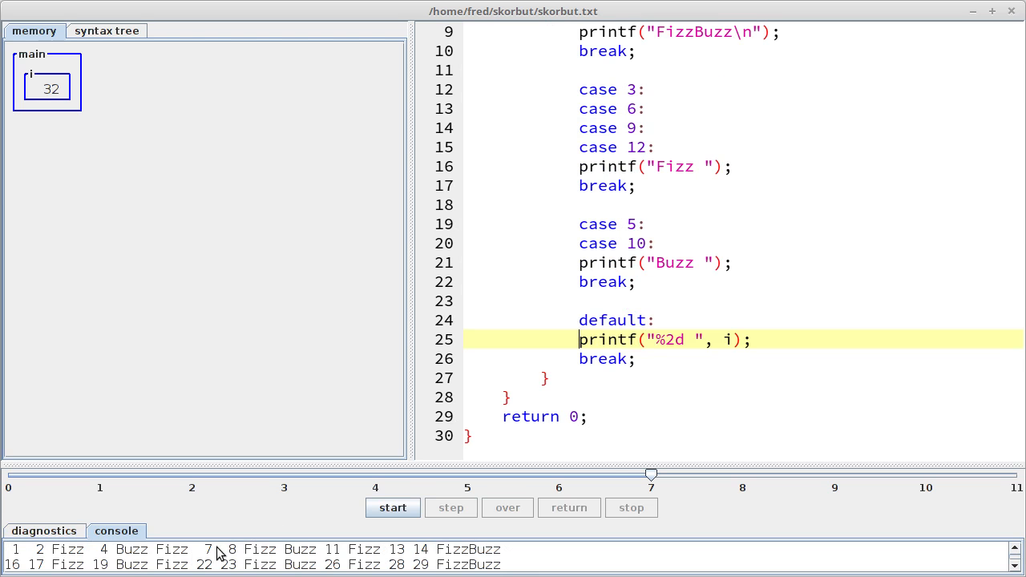
click(450, 507)
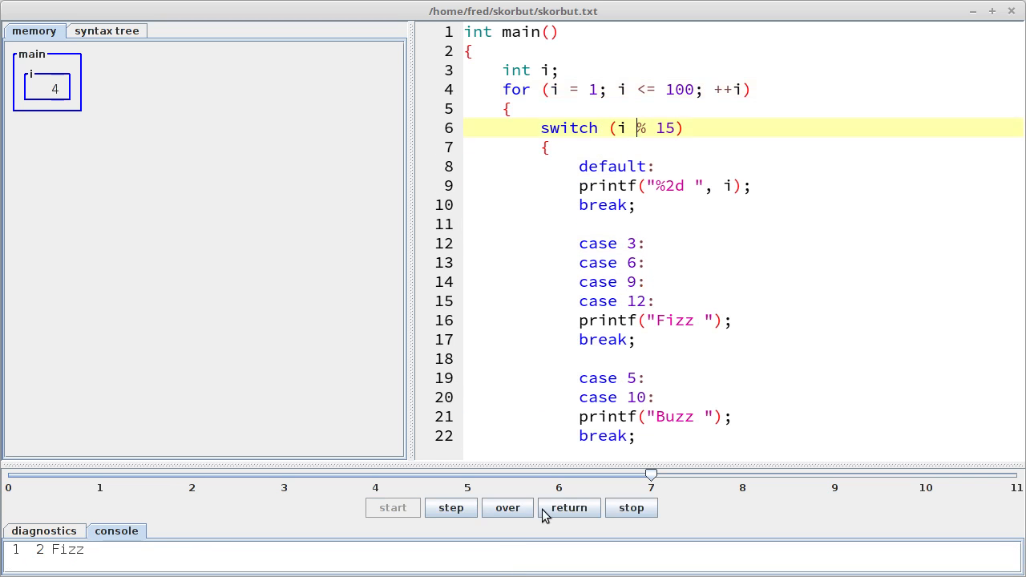
Finish running the switch version with default first, then place the cursor on line 3 to begin commenting
click(567, 507)
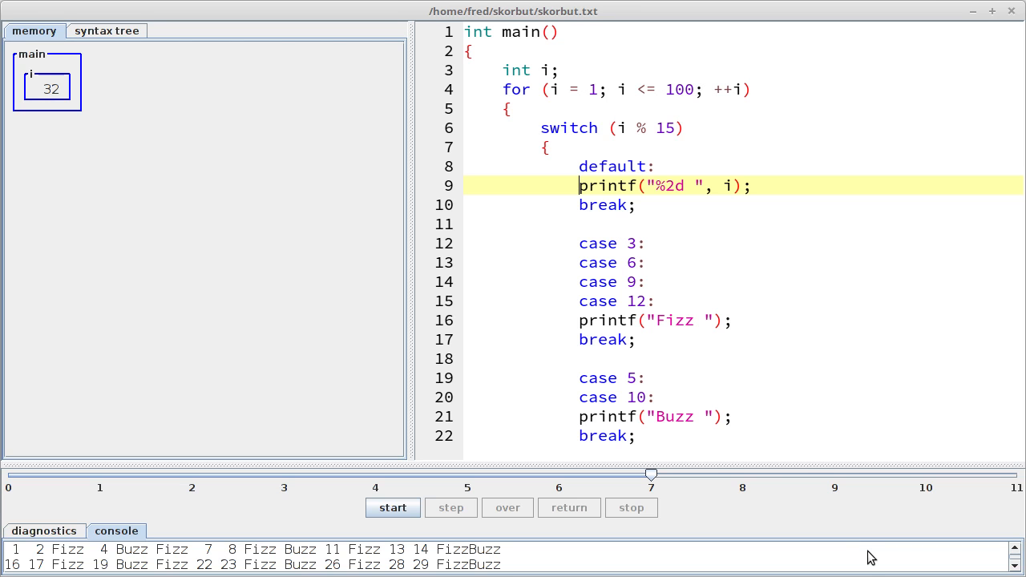
mouse_move(770, 197)
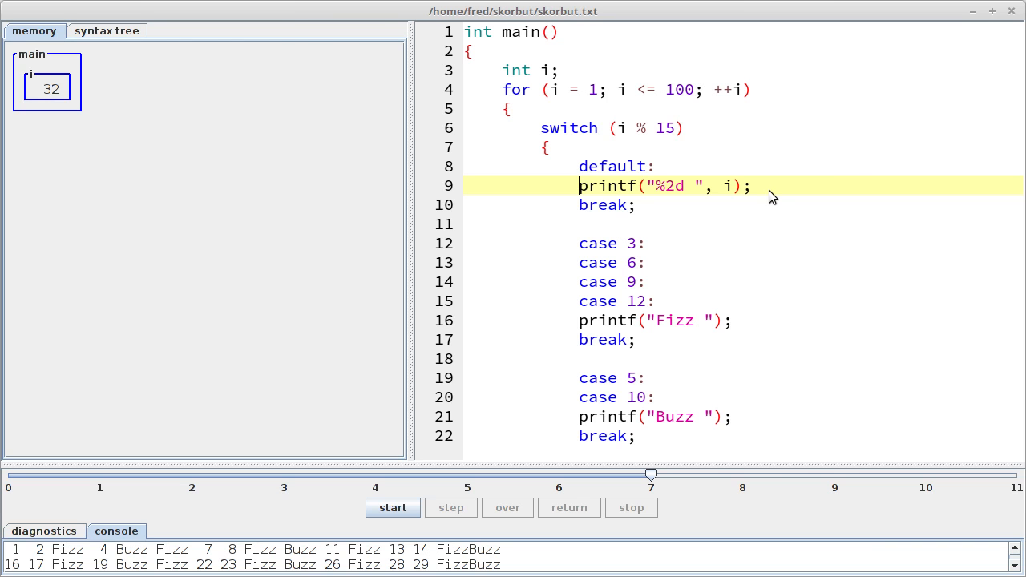
mouse_move(856, 168)
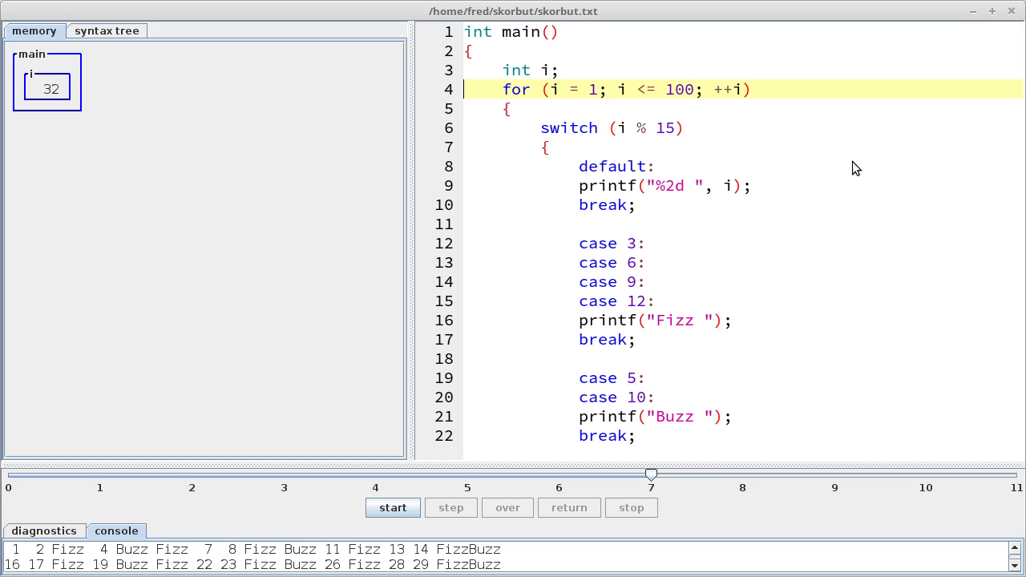
click(450, 506)
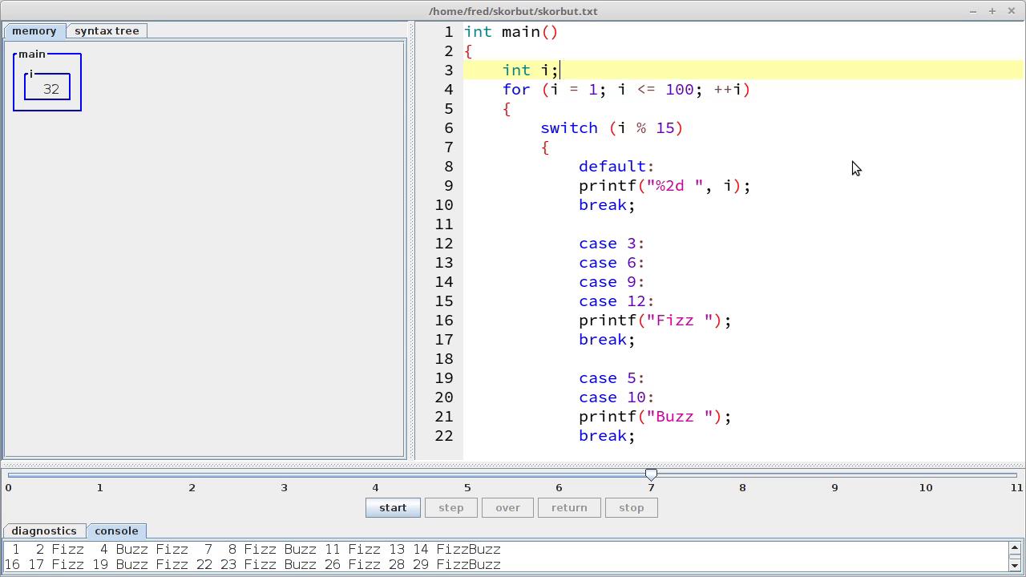
Comment out the FizzBuzz loop with /* and write a new for (i = 0; i < 10; ++i) loop
text(/*)
text(}*/)
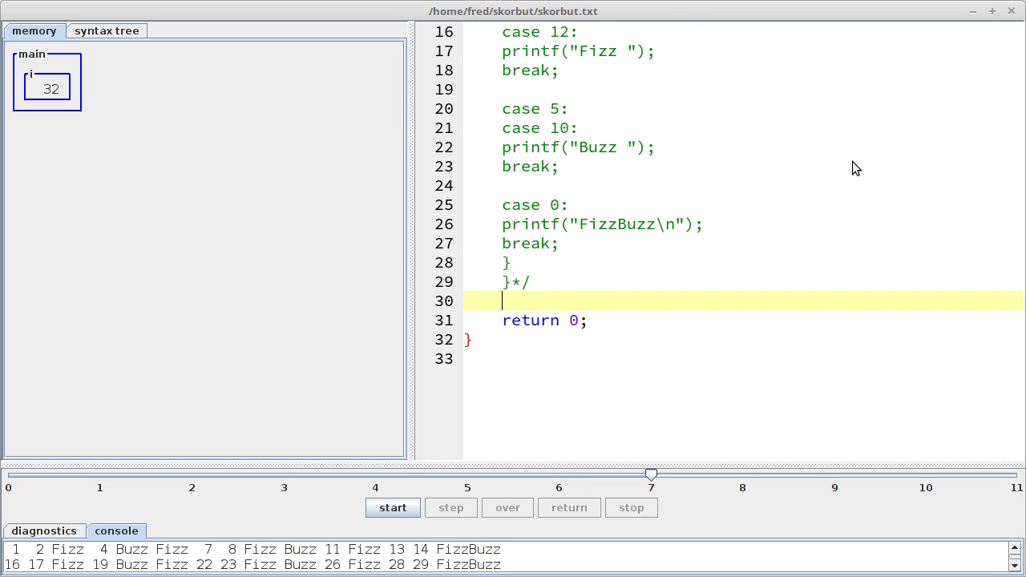
text(for (i)
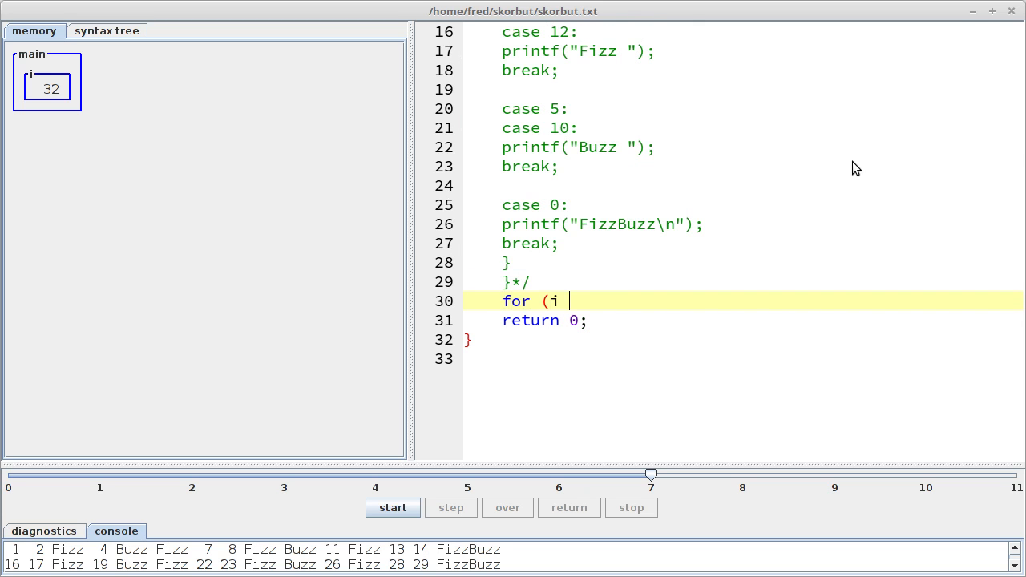
text(= 0; i < 1)
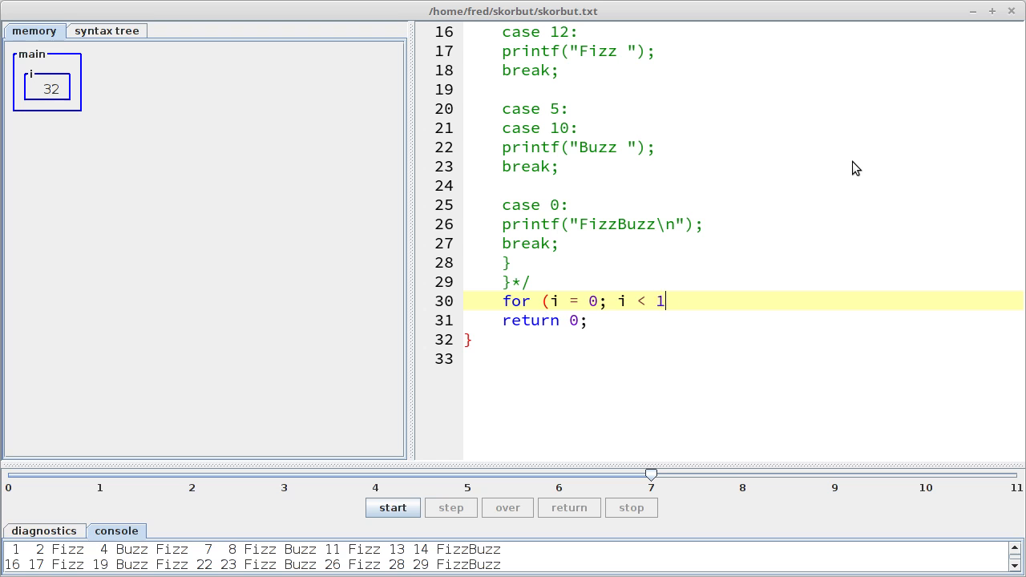
text(0; ++i))
text(print)
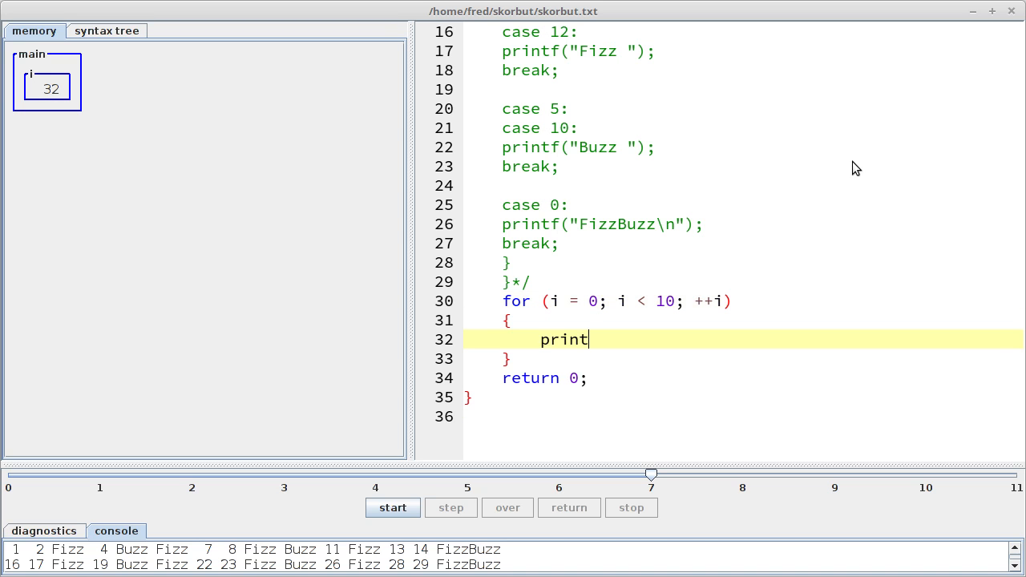
Give the loop a printf of "%d is a digit" with i as its argument
text(f(")
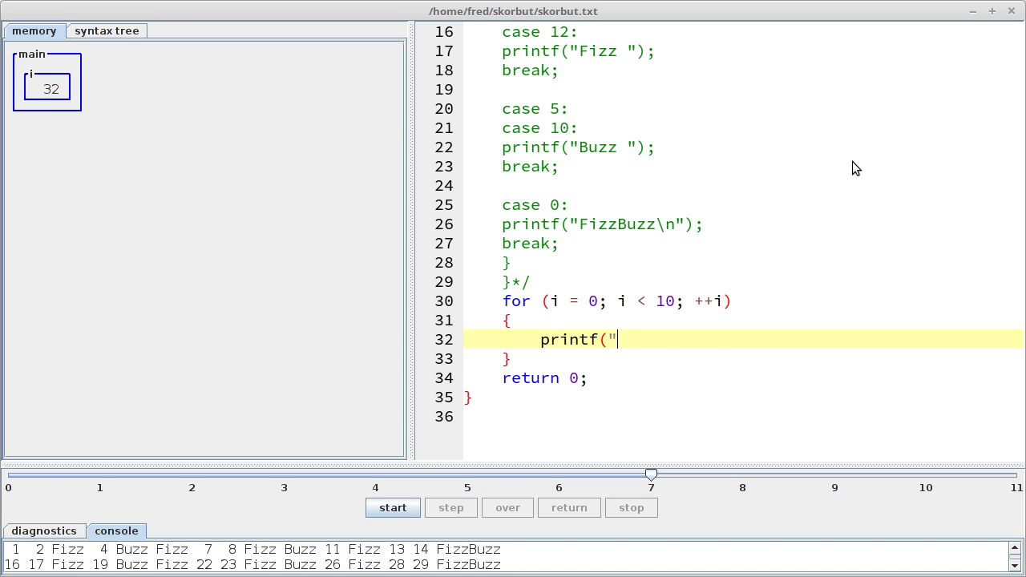
text(%d is a)
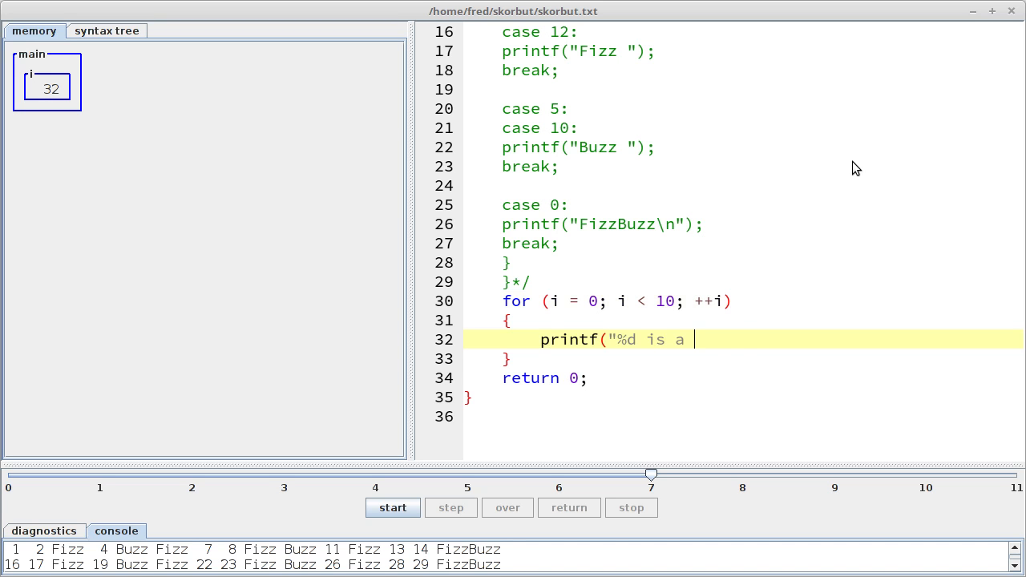
text(digit)
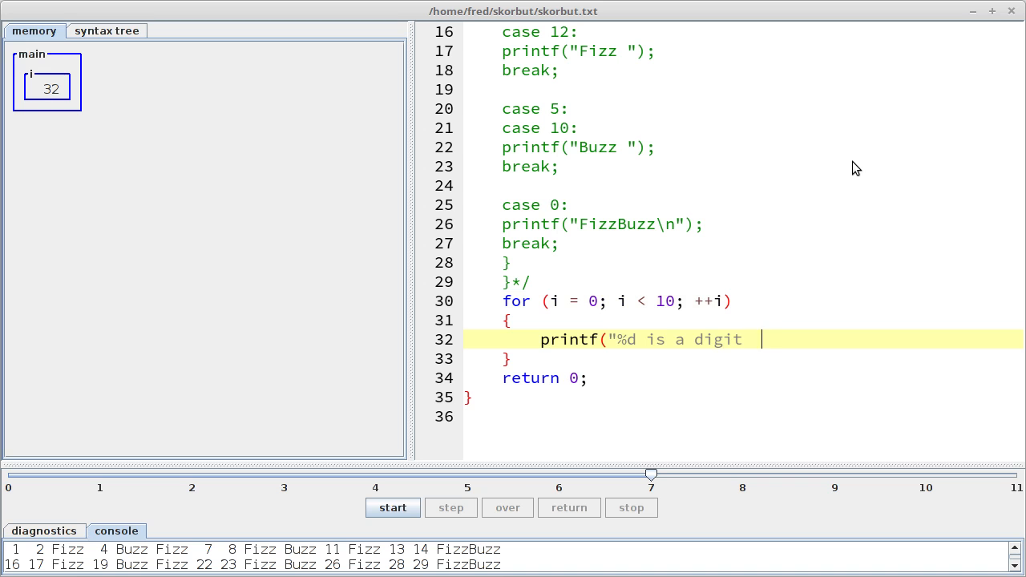
text(", i);)
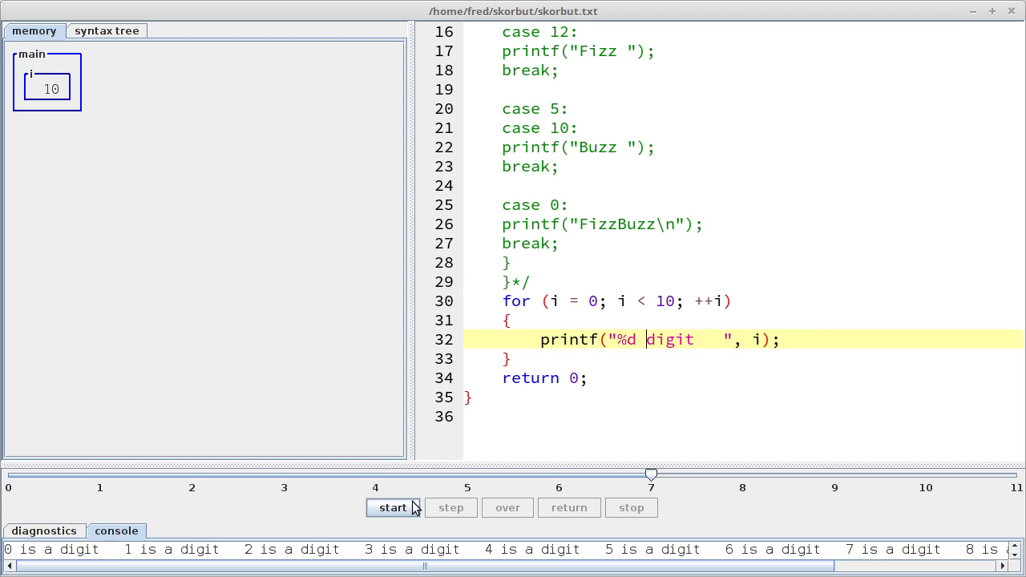
Run the shortened digit loop so the console lists 0 digit through 9 digit
click(507, 507)
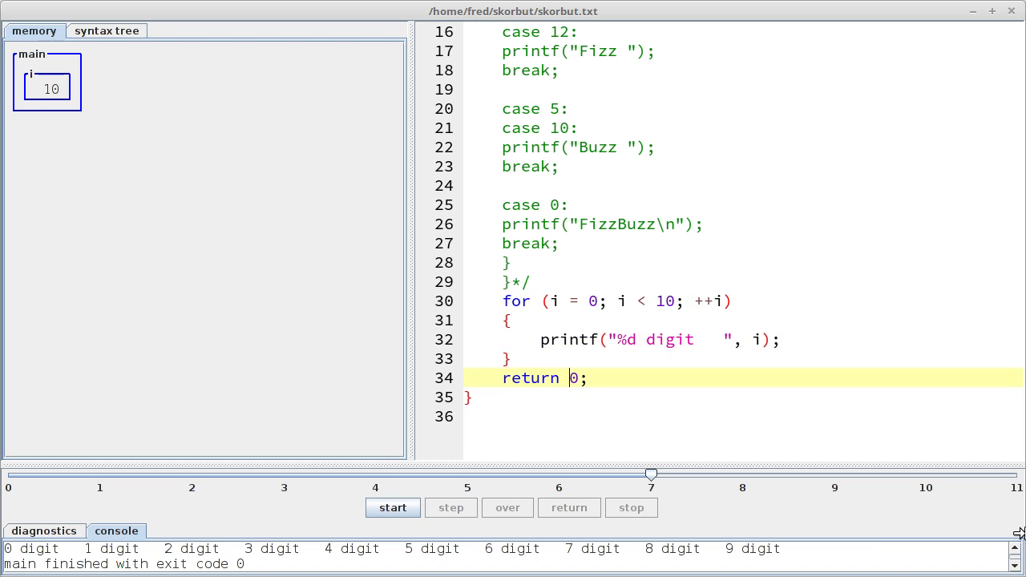
mouse_move(725, 348)
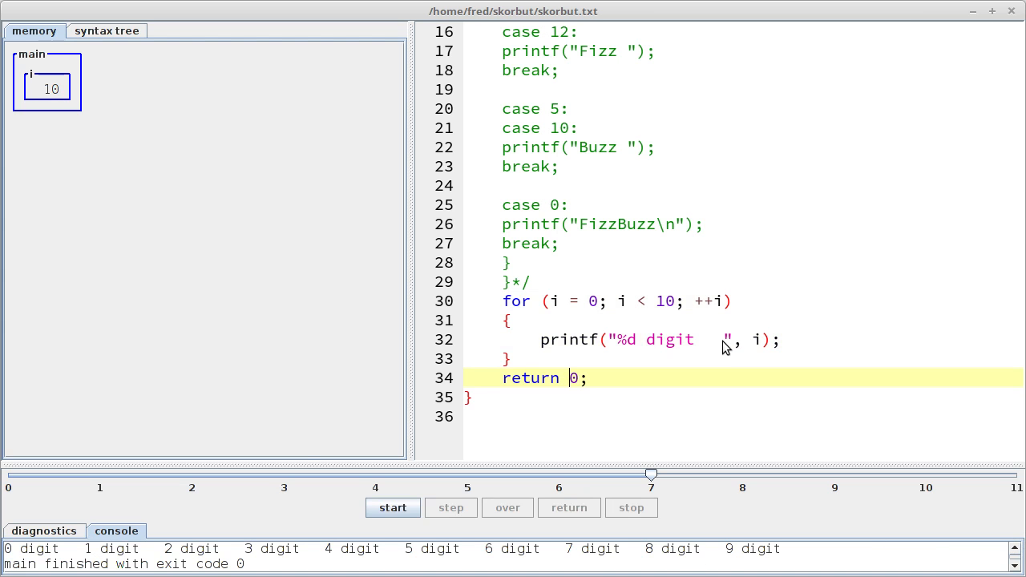
mouse_move(26, 553)
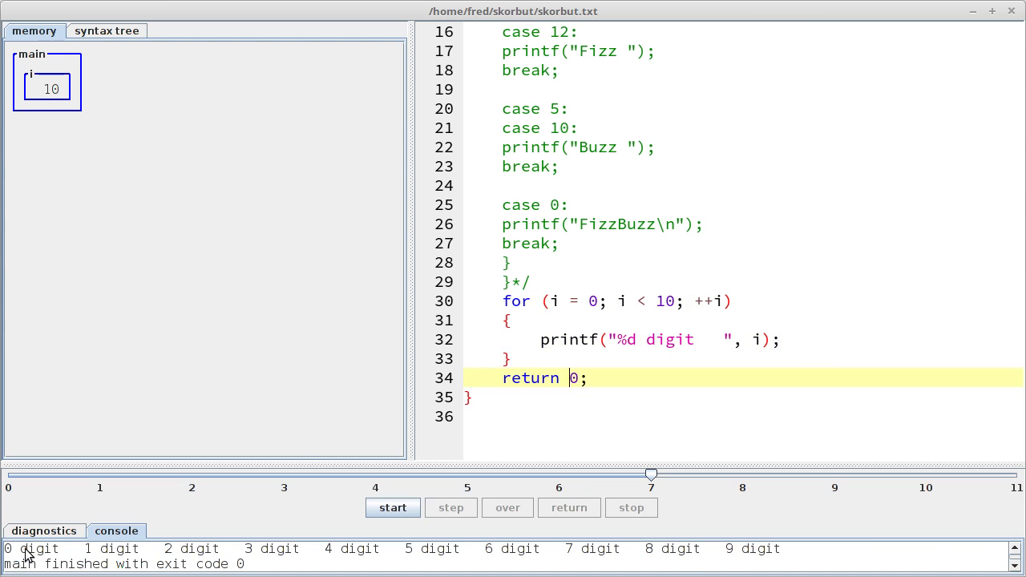
mouse_move(48, 557)
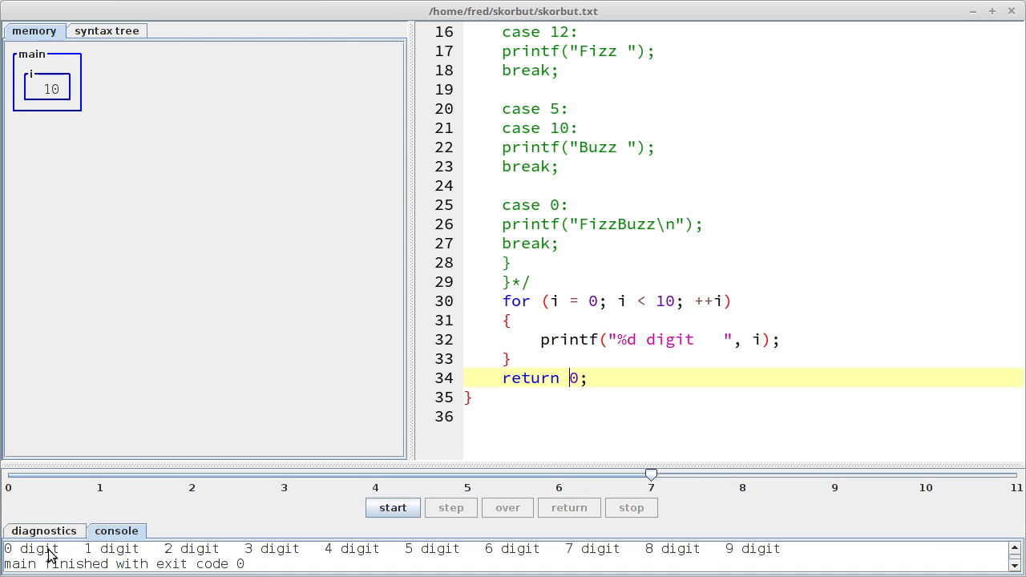
mouse_move(13, 558)
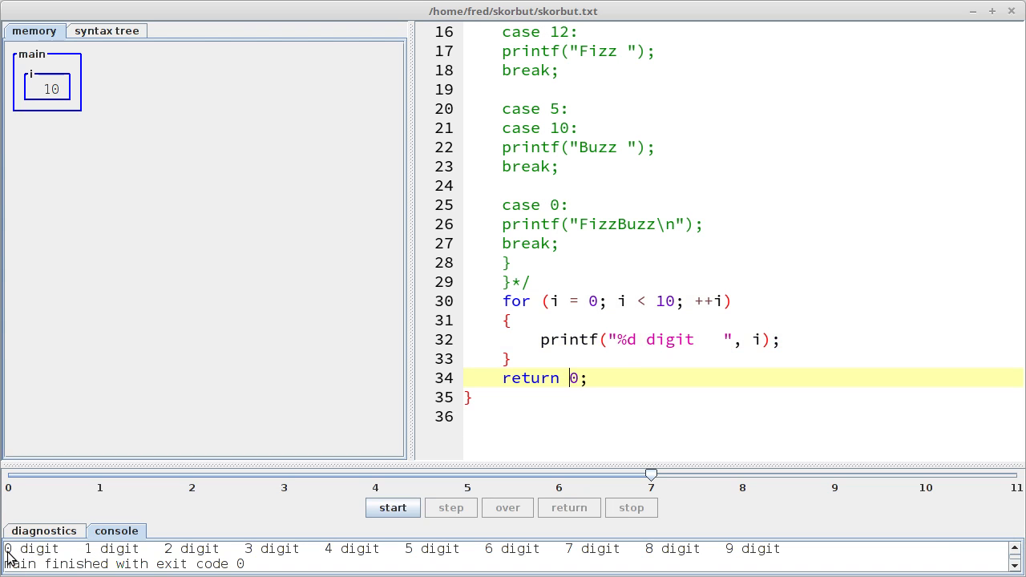
mouse_move(103, 558)
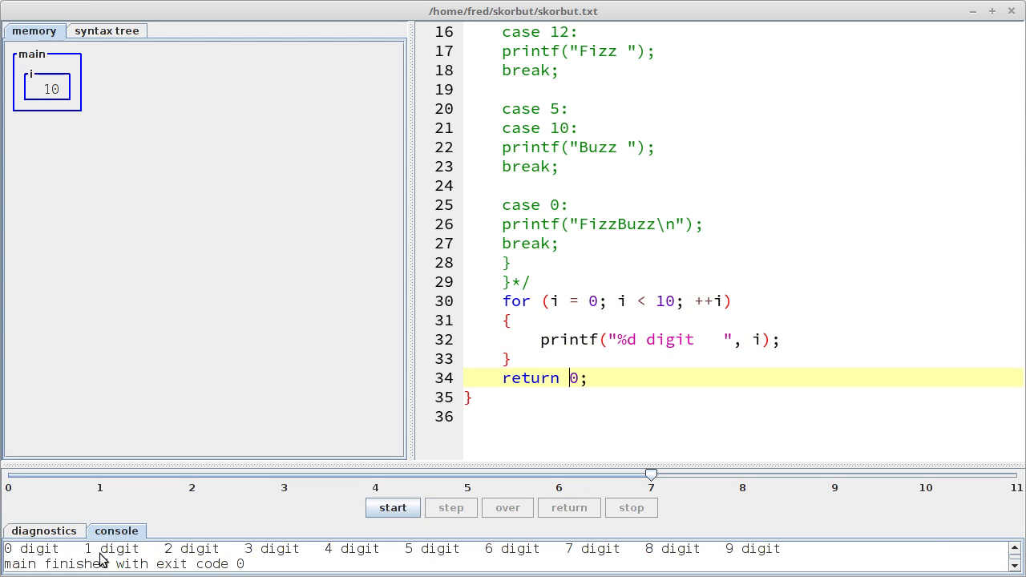
mouse_move(276, 559)
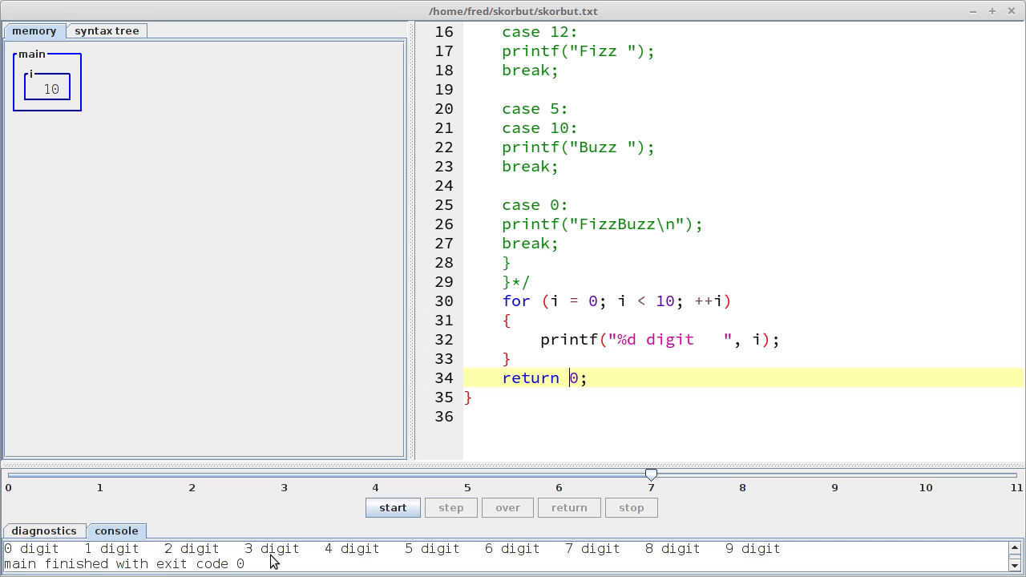
mouse_move(617, 332)
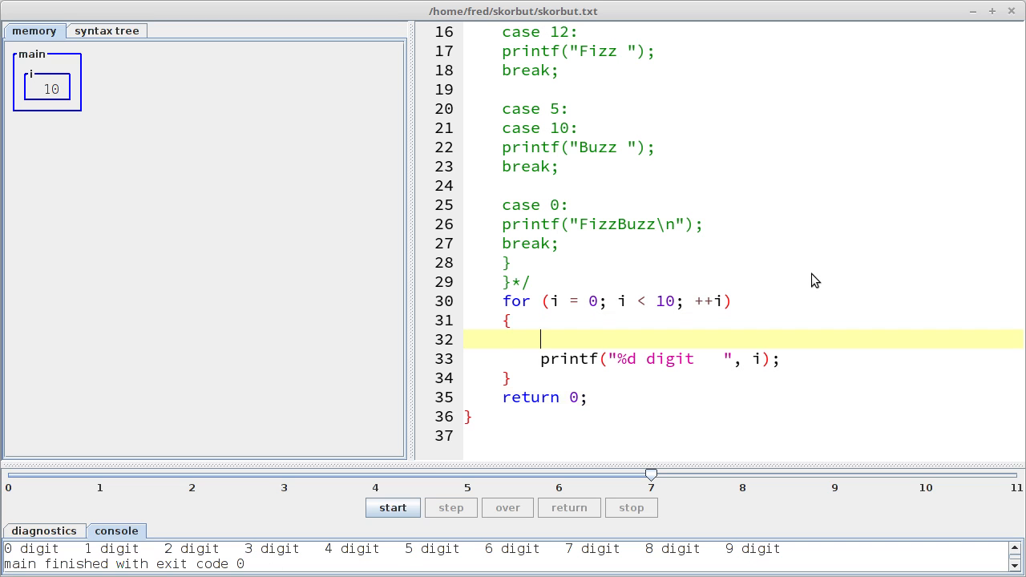
Add if (i % 2 == 0) printing "%d even" with an else printing odd, then start a new run
text(if ()
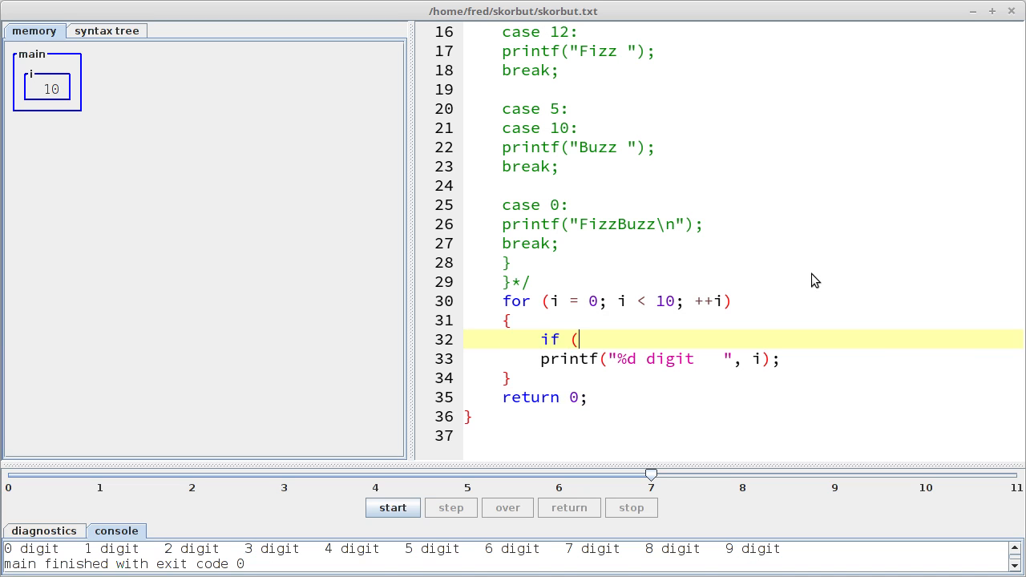
text(i % 2 == 0))
text({)
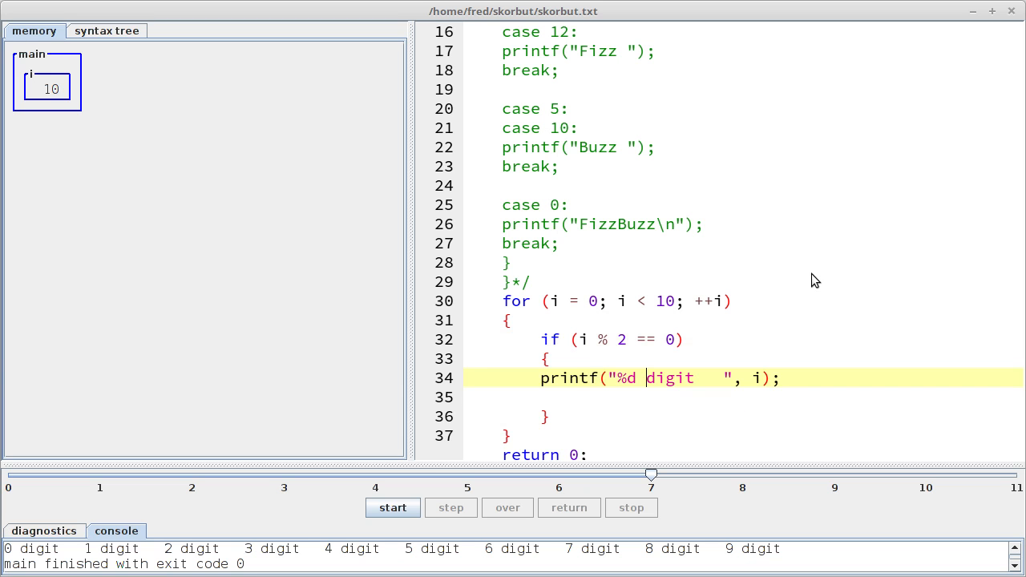
text(even)
text(else)
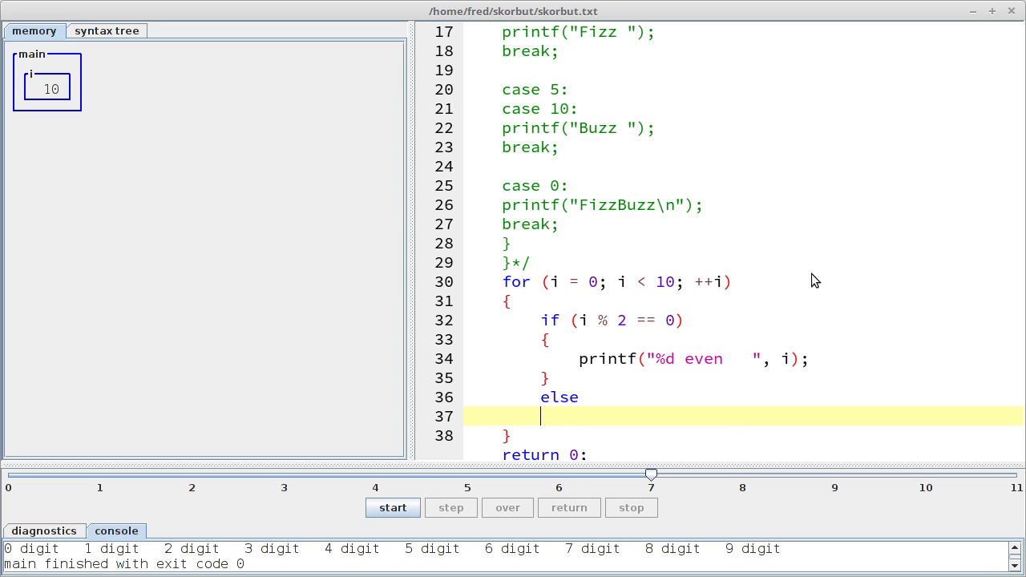
text({)
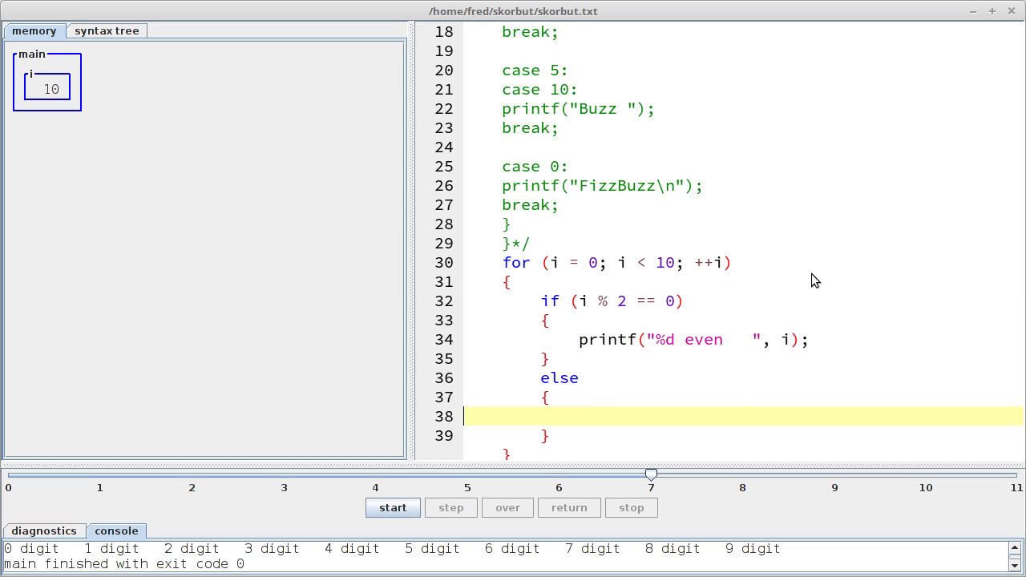
text(printf("%d even   ", i);)
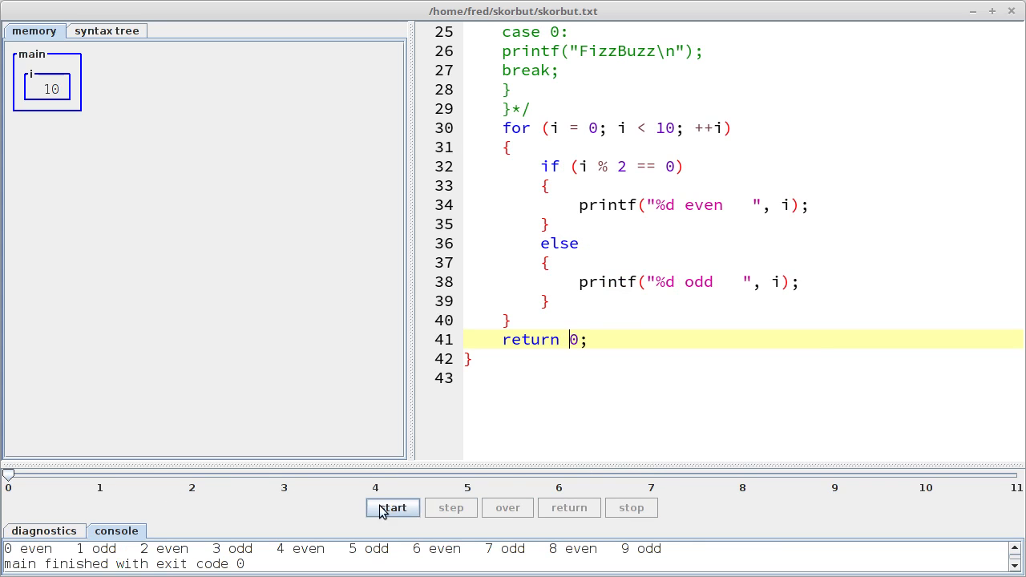
click(393, 507)
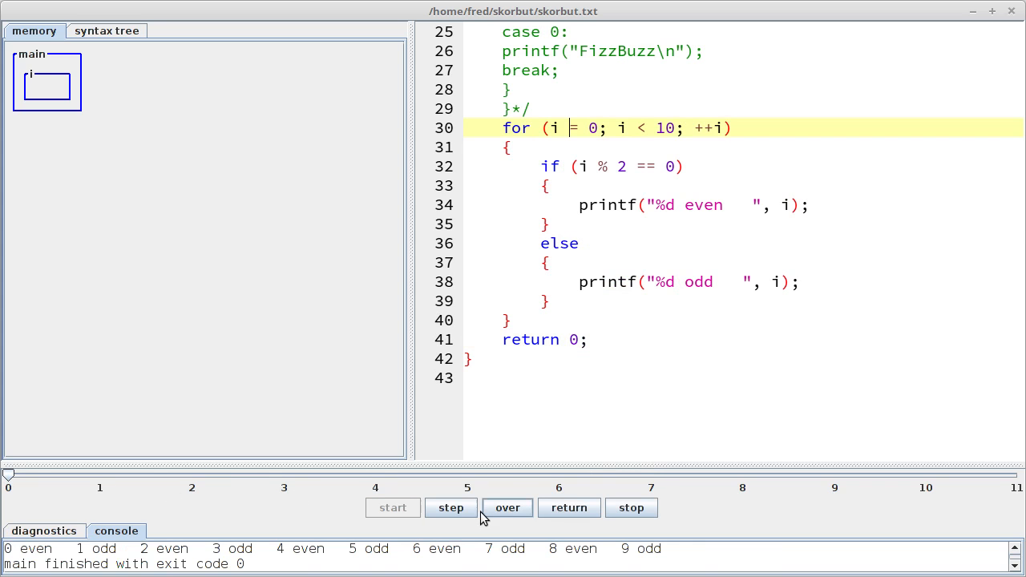
Step the even/odd loop statement by statement until 0 even through 3 odd are printed
click(451, 506)
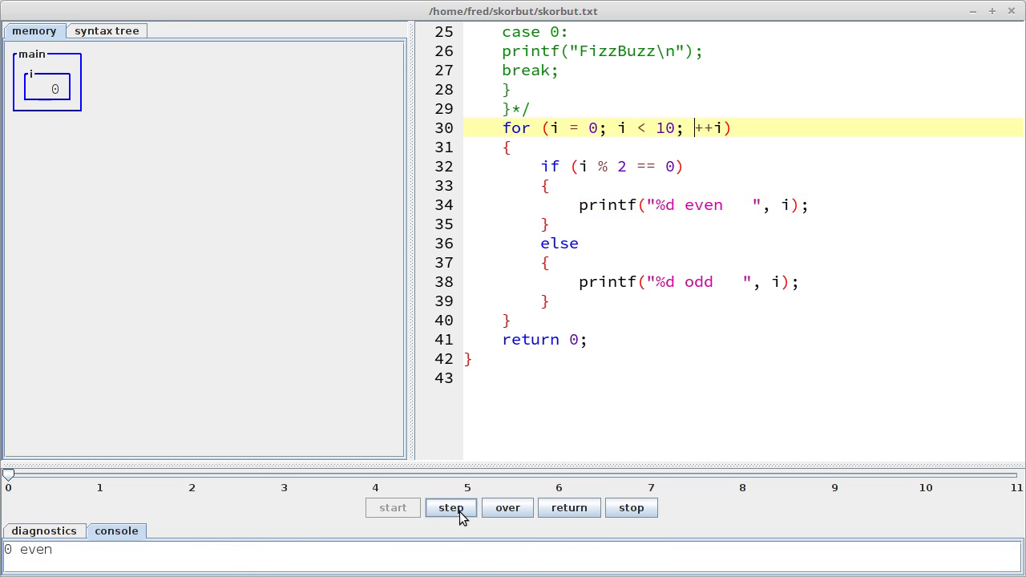
click(450, 506)
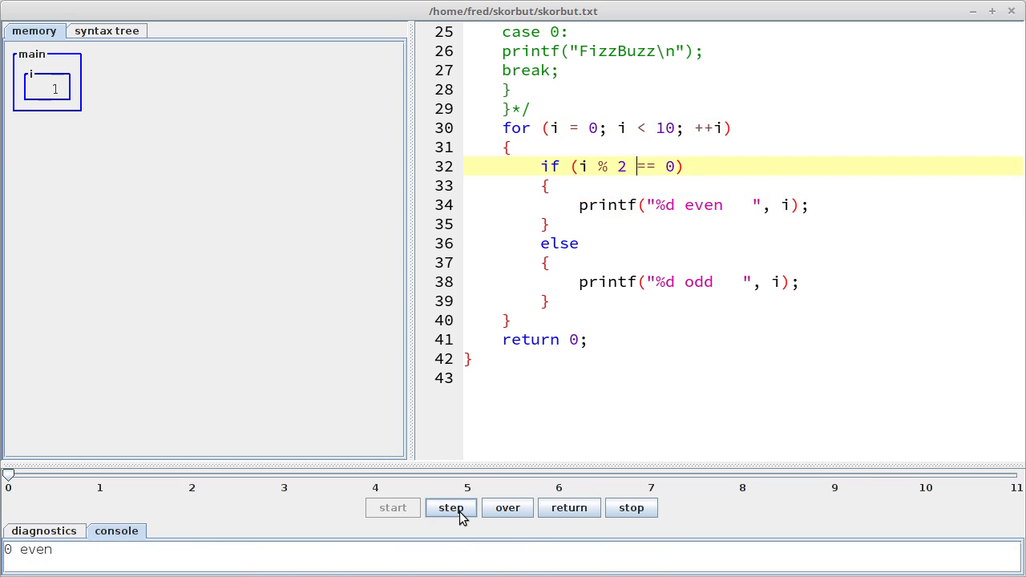
click(450, 506)
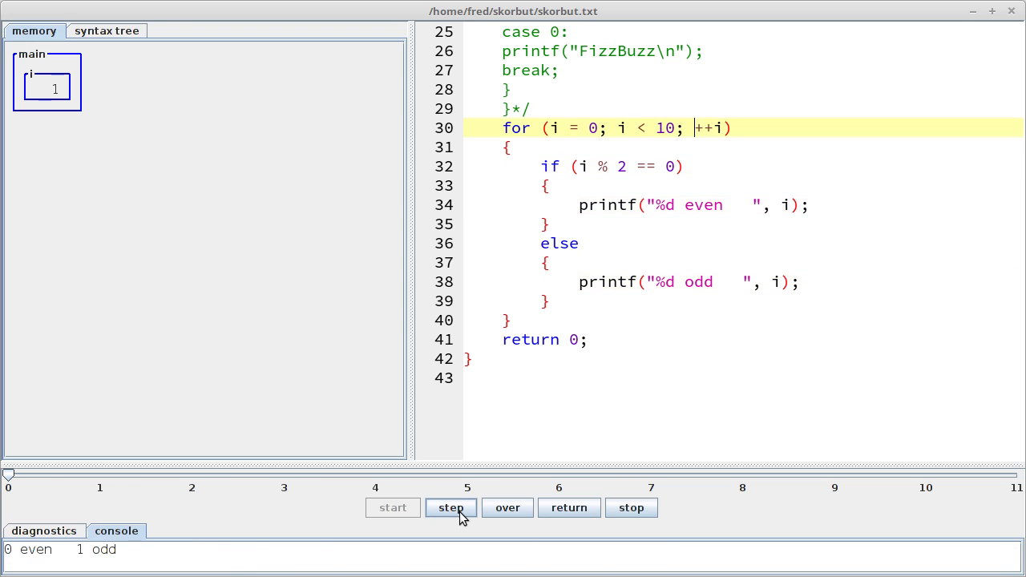
click(451, 506)
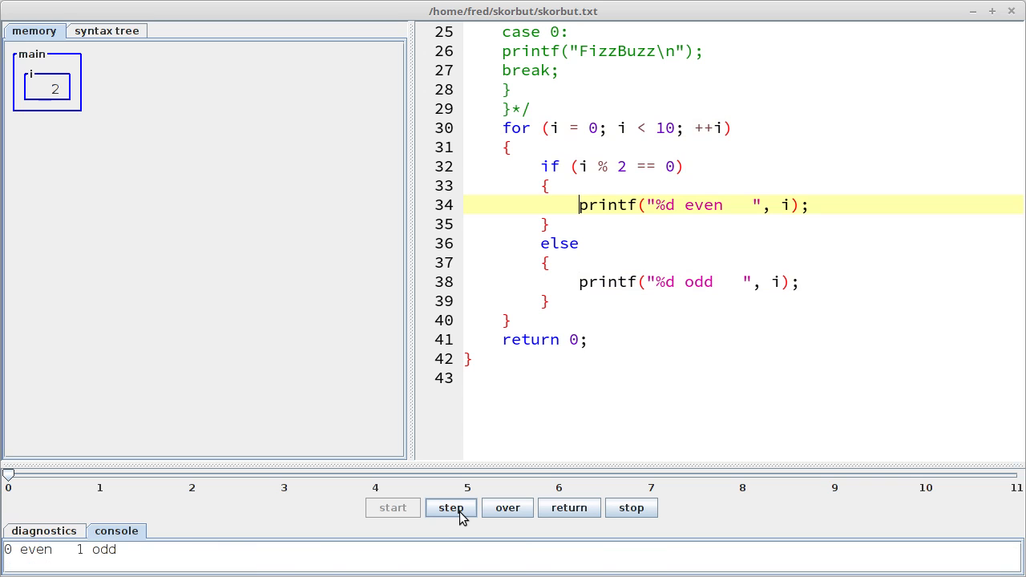
click(451, 506)
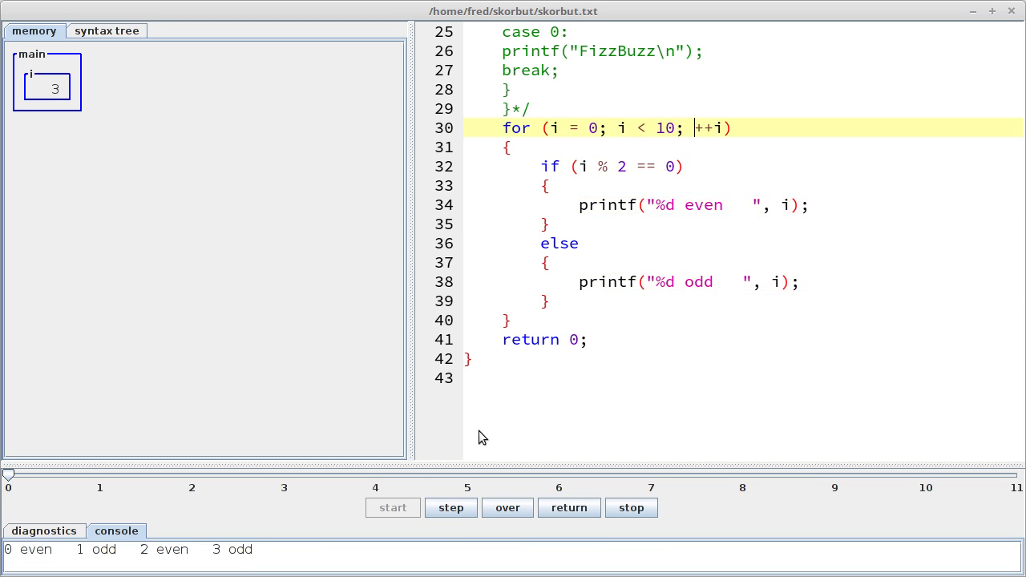
mouse_move(504, 258)
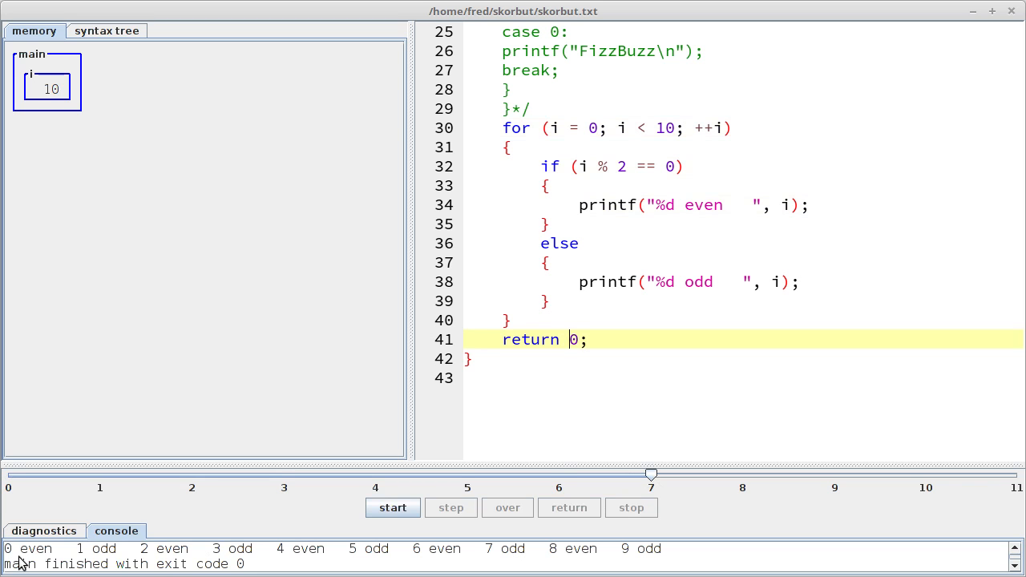
mouse_move(276, 559)
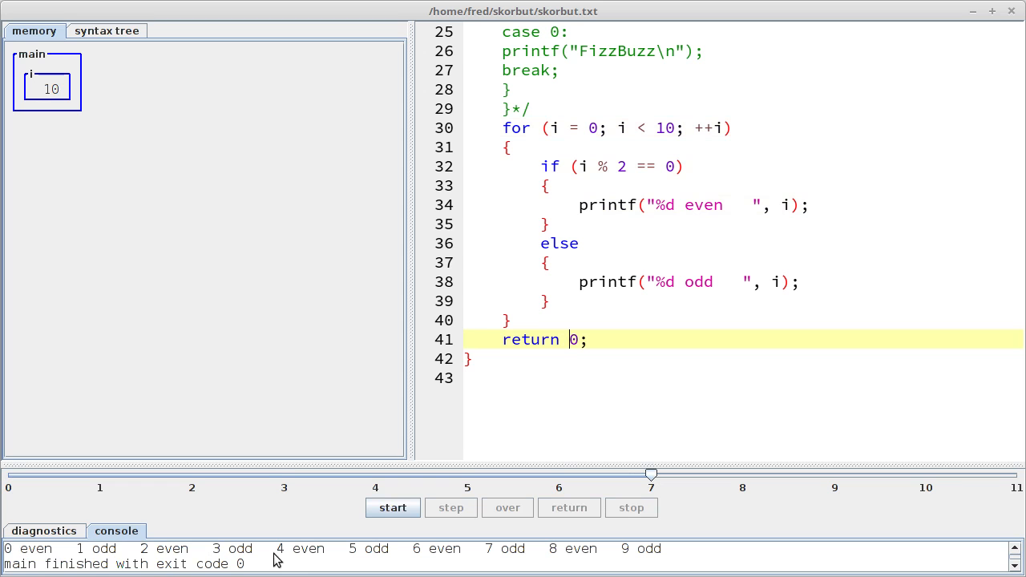
mouse_move(327, 557)
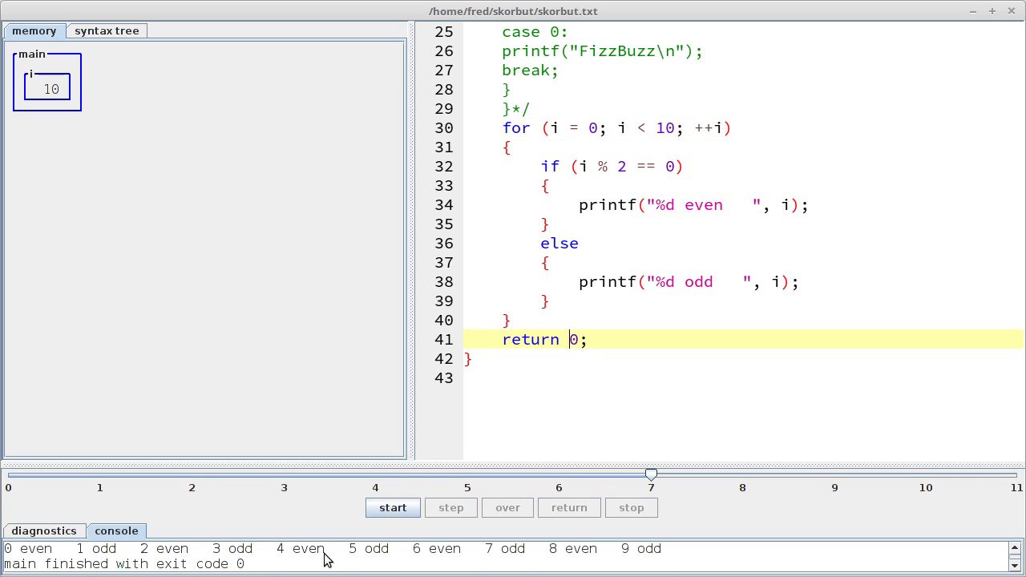
mouse_move(350, 569)
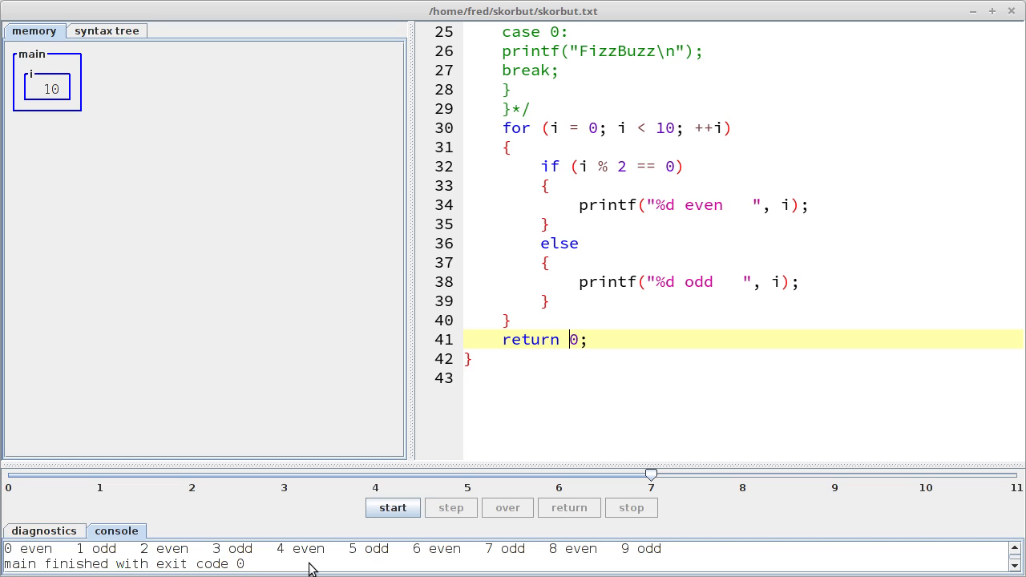
mouse_move(154, 548)
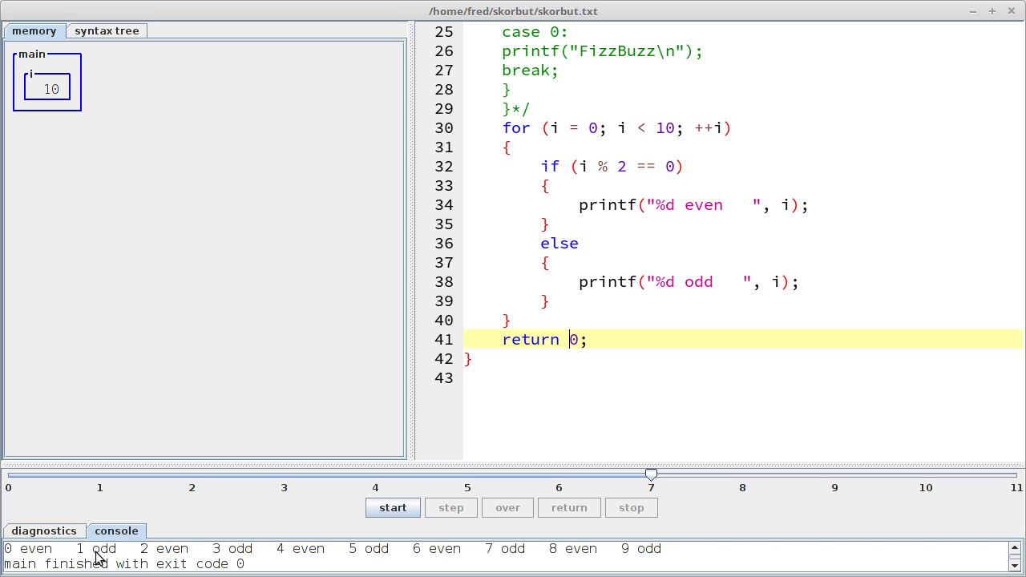
mouse_move(40, 553)
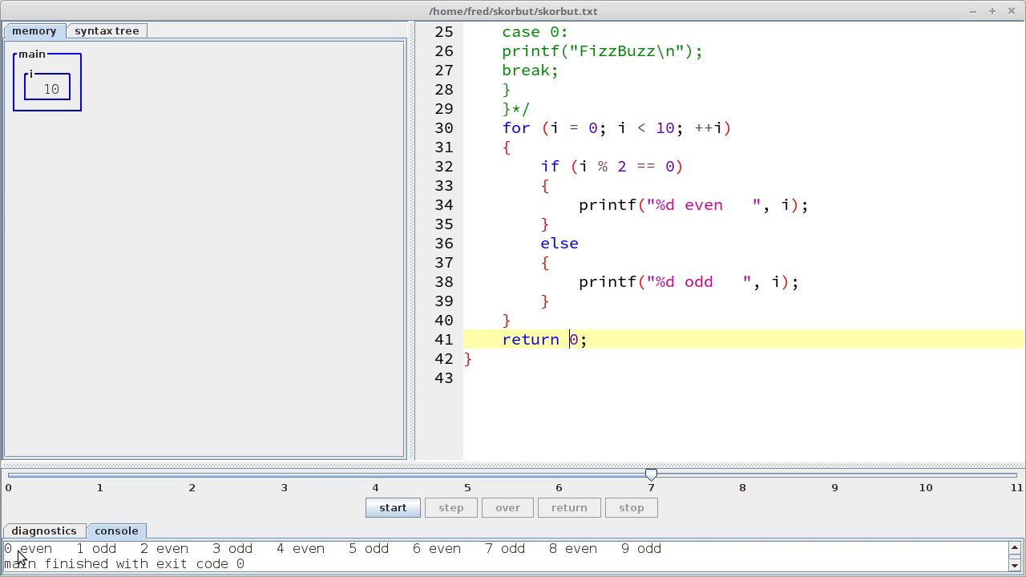
mouse_move(596, 303)
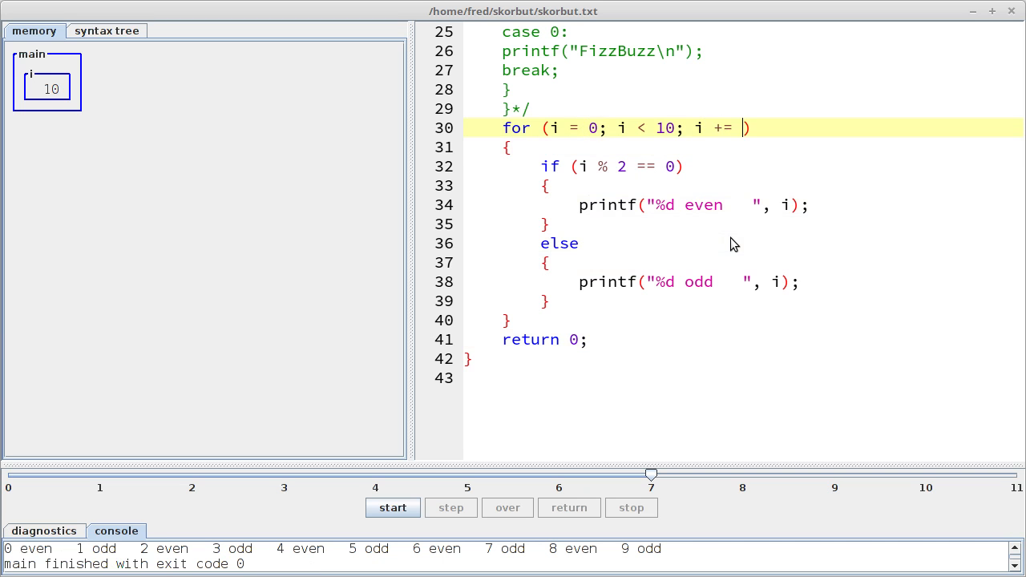
Set the increment to i += 2, drop the if/else, print i + 1 as odd, and start a run
text(2)
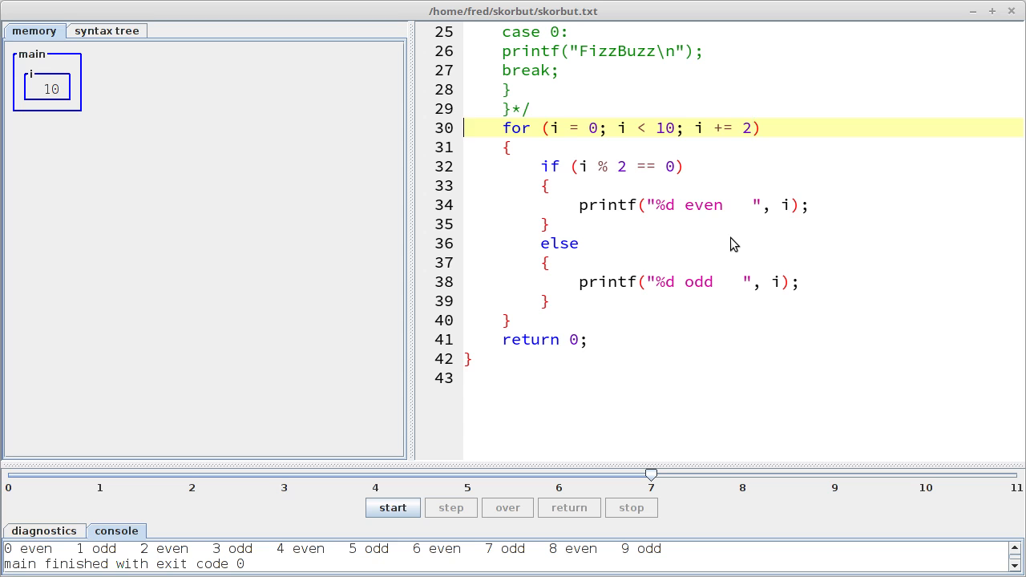
click(450, 506)
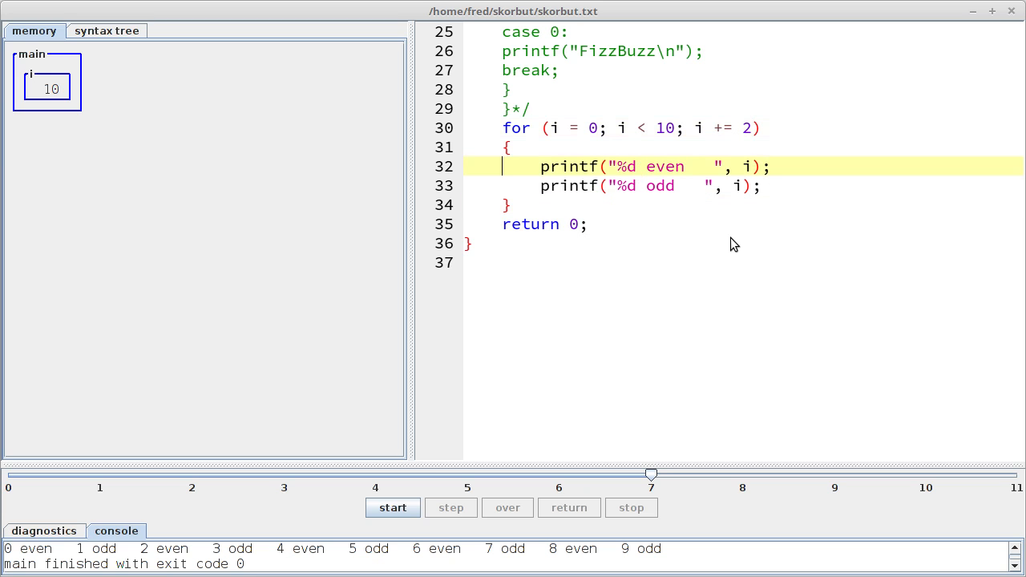
click(450, 507)
text( + 1)
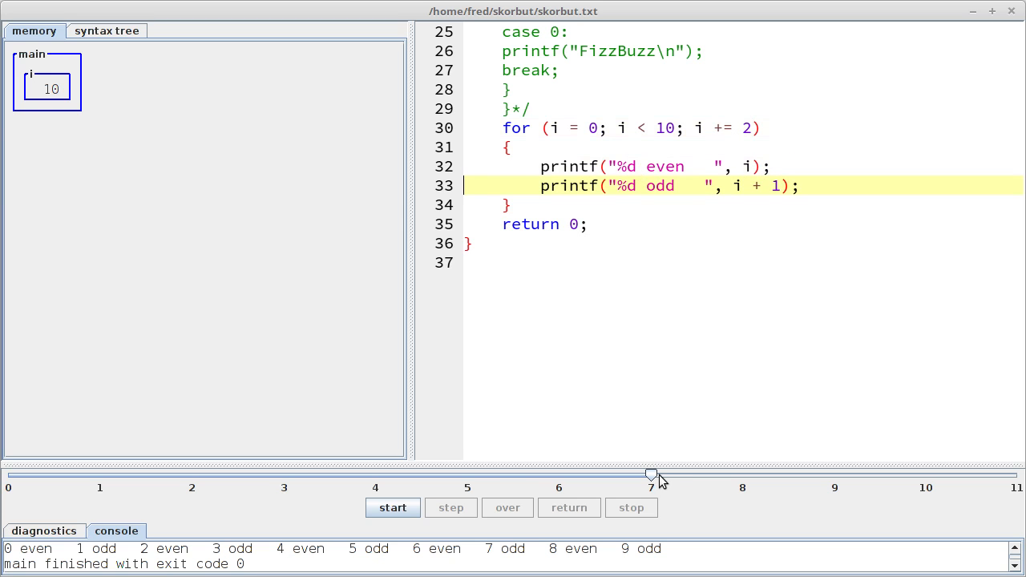
click(393, 506)
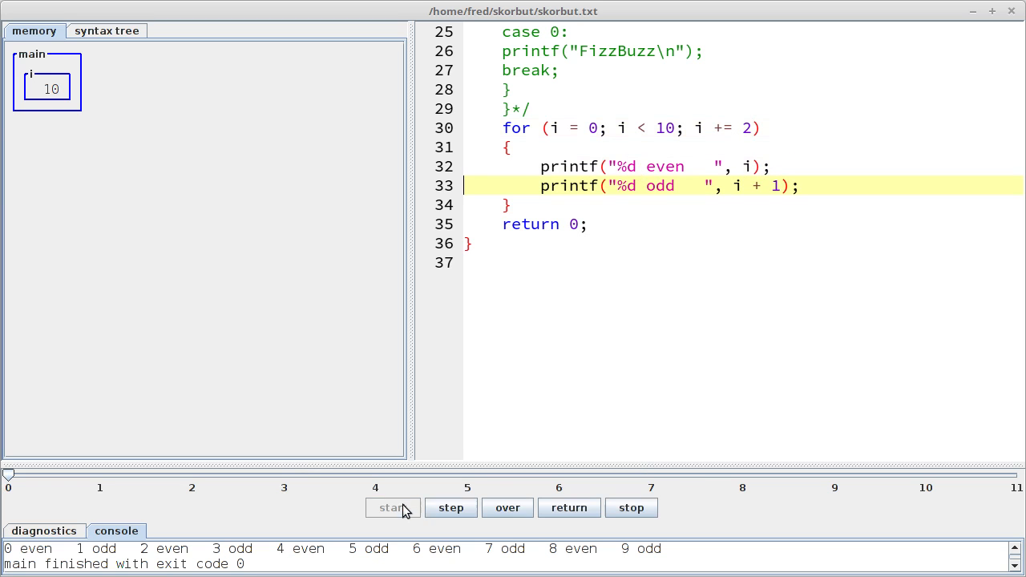
Step through the first iteration, printing 0 even and 1 odd and incrementing i to 2
click(450, 507)
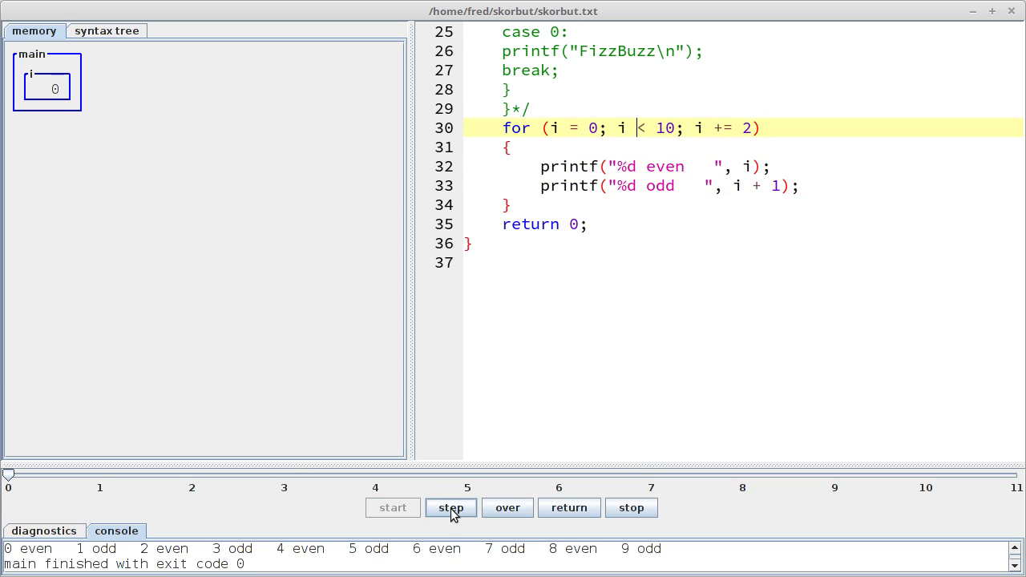
click(451, 507)
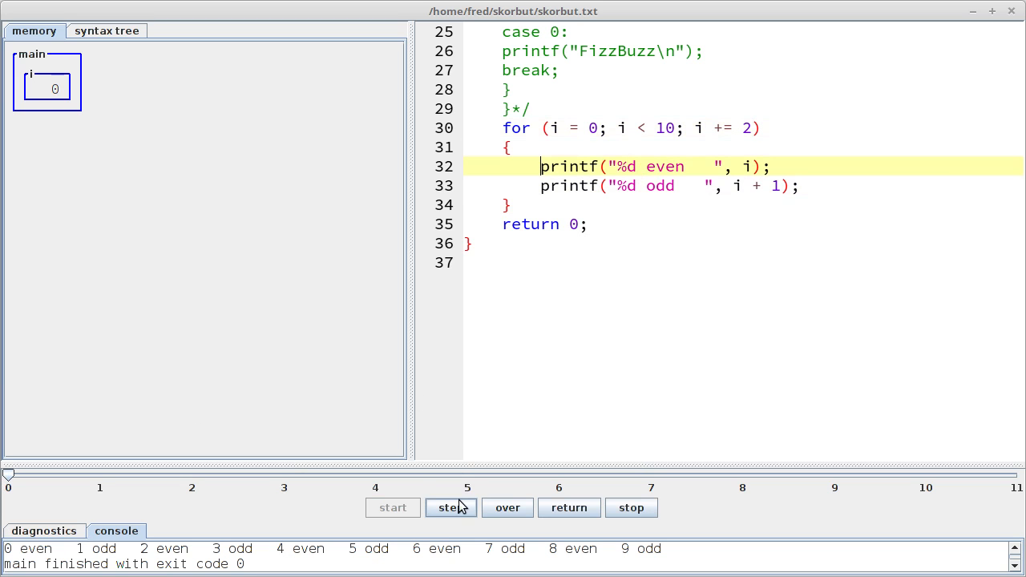
click(450, 506)
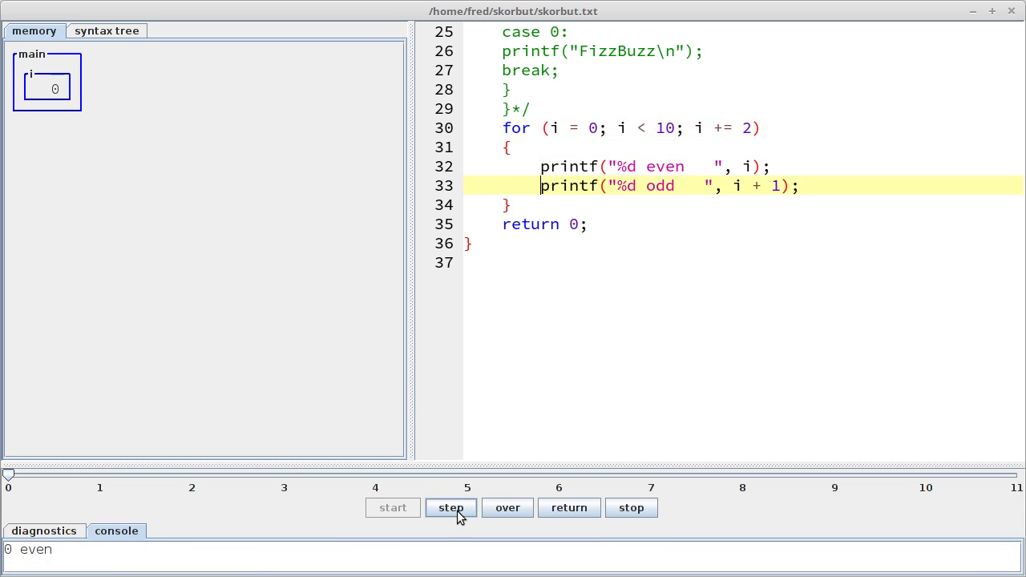
click(450, 507)
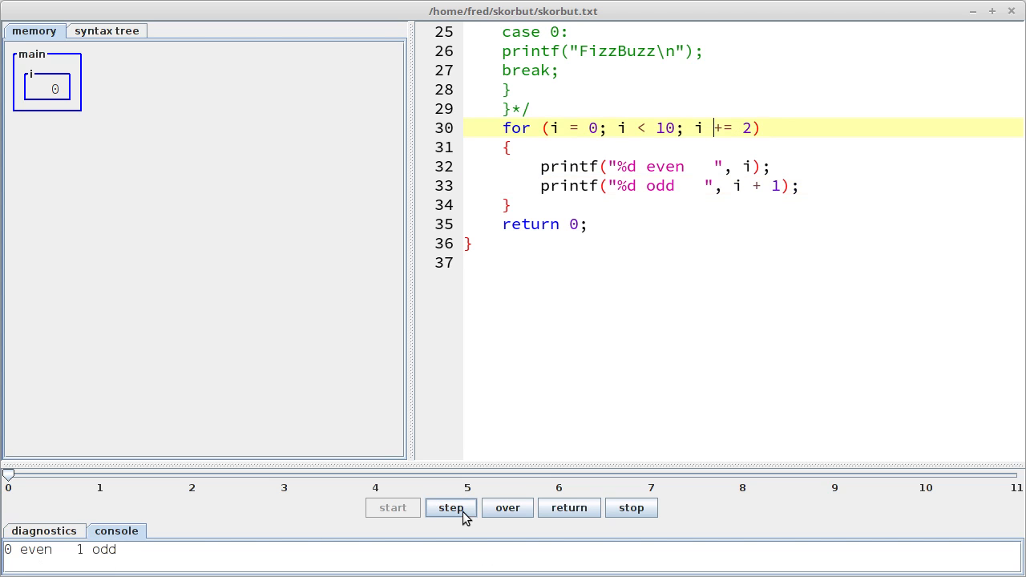
click(450, 506)
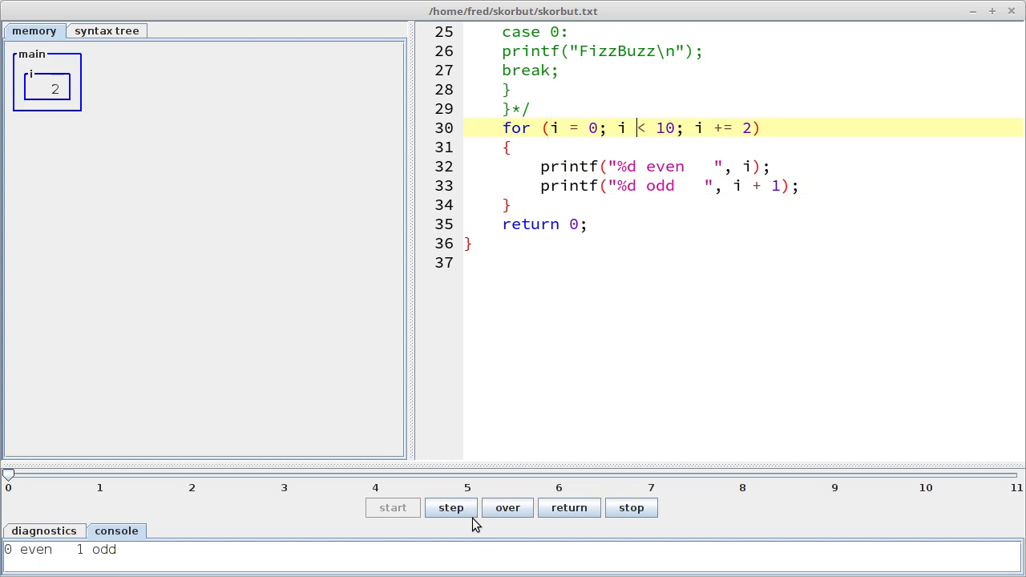
Step through the next two iterations, printing 2 even to 5 odd with i reaching 4
click(451, 507)
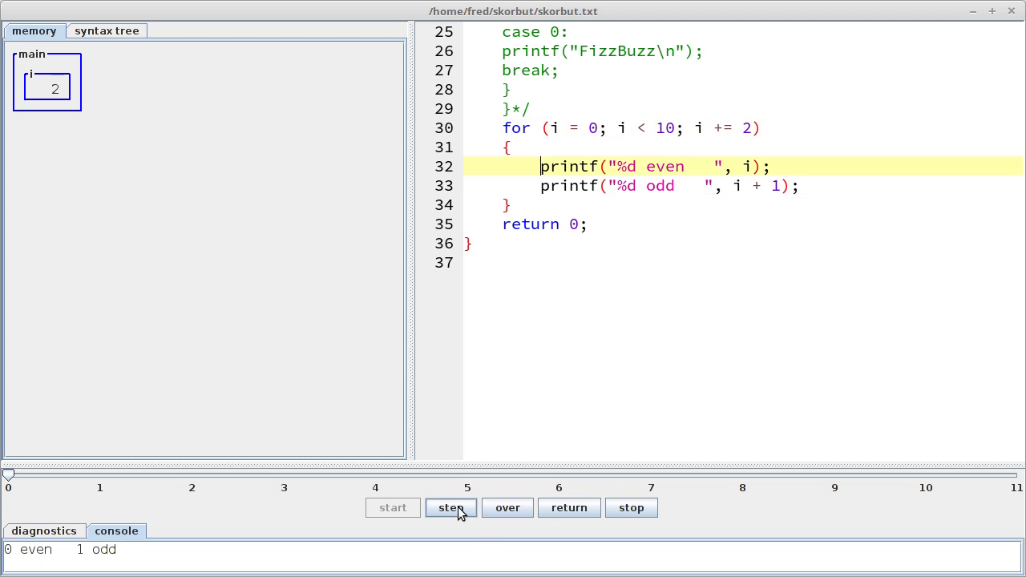
click(452, 506)
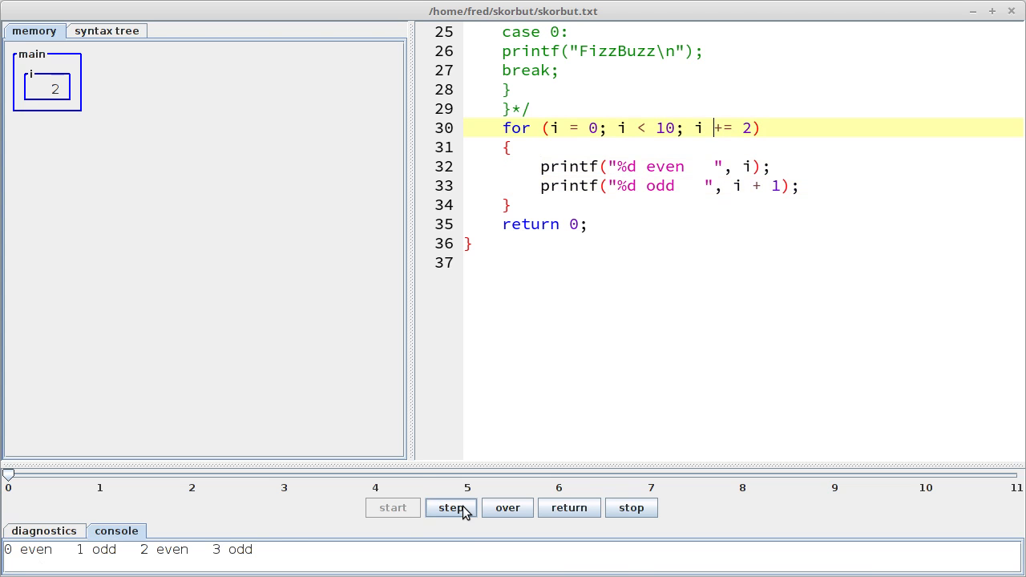
click(452, 506)
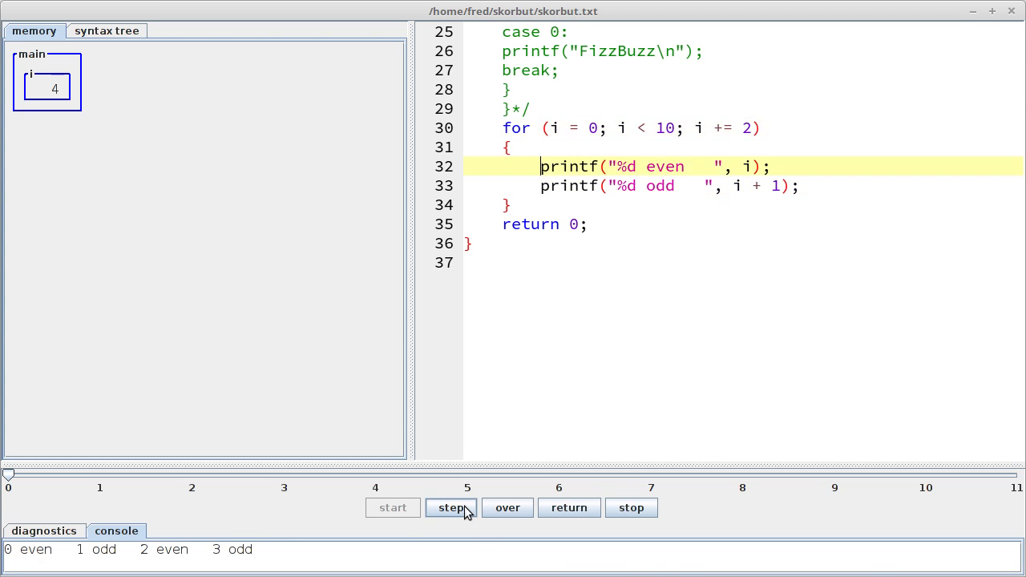
click(451, 506)
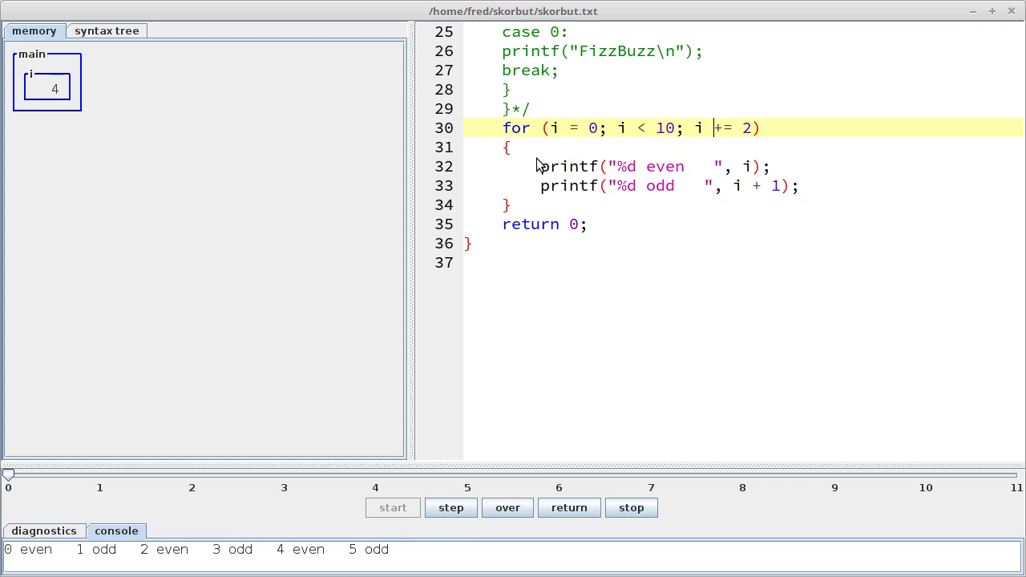
mouse_move(551, 186)
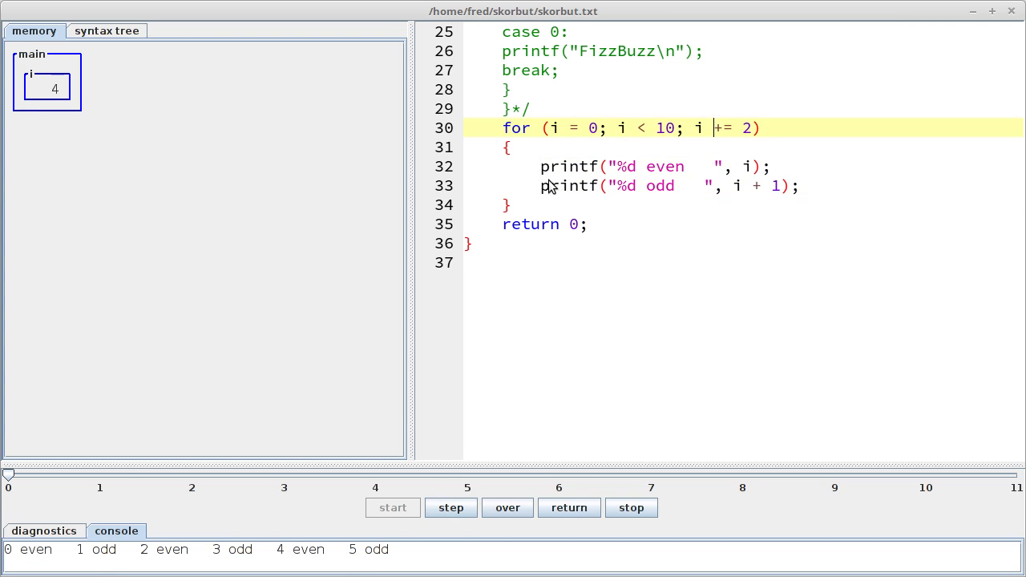
mouse_move(683, 231)
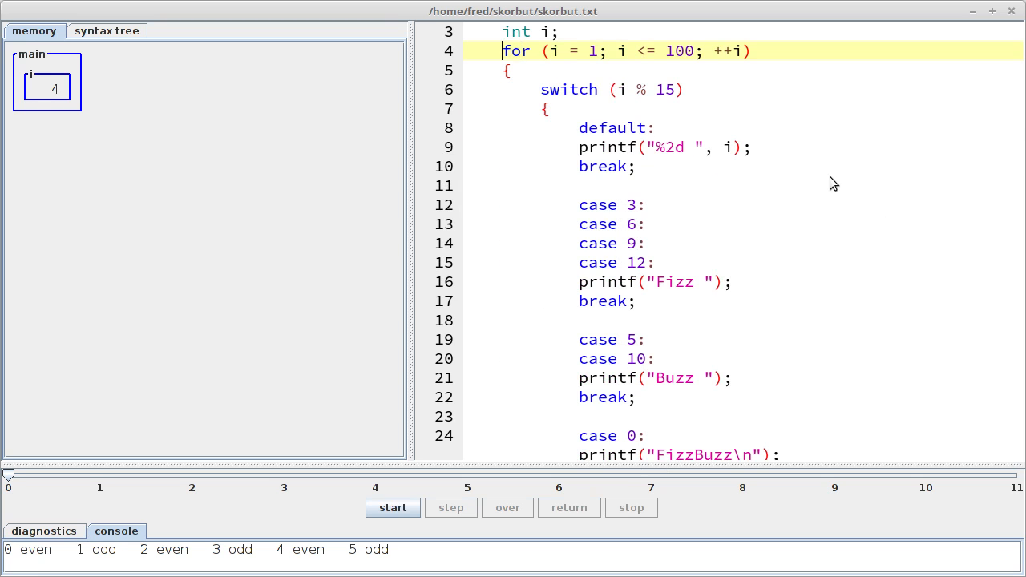
mouse_move(894, 228)
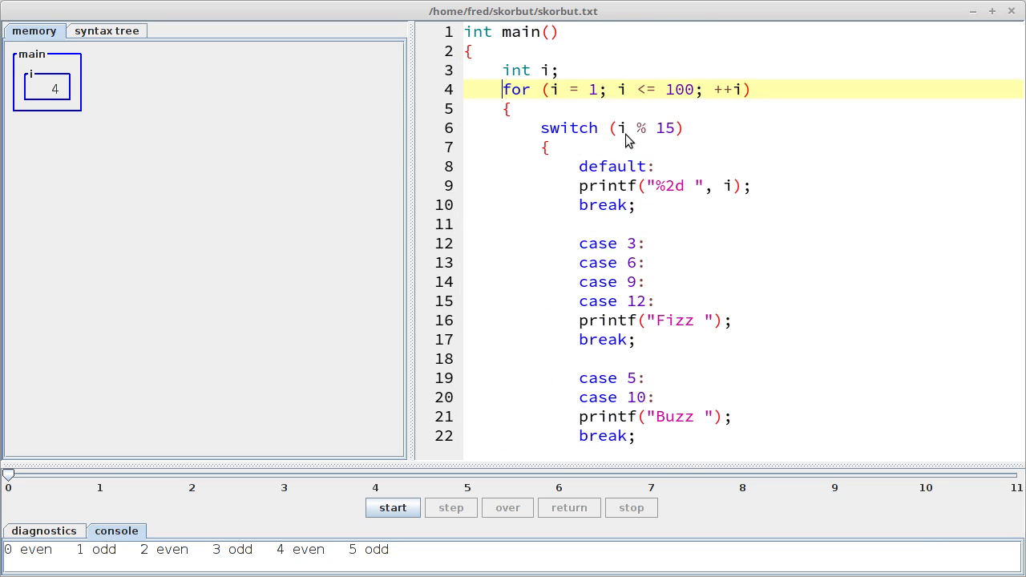
mouse_move(671, 131)
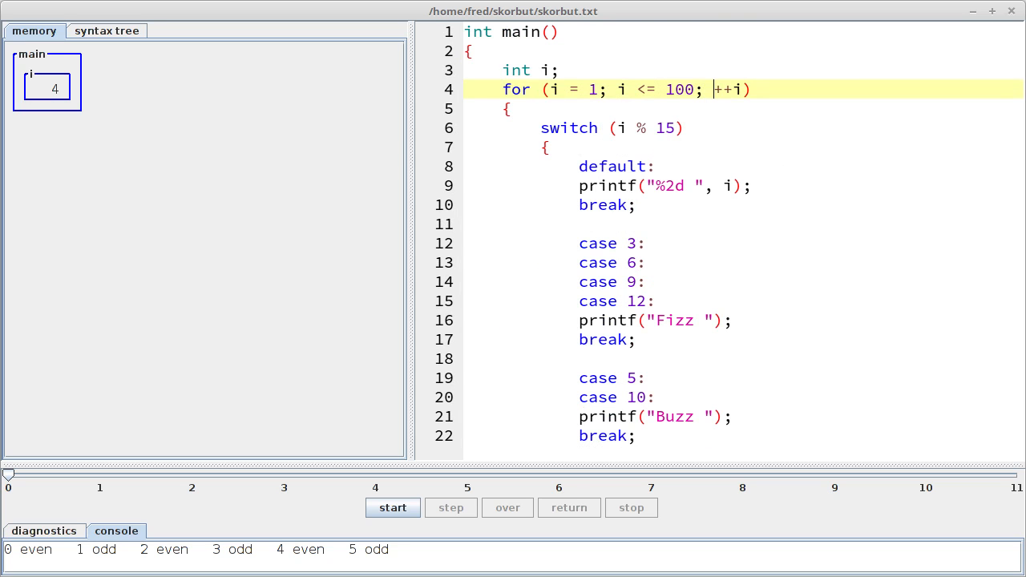
Change the loop header to i += 15 and restore the FizzBuzz switch loop below
text(i +=)
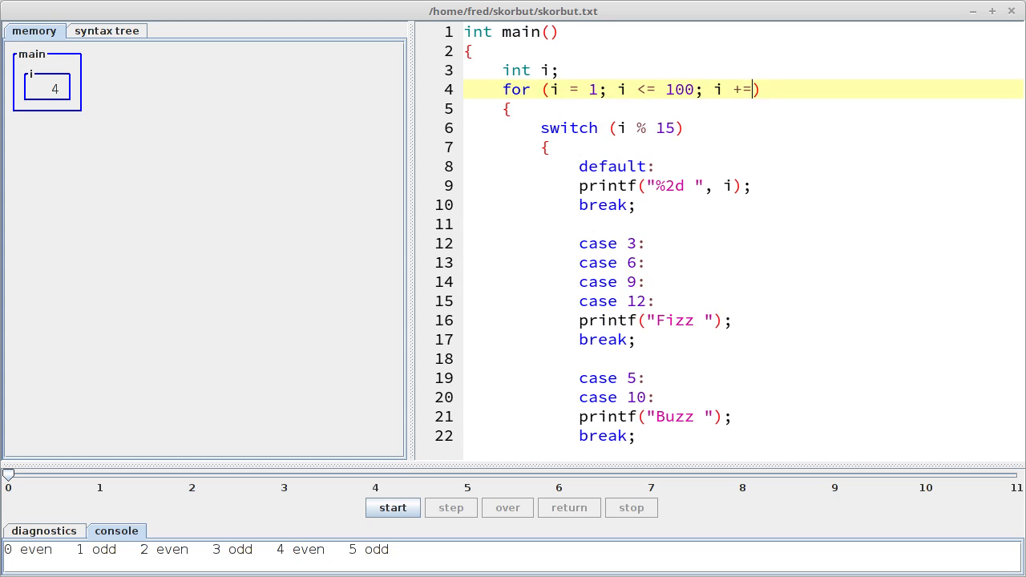
text(15)
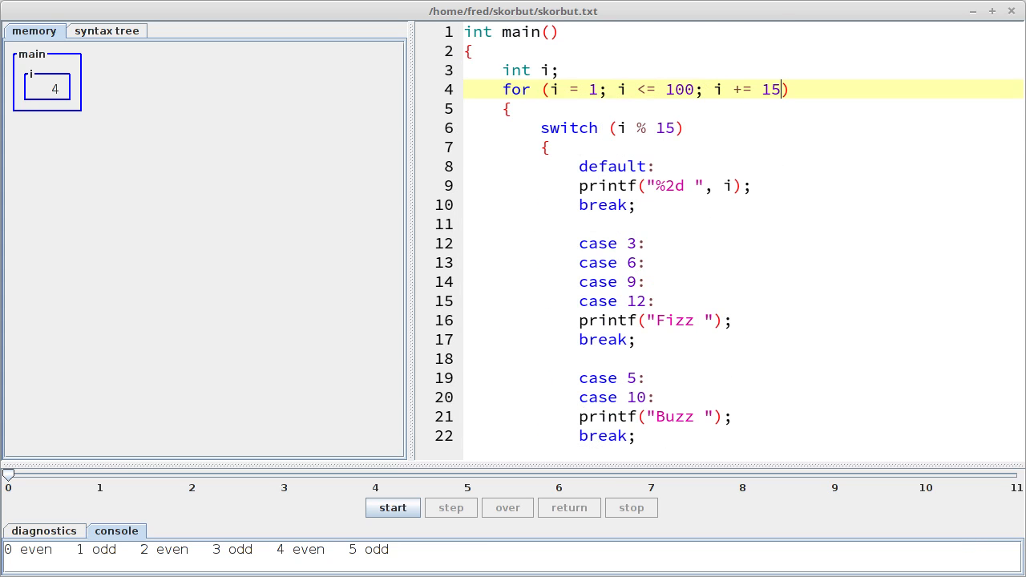
scroll(down, 3)
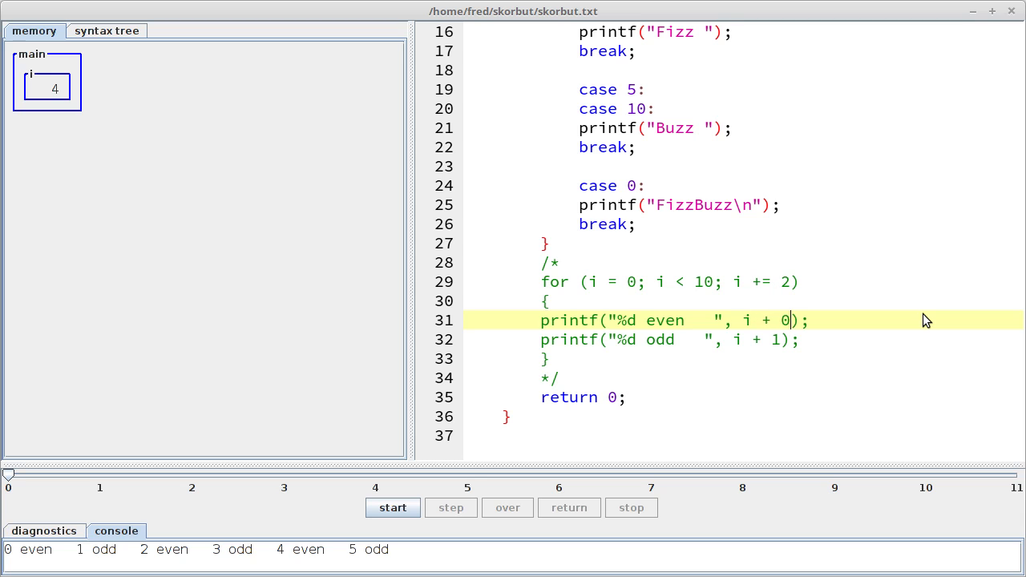
click(779, 321)
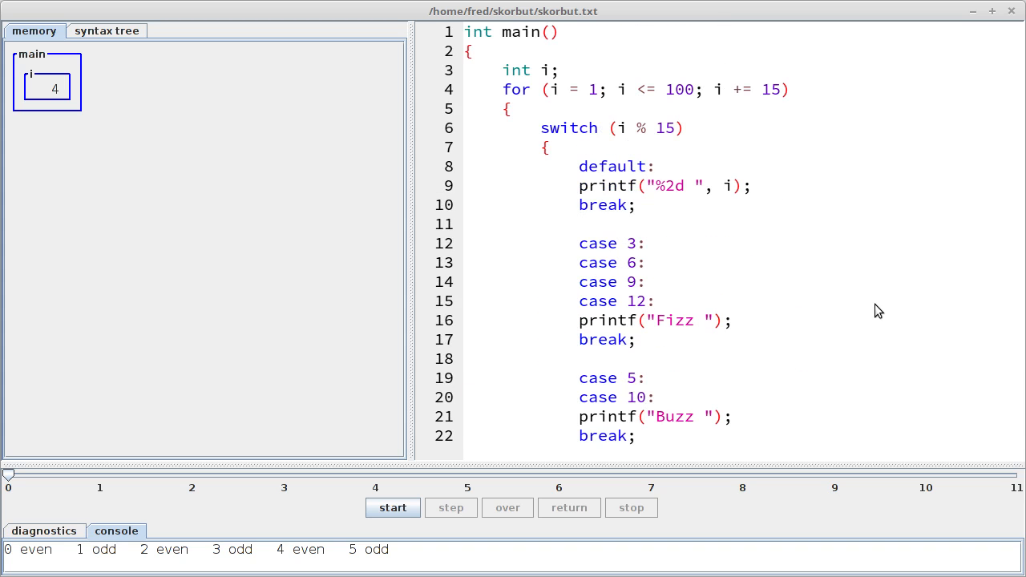
mouse_move(789, 169)
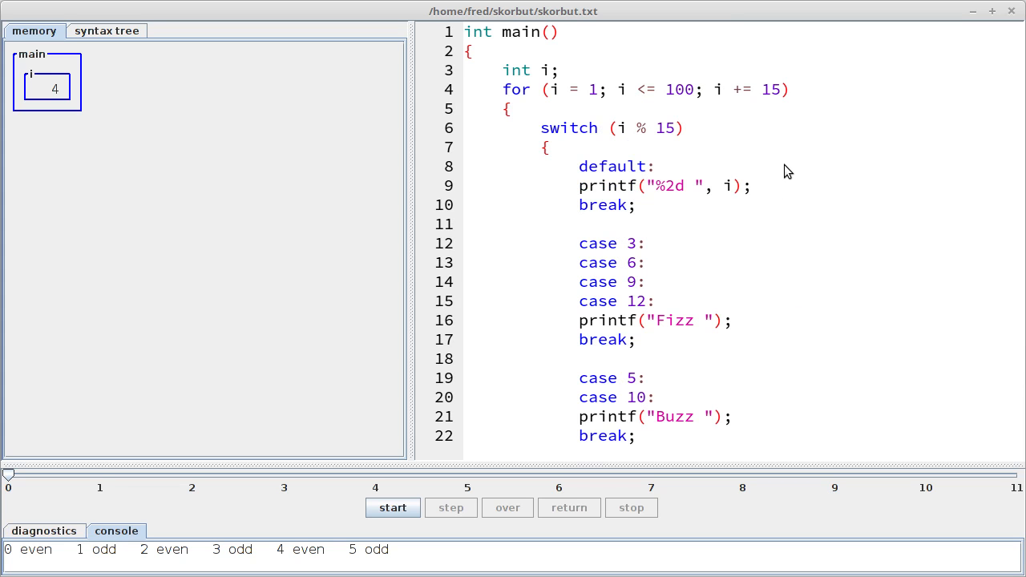
mouse_move(725, 244)
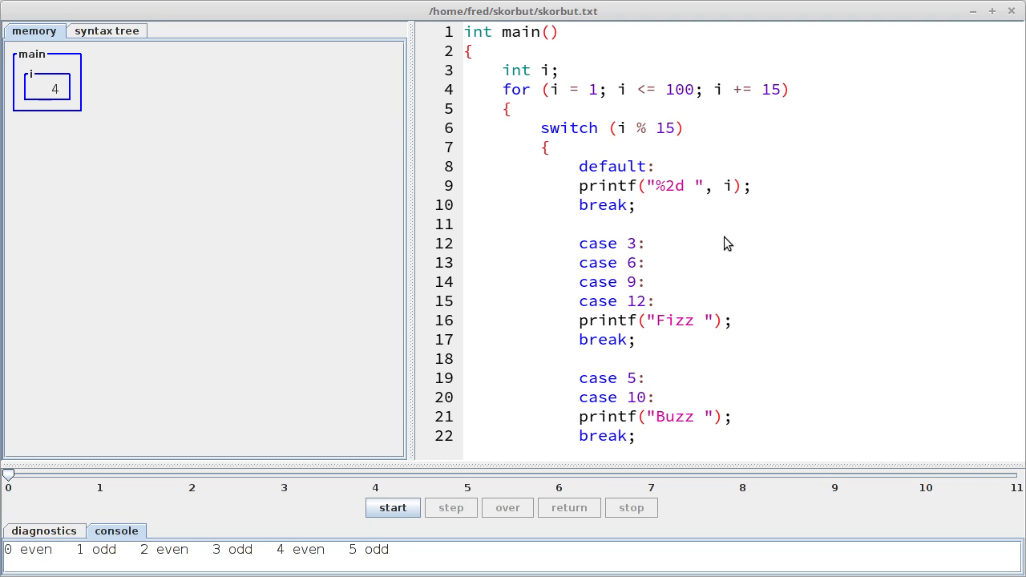
mouse_move(679, 190)
text(0)
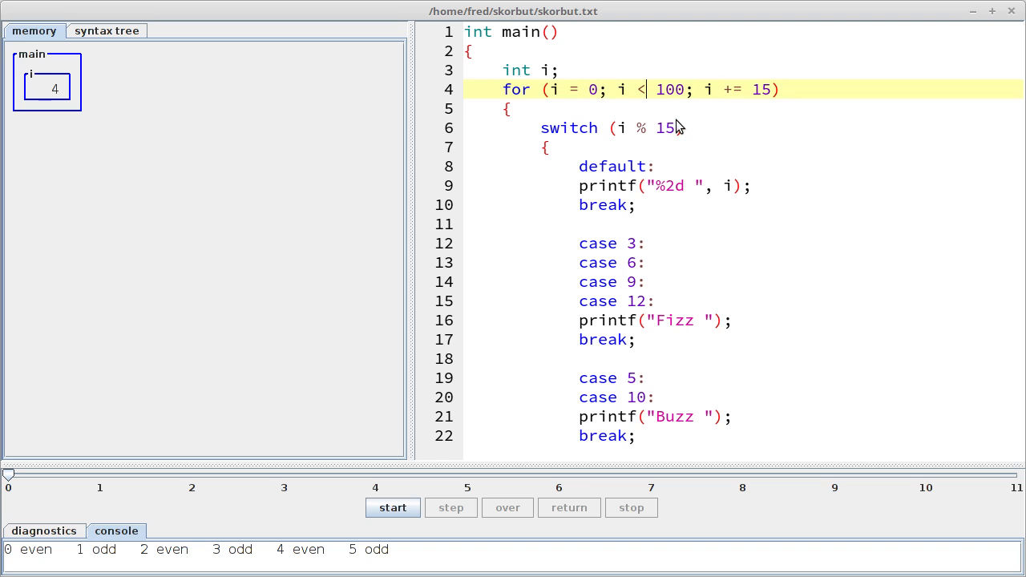
Replace the switch with fifteen sequential printf calls from i + 1 through FizzBuzz
click(450, 506)
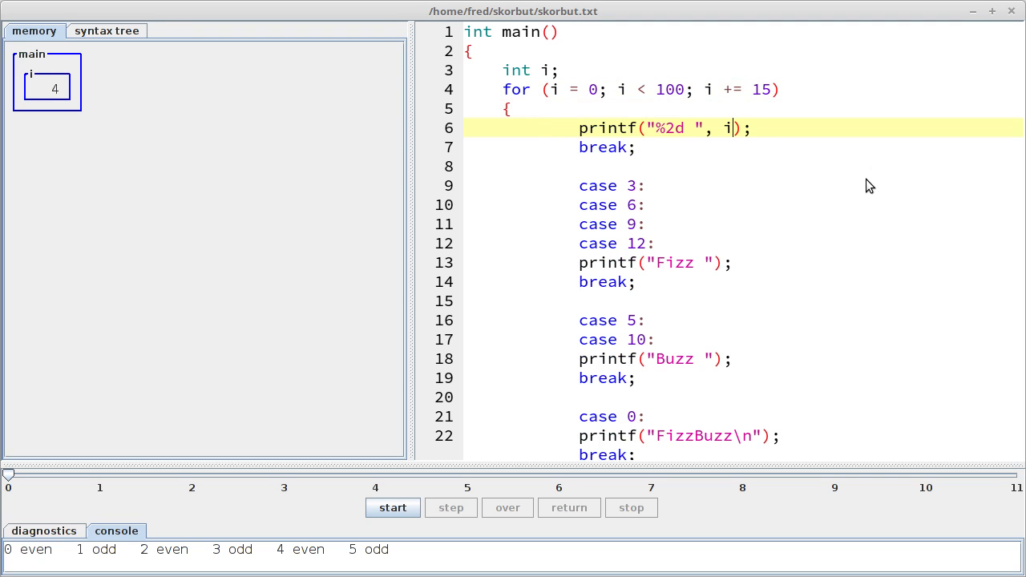
text(+ 1)
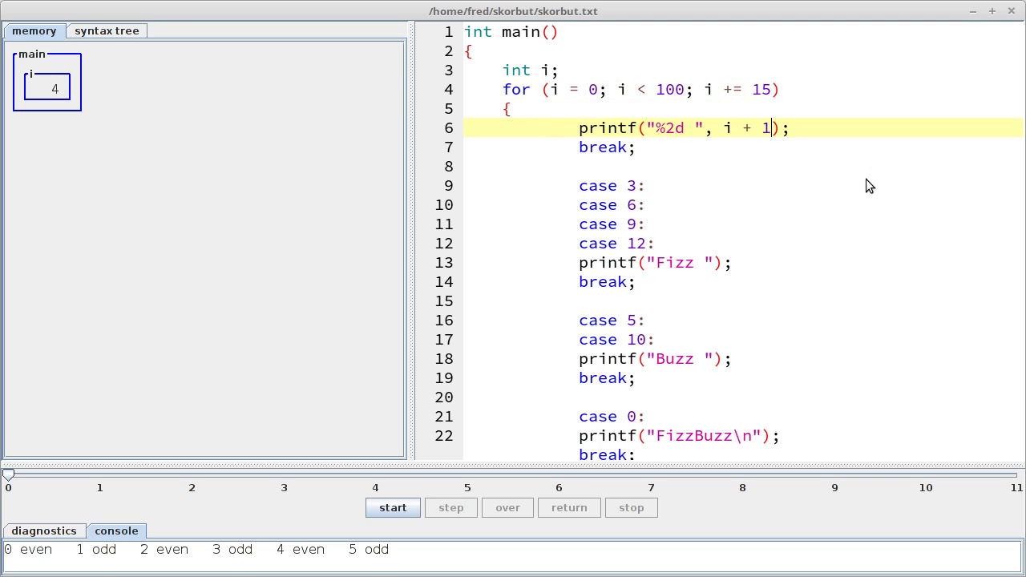
scroll(down, 3)
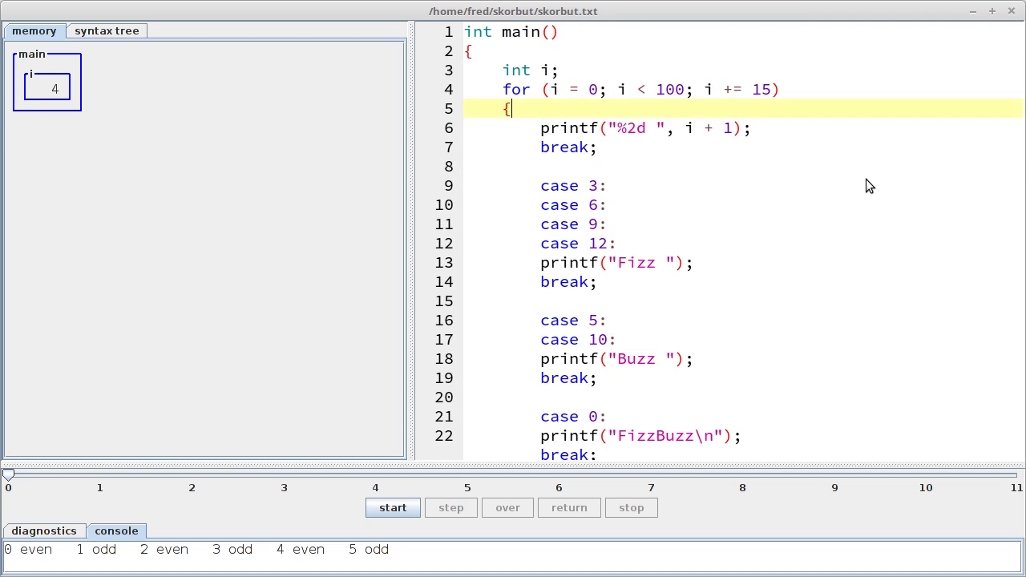
scroll(down, 3)
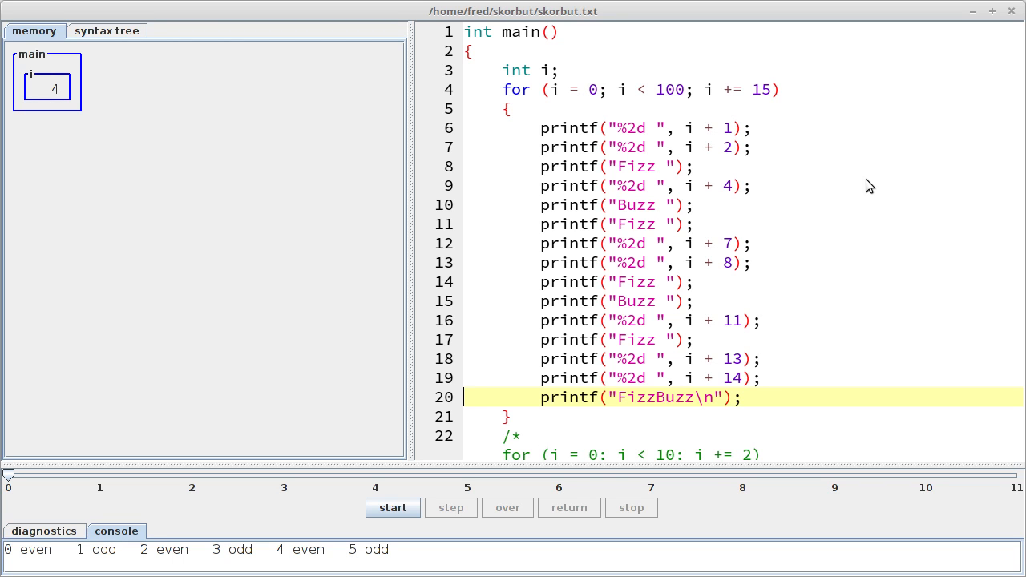
scroll(down, 3)
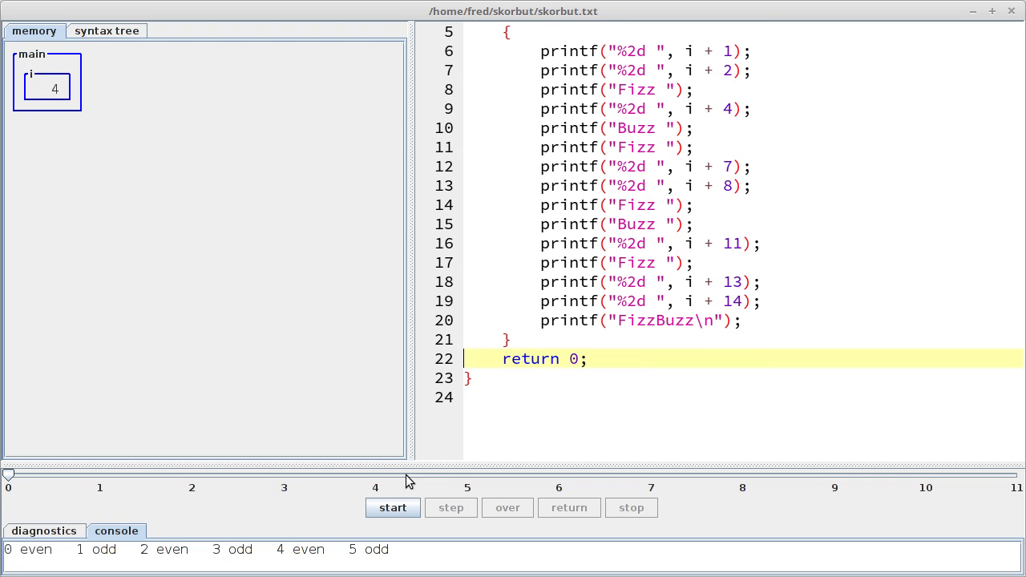
mouse_move(672, 503)
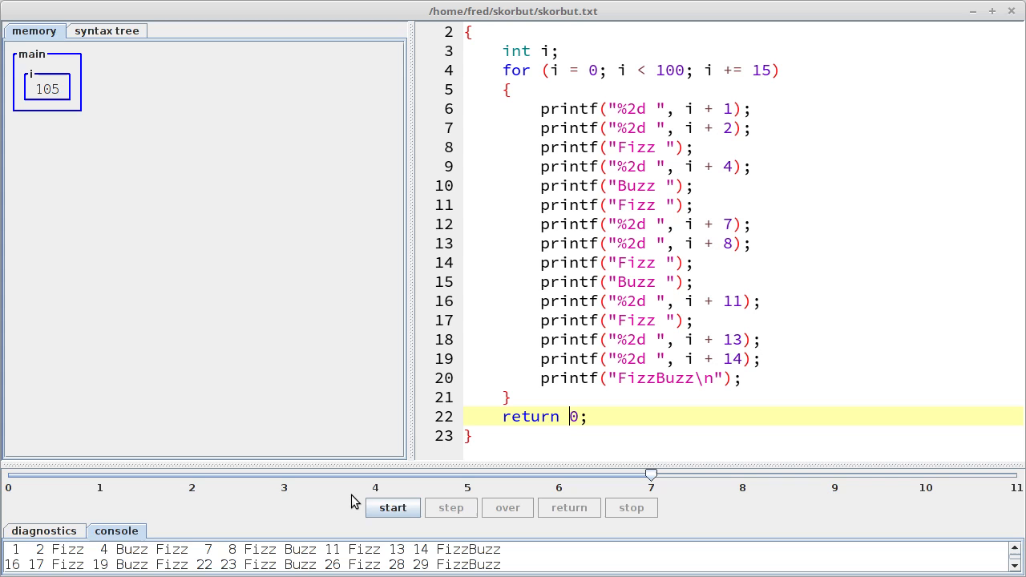
mouse_move(170, 554)
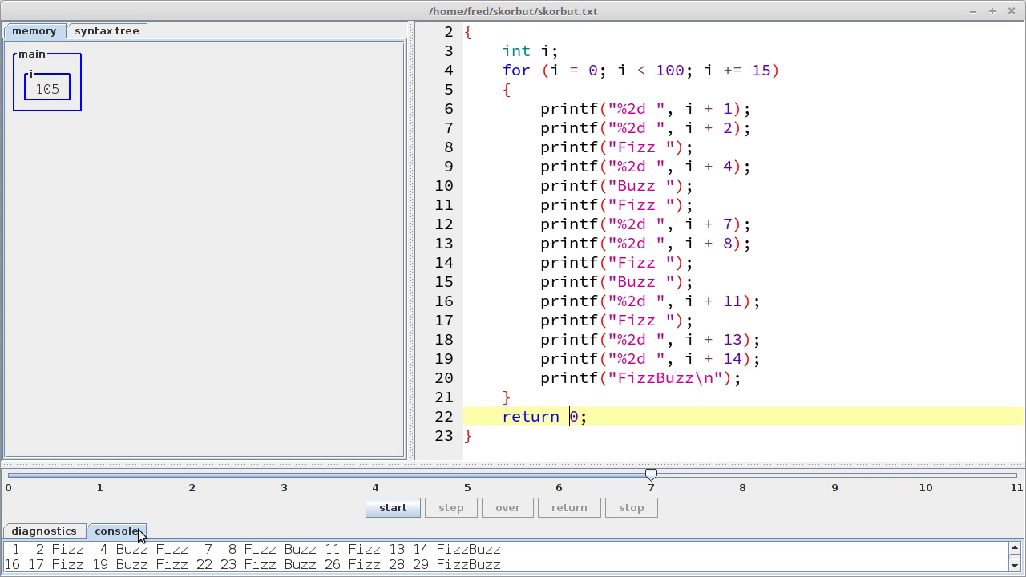
mouse_move(484, 535)
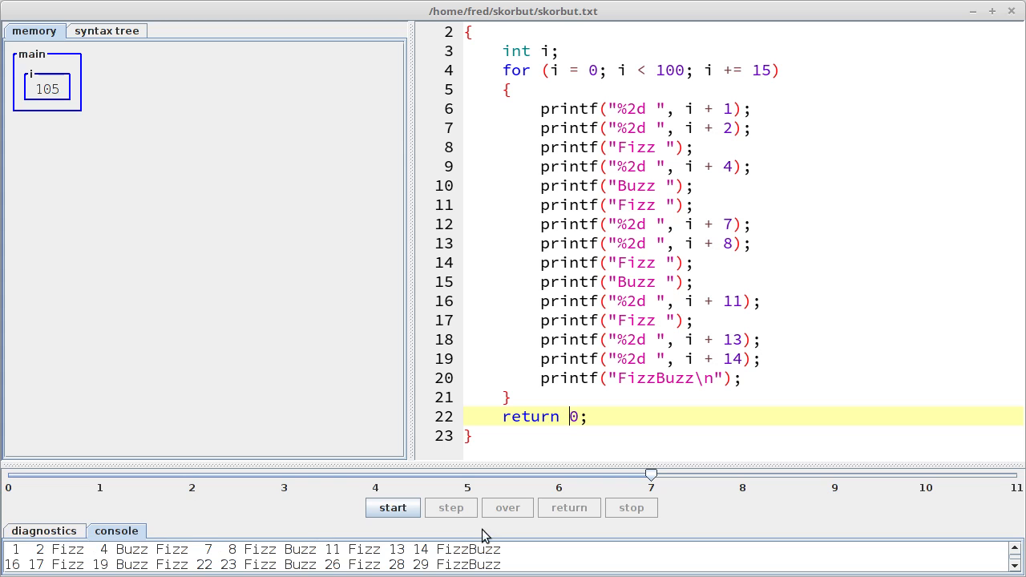
mouse_move(23, 558)
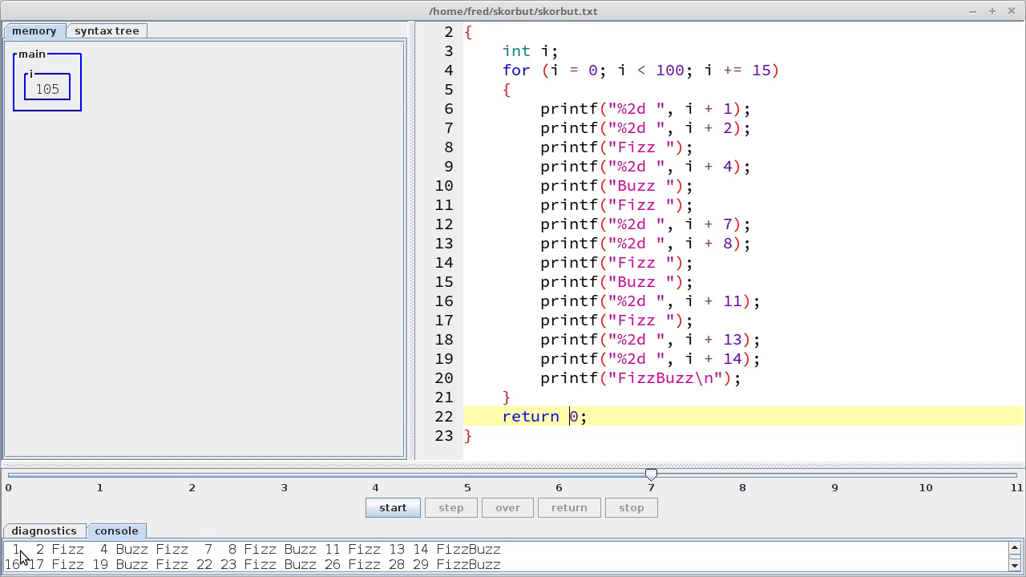
mouse_move(45, 554)
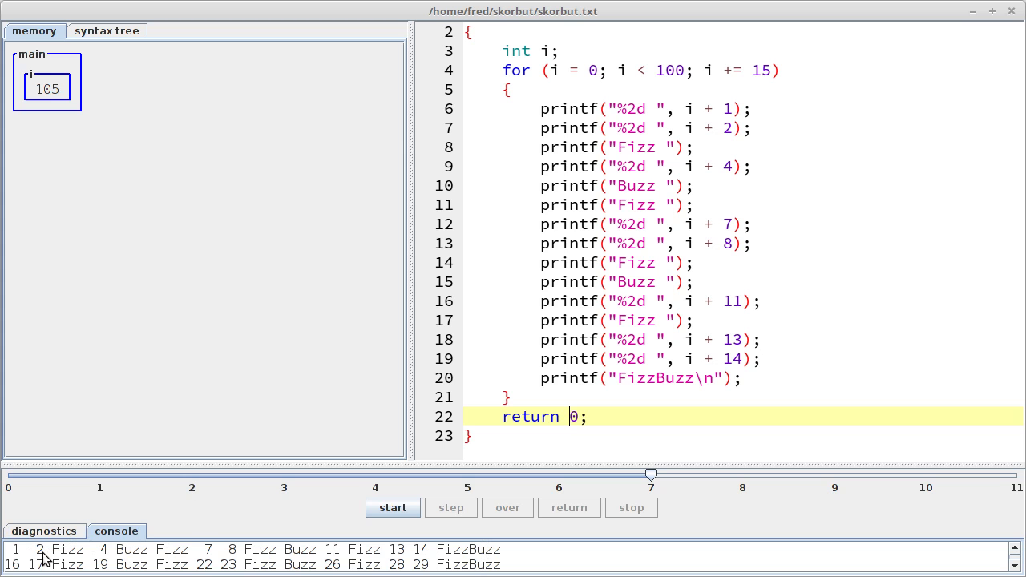
mouse_move(499, 529)
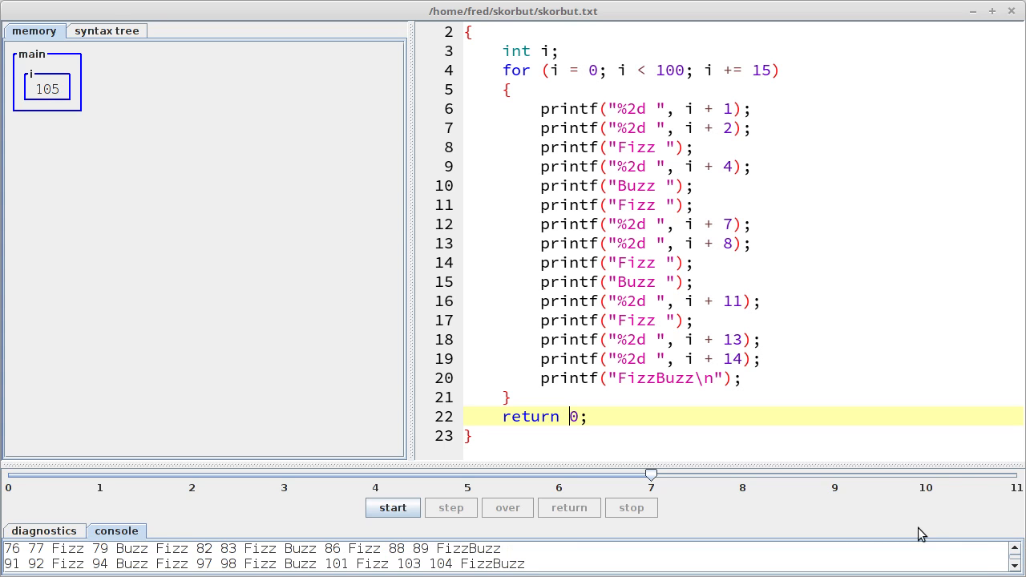
mouse_move(222, 567)
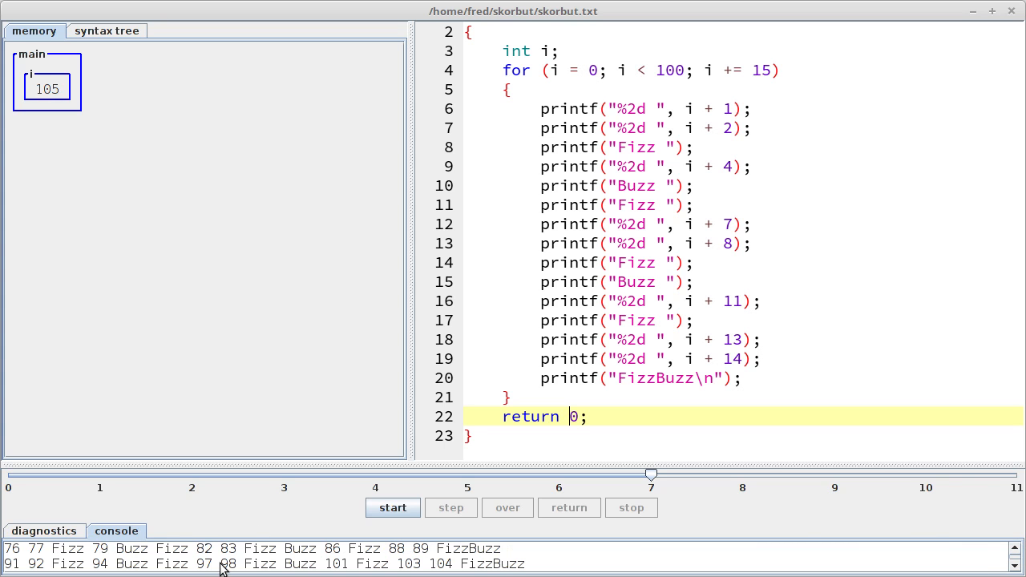
mouse_move(291, 567)
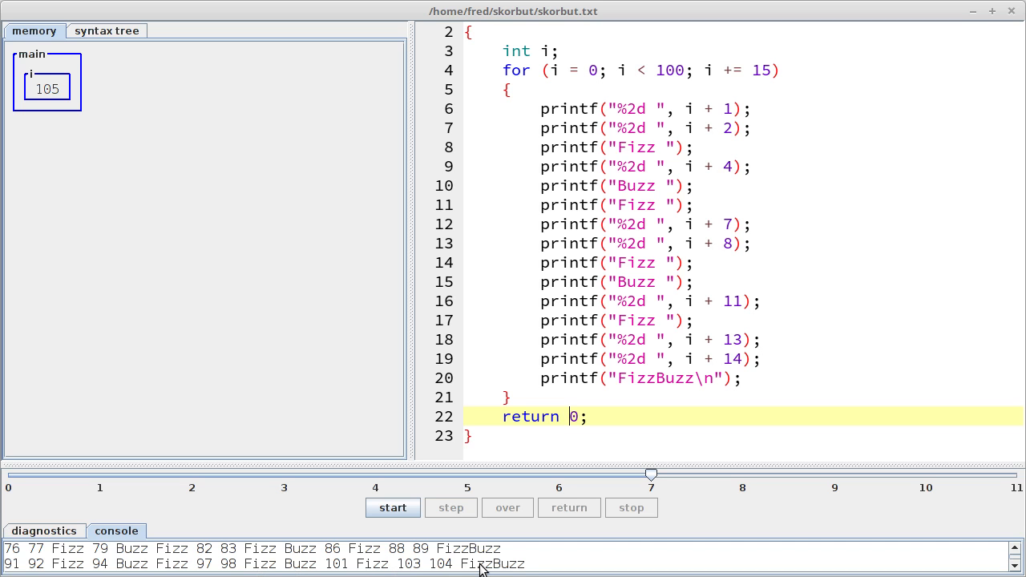
mouse_move(653, 363)
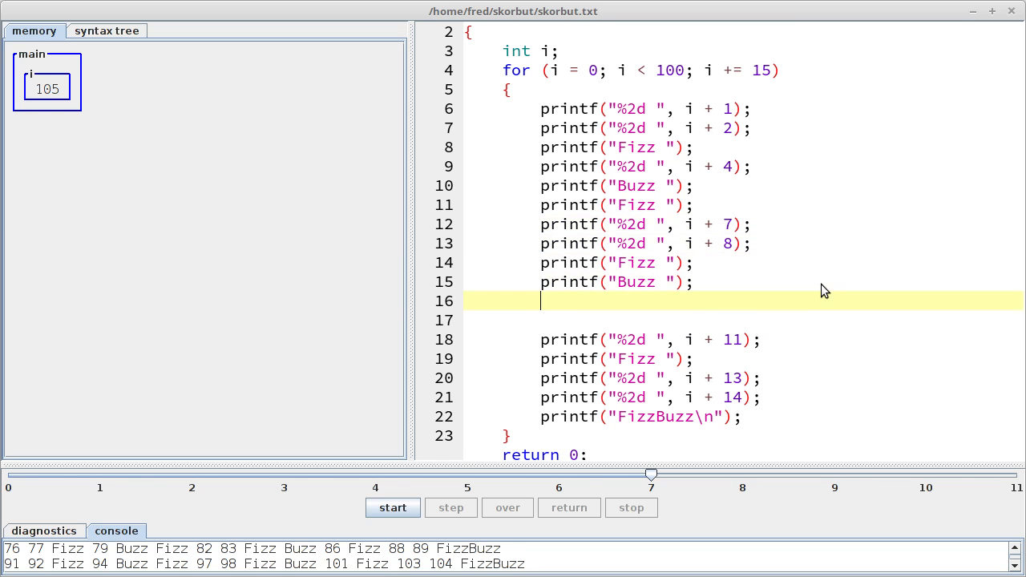
Insert if (i + 10 == 100) break; after the Buzz print to end the run at 100
text(if (i +)
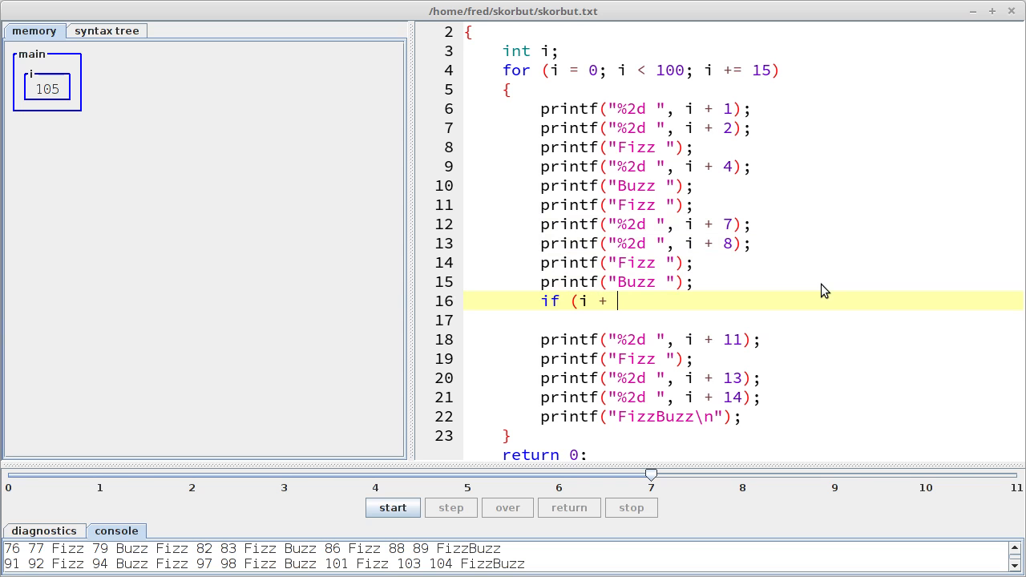
text(10 == 100))
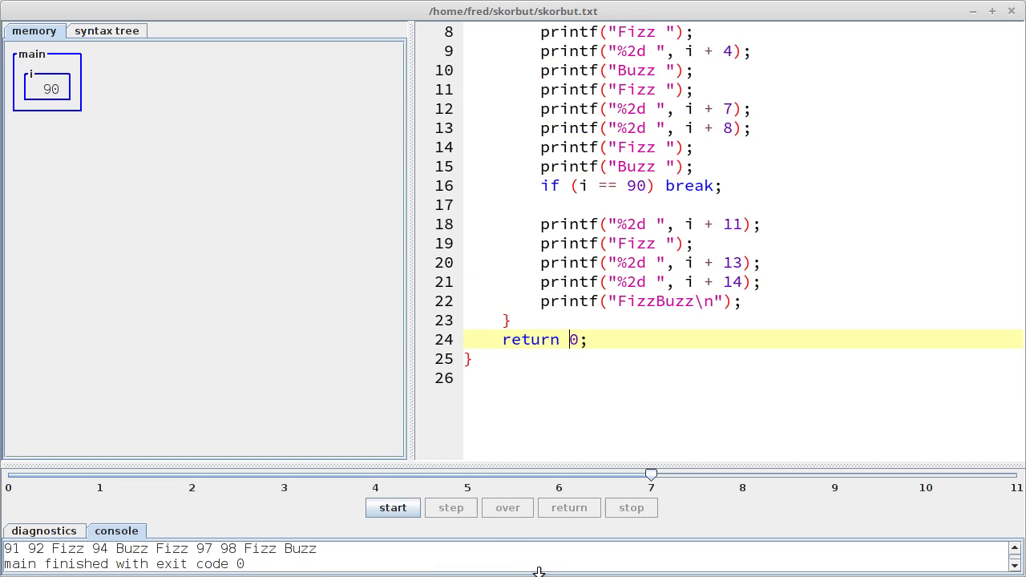
mouse_move(227, 555)
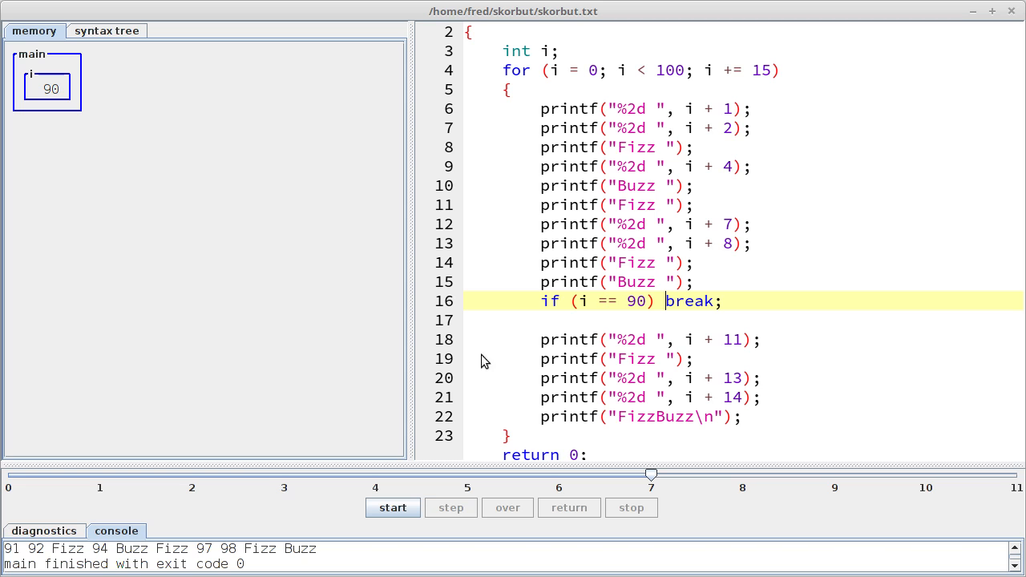
mouse_move(840, 282)
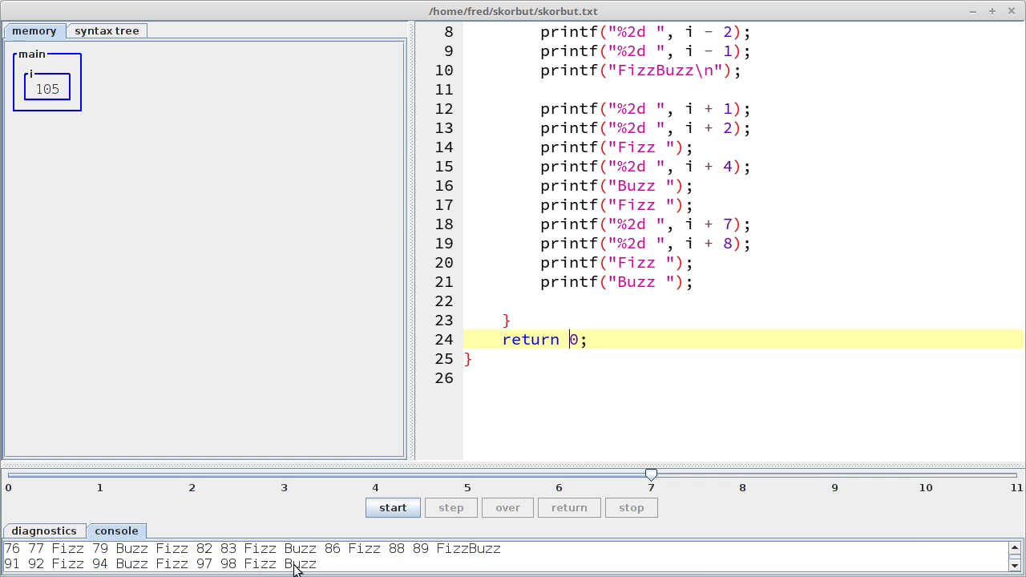
mouse_move(676, 561)
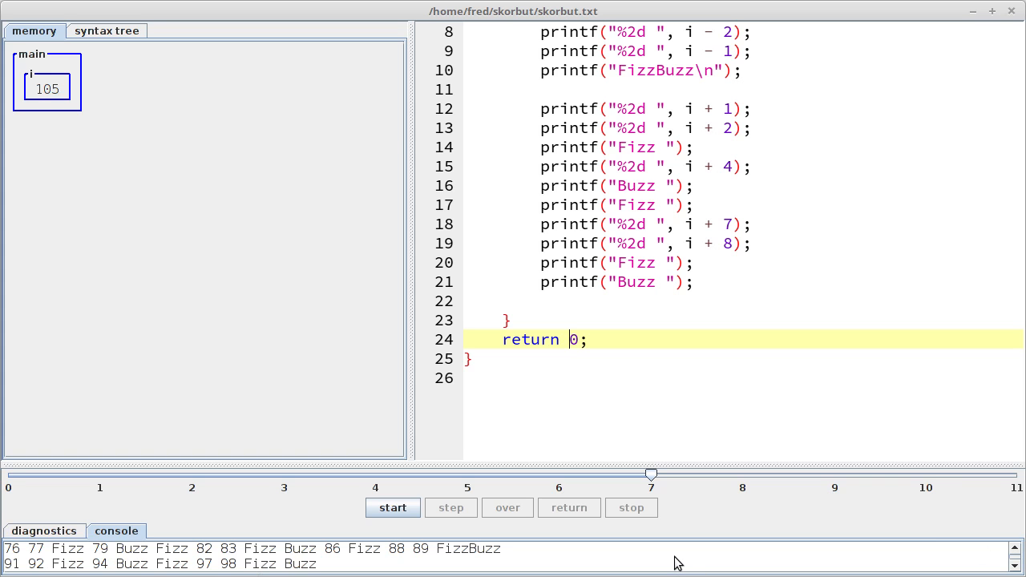
mouse_move(324, 570)
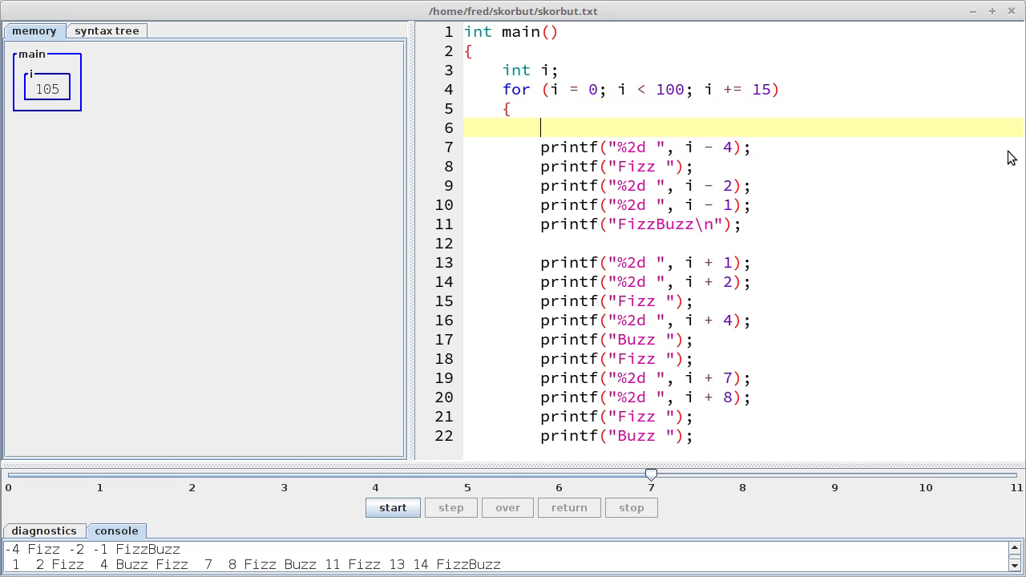
Wrap the leading printf group in if (i > 0) { … } and run to check output starts at 1
text(if (i > 0))
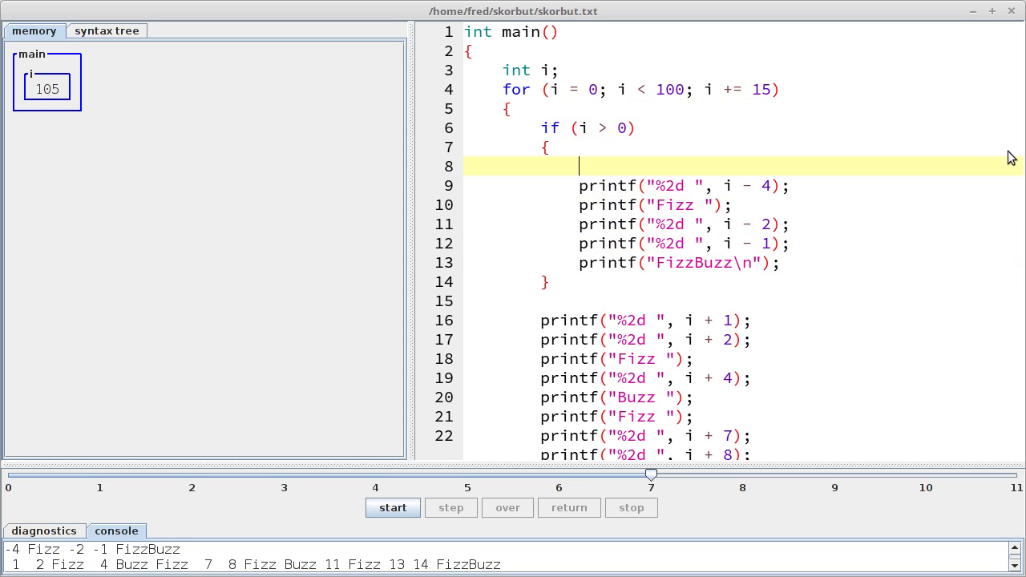
click(450, 506)
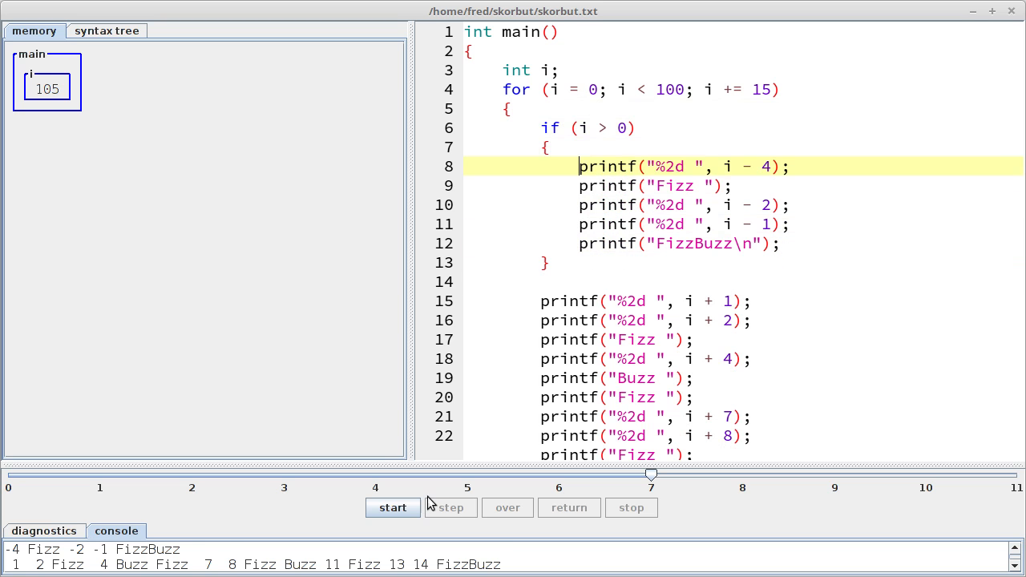
click(506, 507)
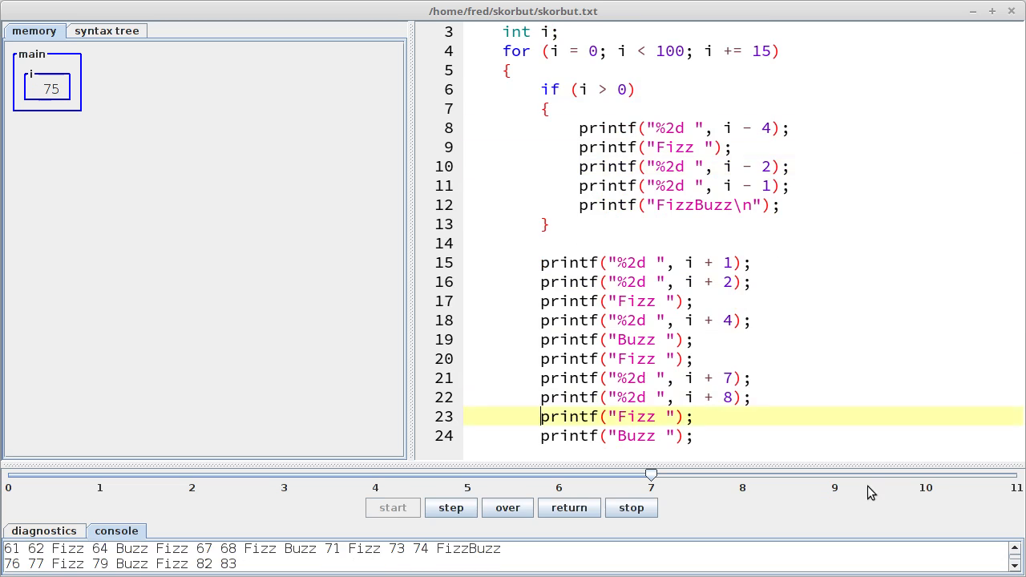
click(569, 507)
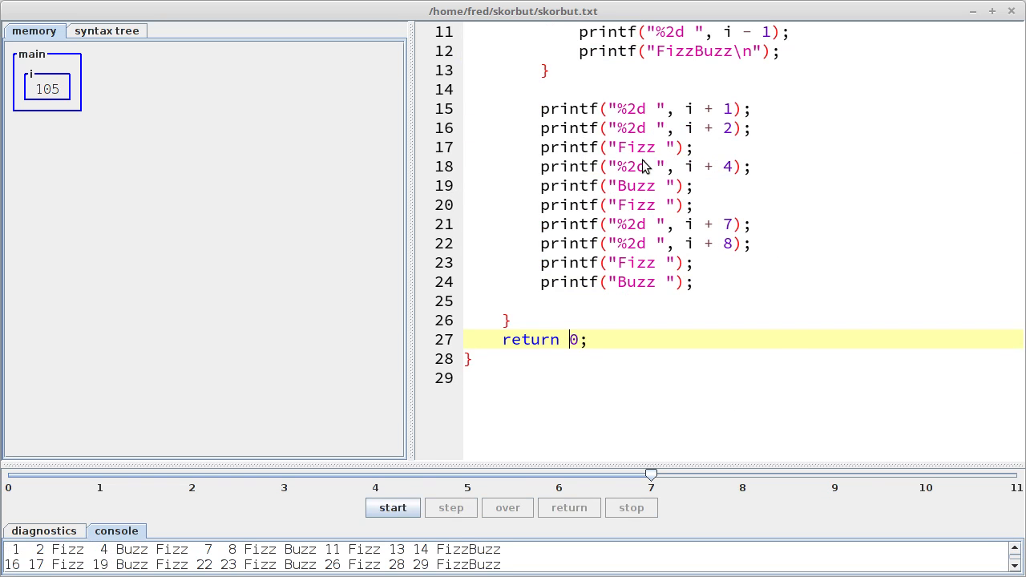
scroll(up, 3)
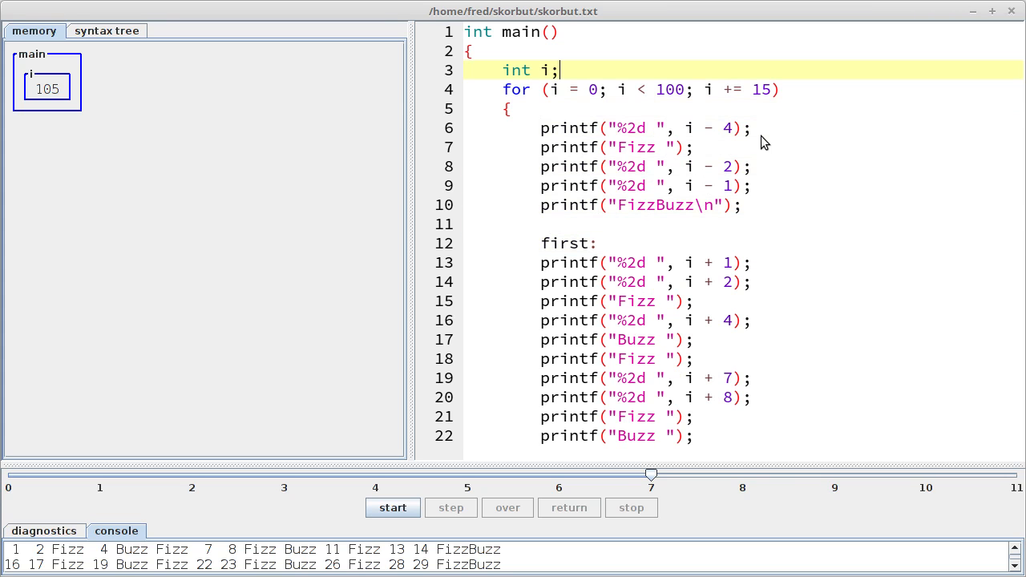
Replace the guard with goto first; and start a fresh debugging run
text(goto first)
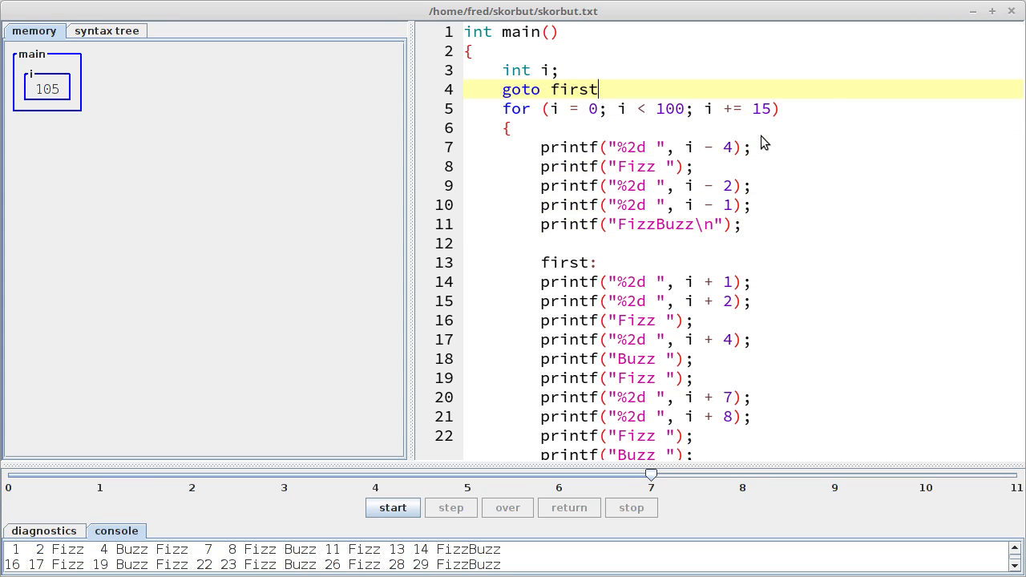
click(451, 506)
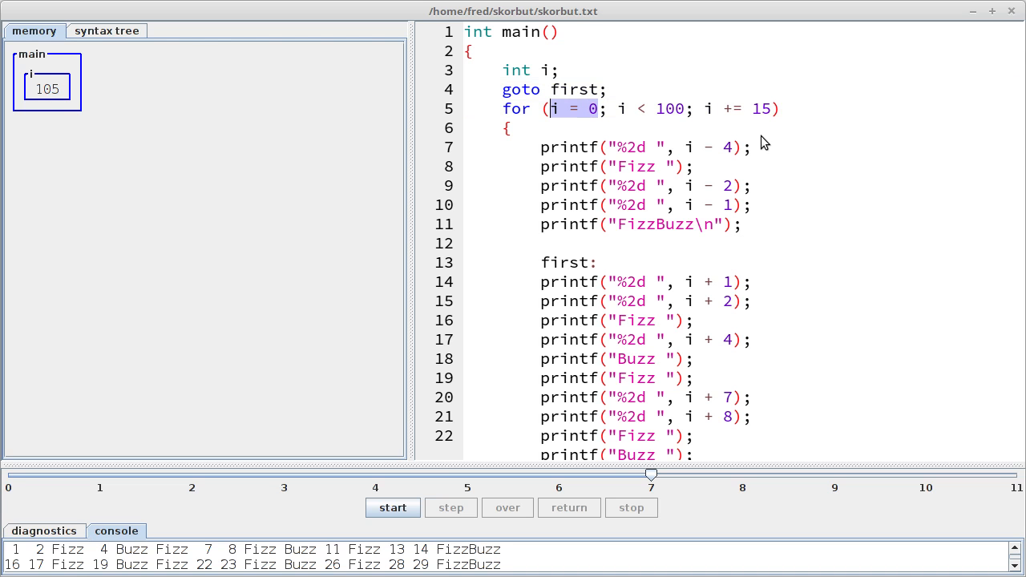
mouse_move(542, 292)
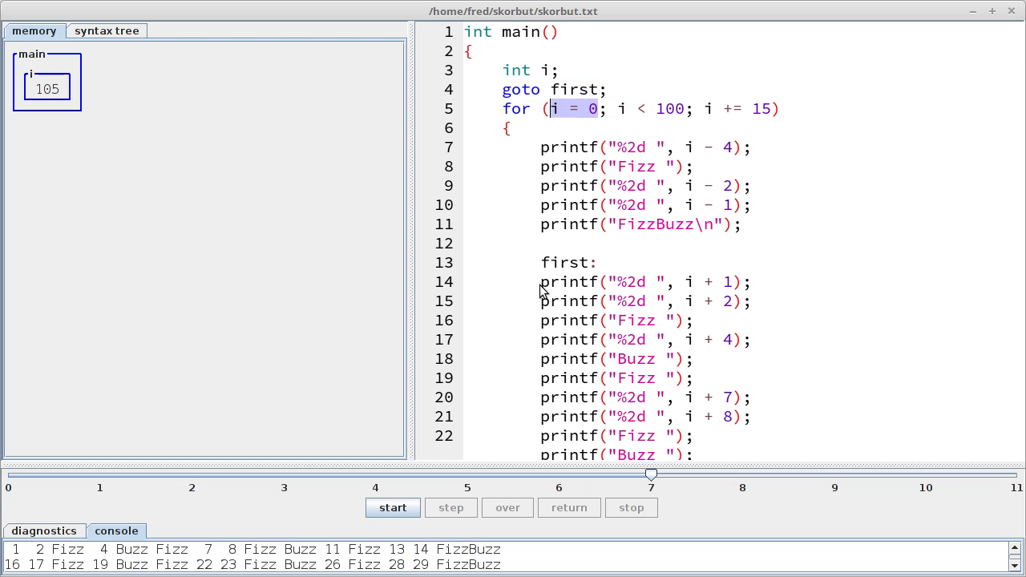
mouse_move(596, 287)
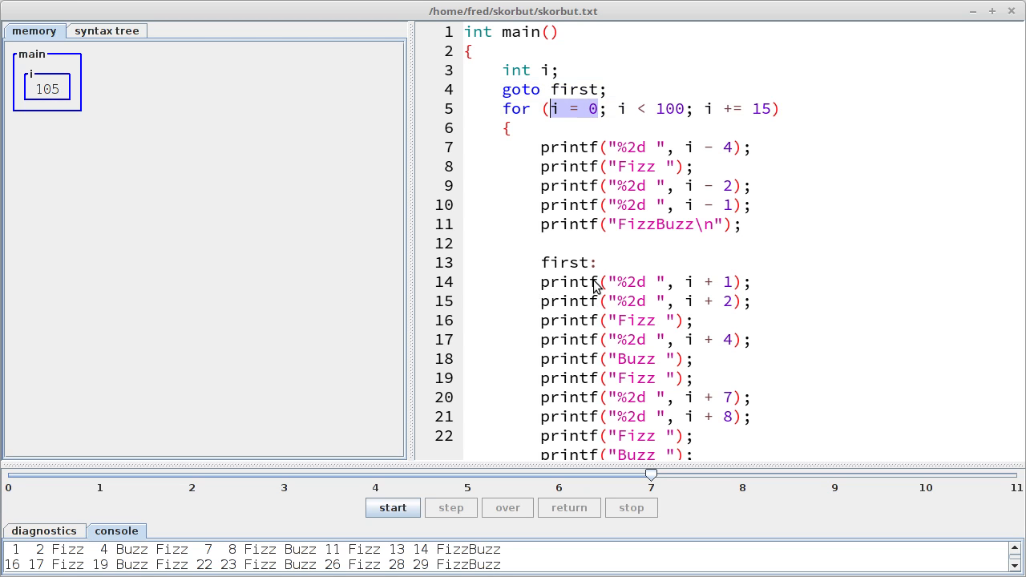
mouse_move(582, 128)
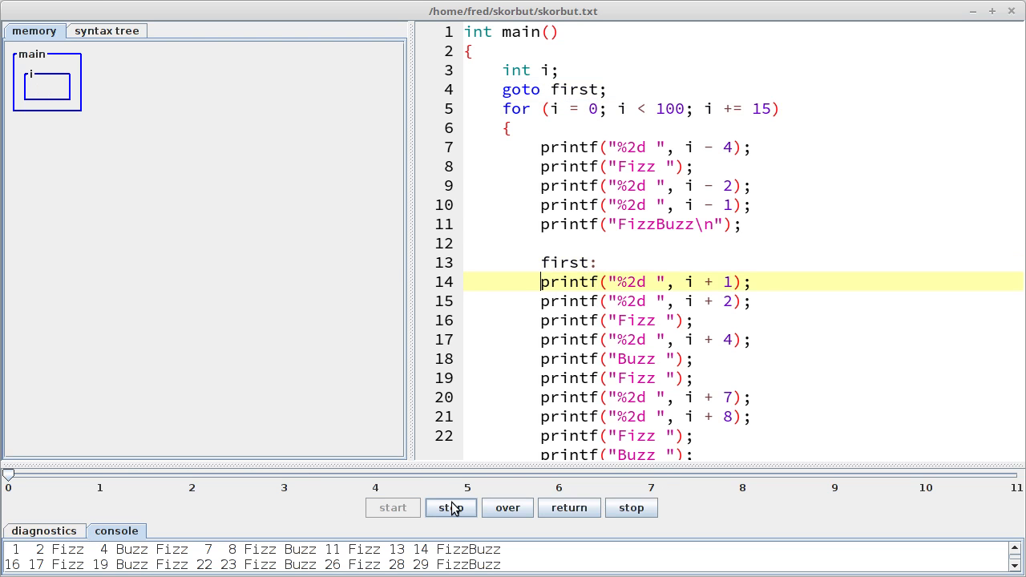
click(631, 506)
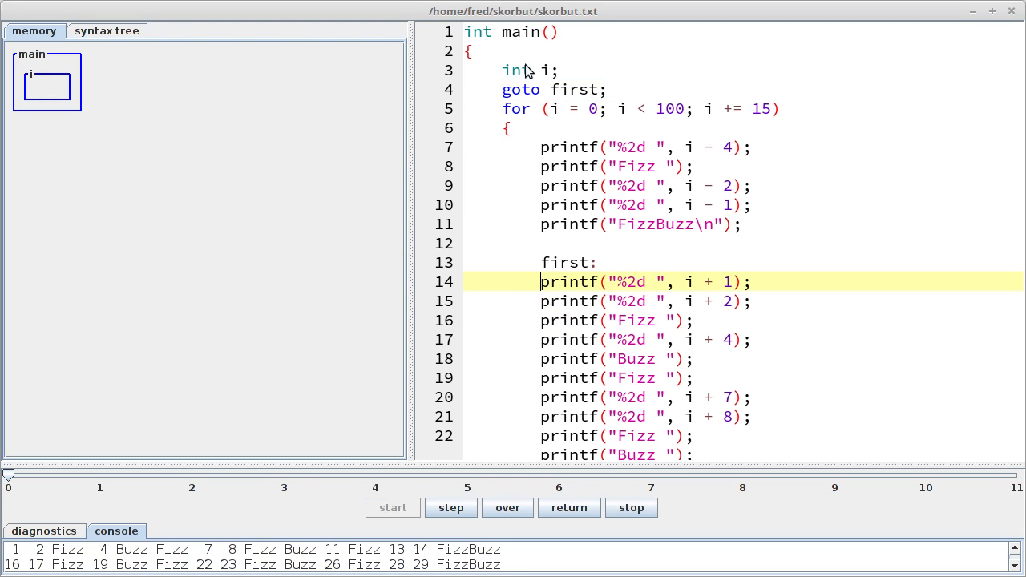
mouse_move(548, 109)
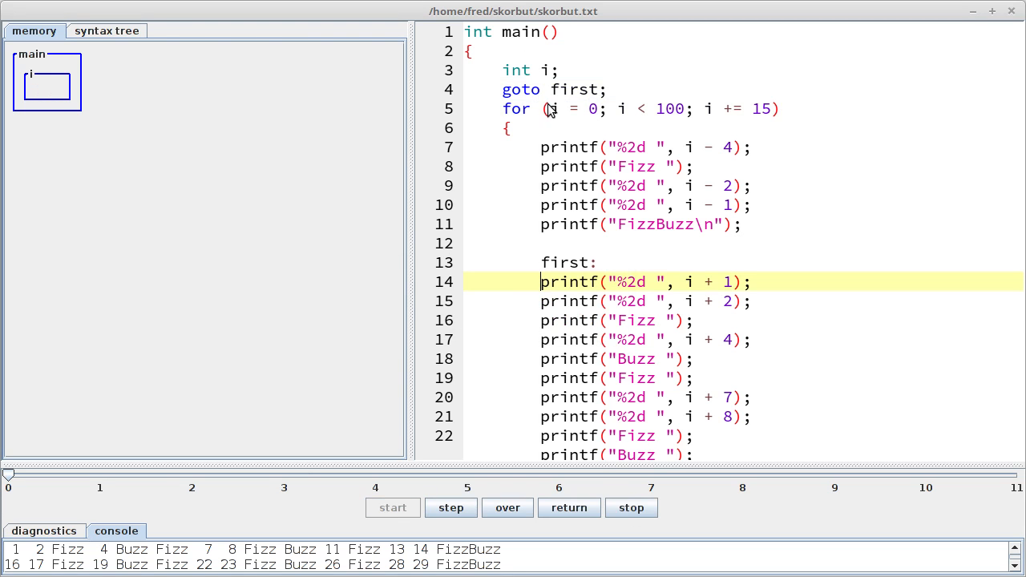
mouse_move(553, 99)
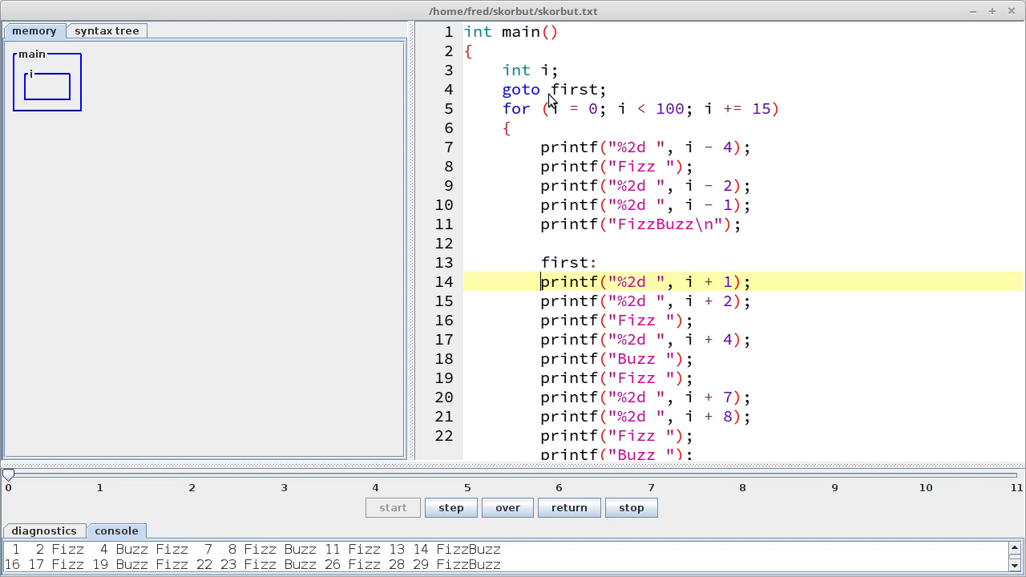
mouse_move(52, 77)
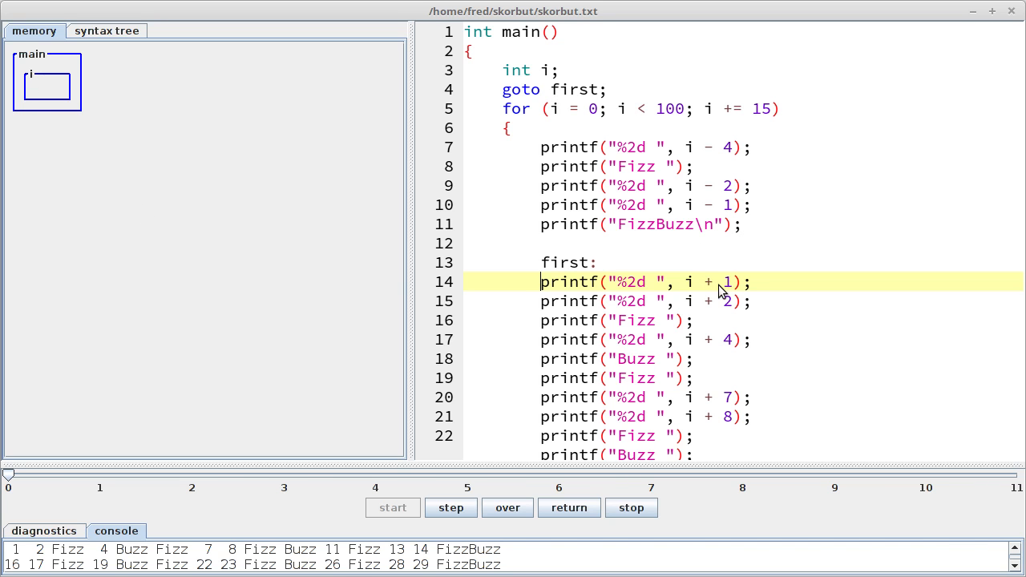
Step past the jump, dismiss the uninitialised-variable error, and put the caret in the for initialiser
click(451, 507)
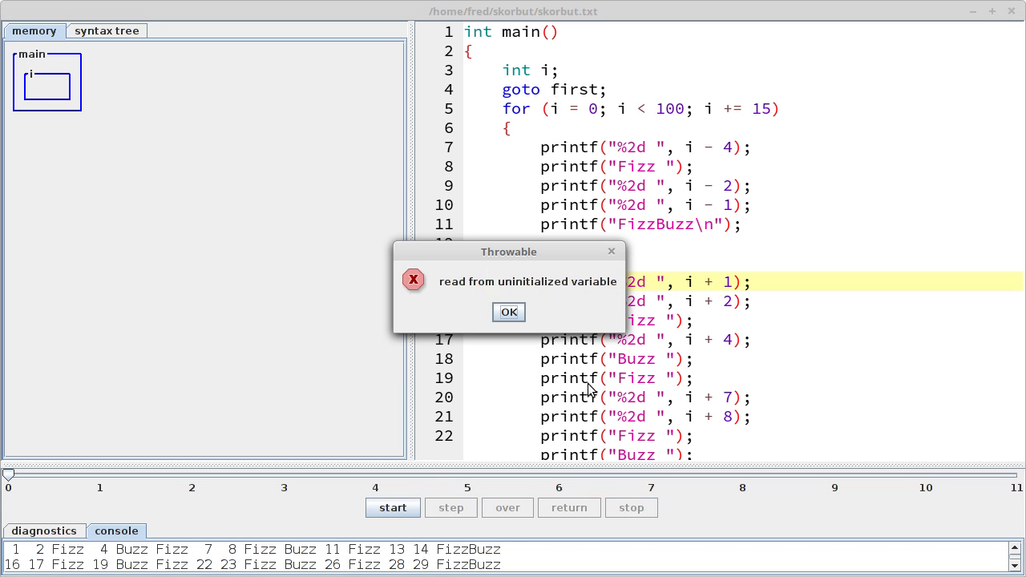
click(508, 311)
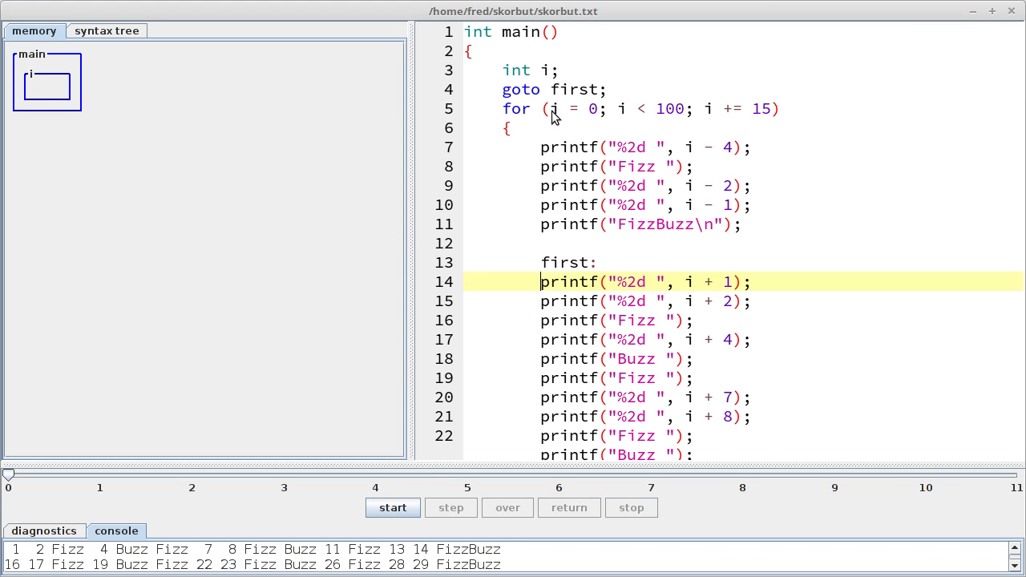
click(450, 506)
text( =)
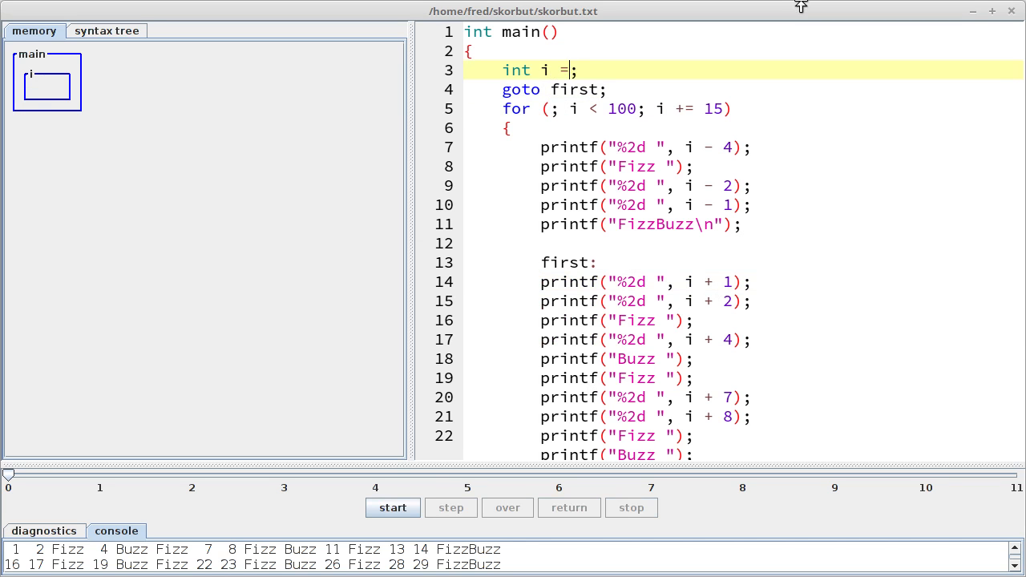
Declare int i = 0, drop it from the for header, and step through printing 1, 2, Fizz, 4, Buzz
text(0)
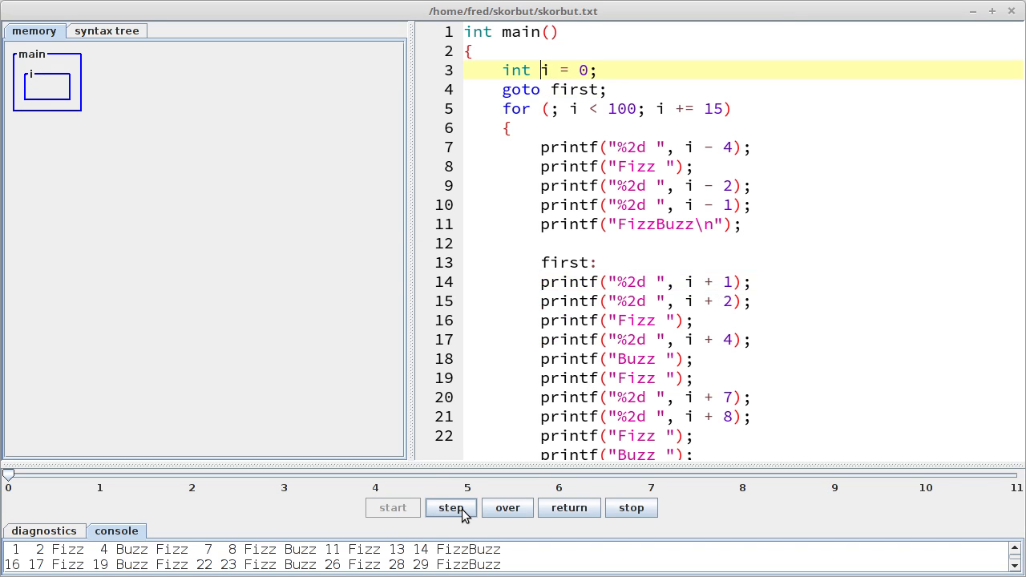
click(450, 507)
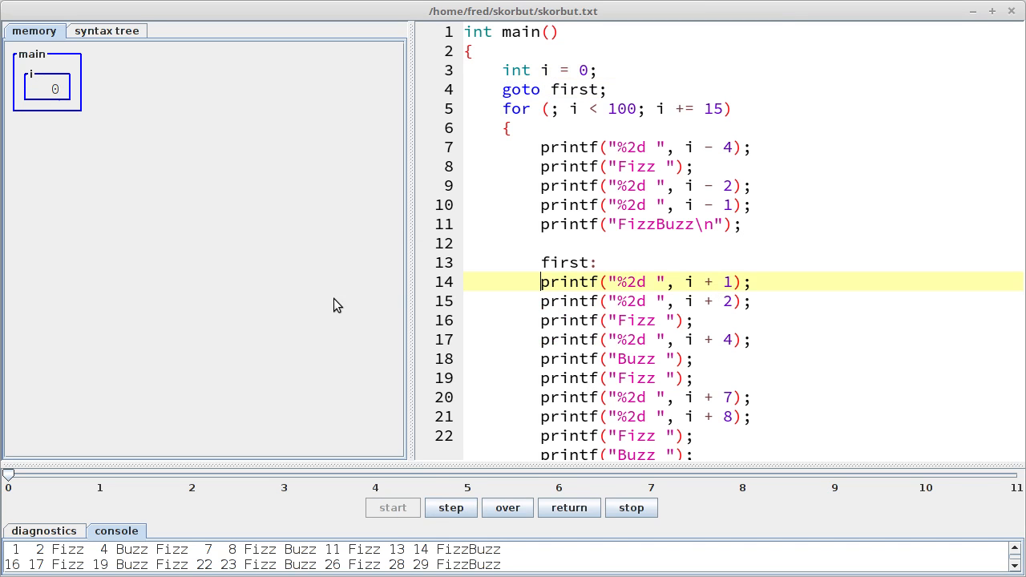
mouse_move(537, 269)
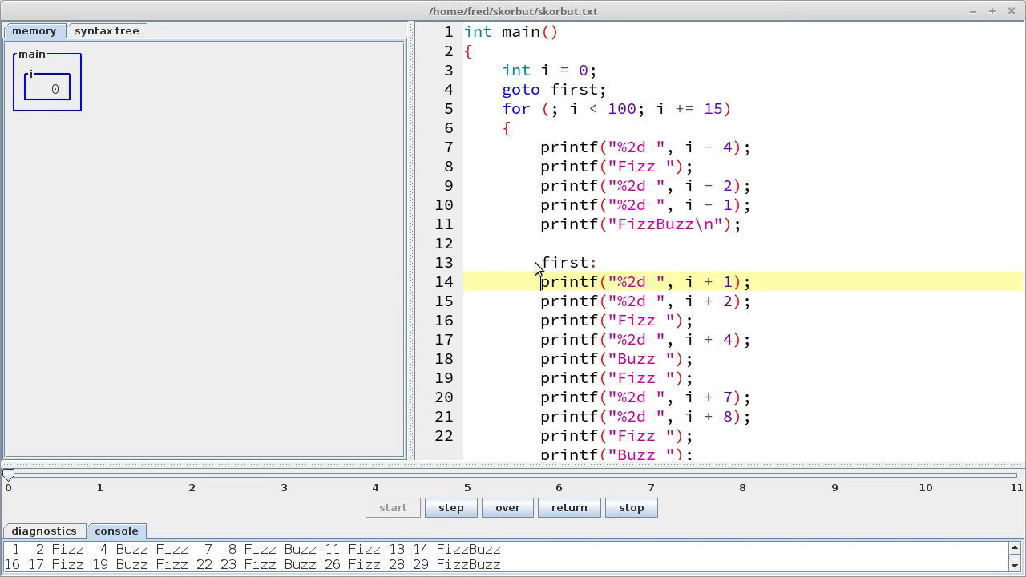
click(451, 507)
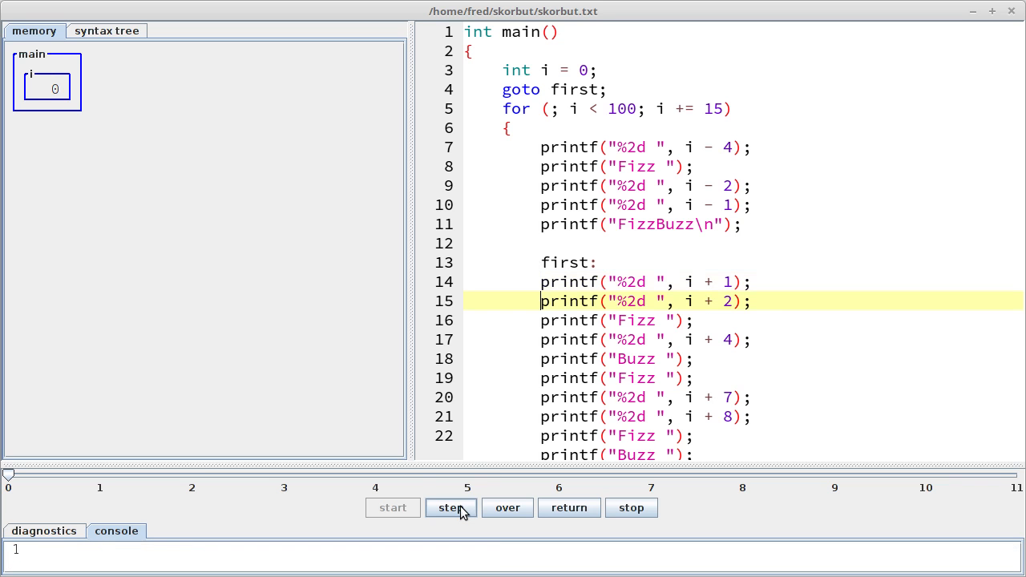
click(450, 506)
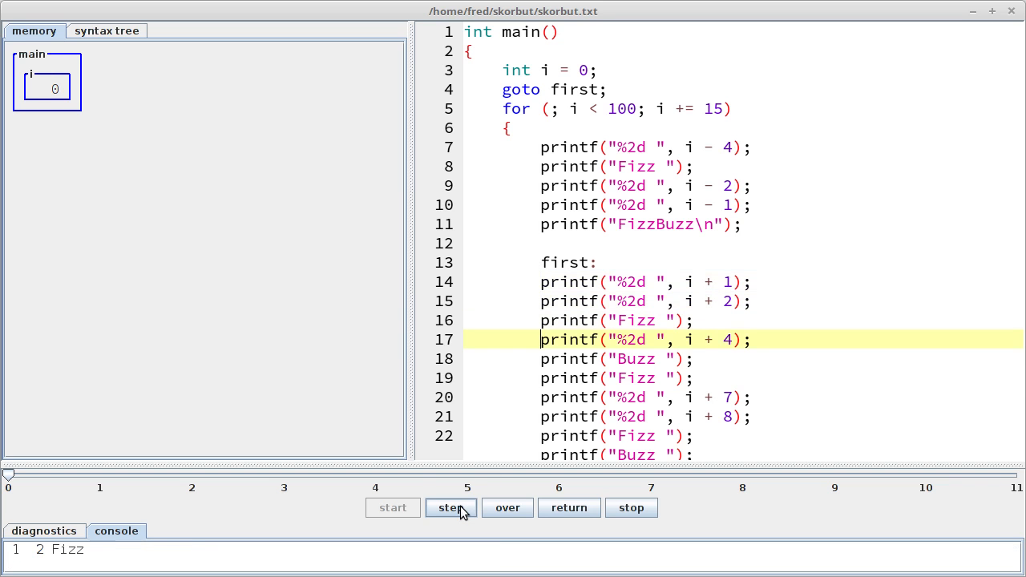
click(451, 506)
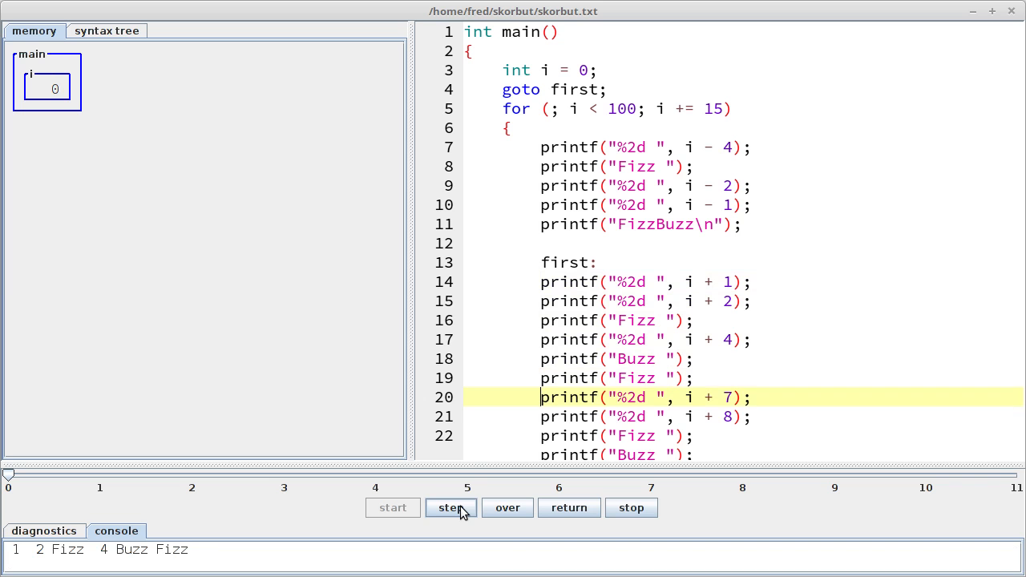
Step on through 7, 8, Fizz, Buzz into the next iteration, then drag the timeline to finish the run
click(450, 507)
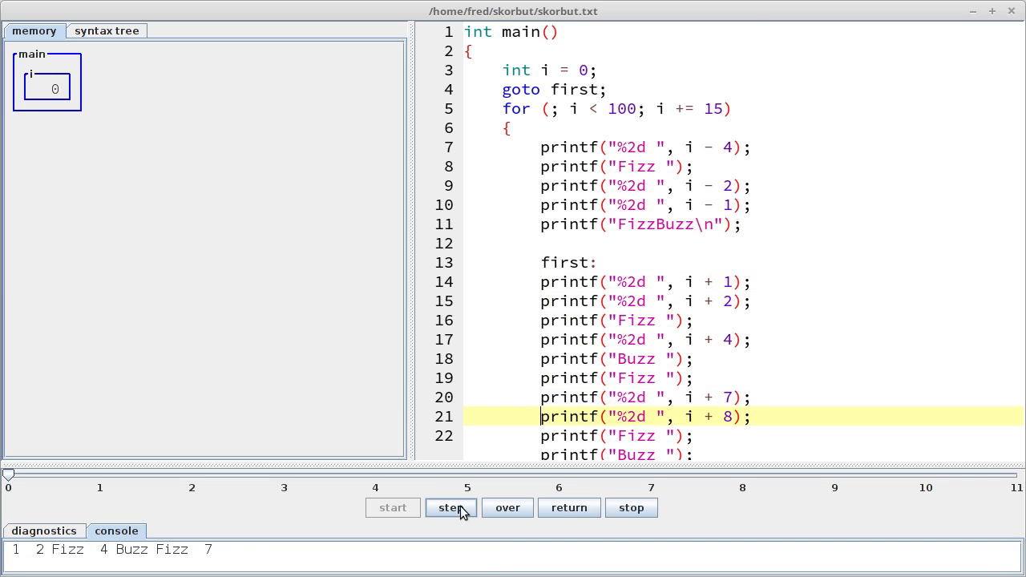
click(450, 506)
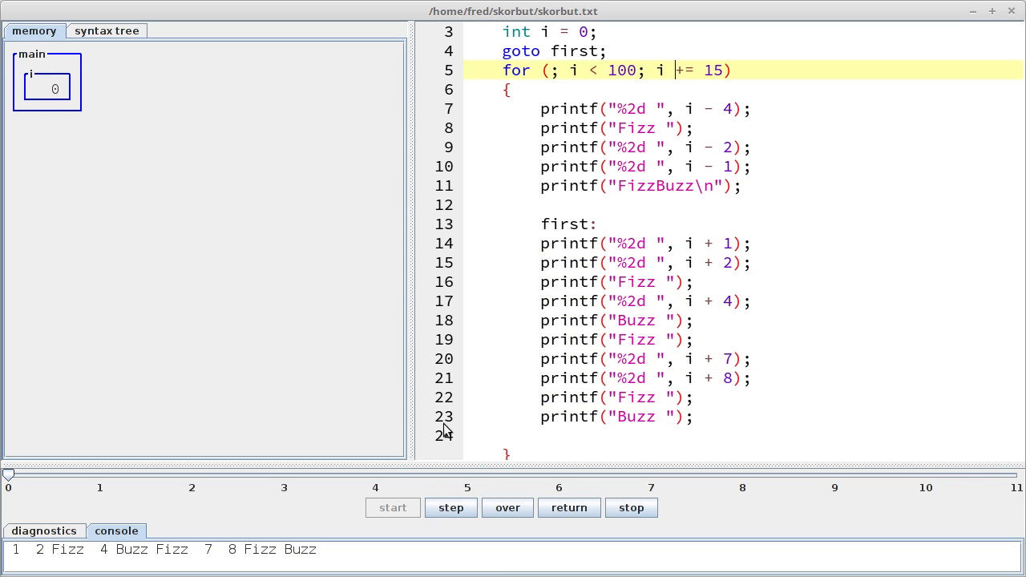
click(450, 506)
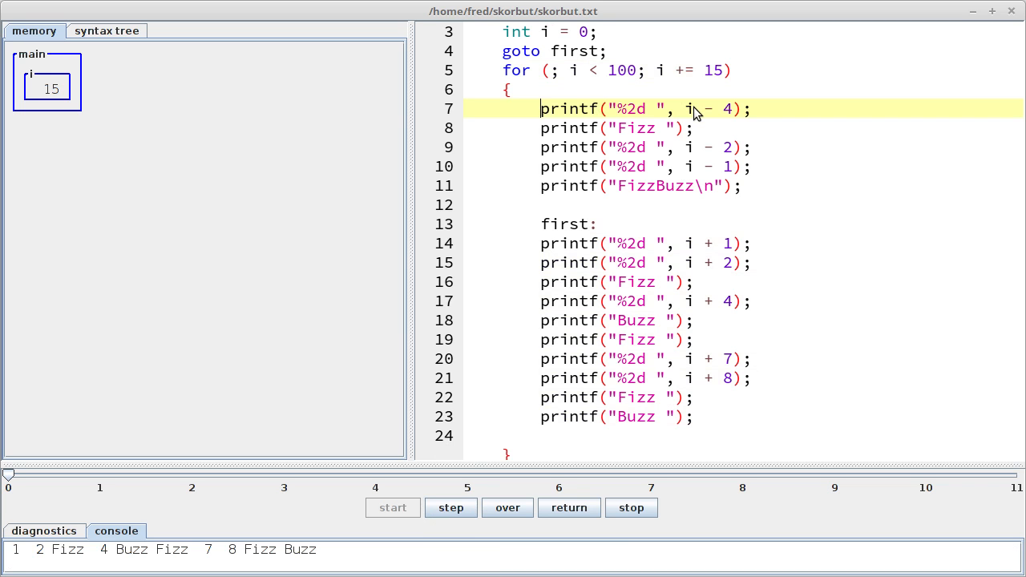
drag(8, 475, 99, 474)
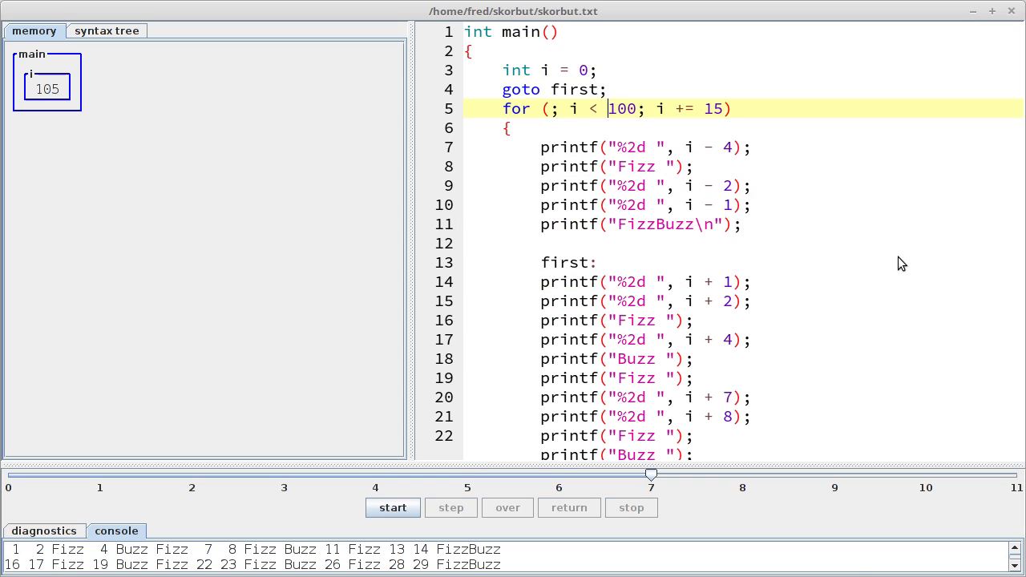
double_click(621, 109)
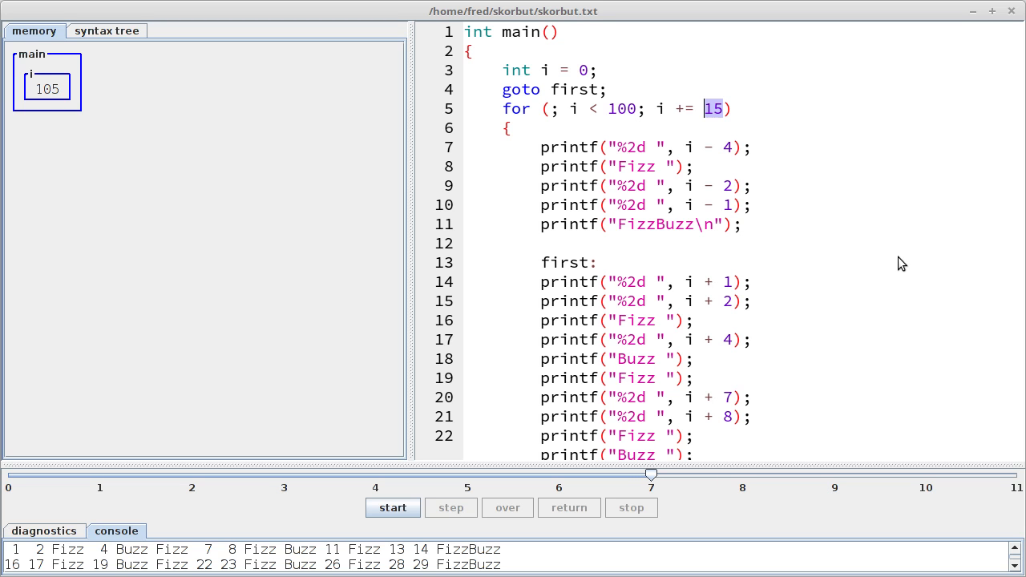
mouse_move(574, 255)
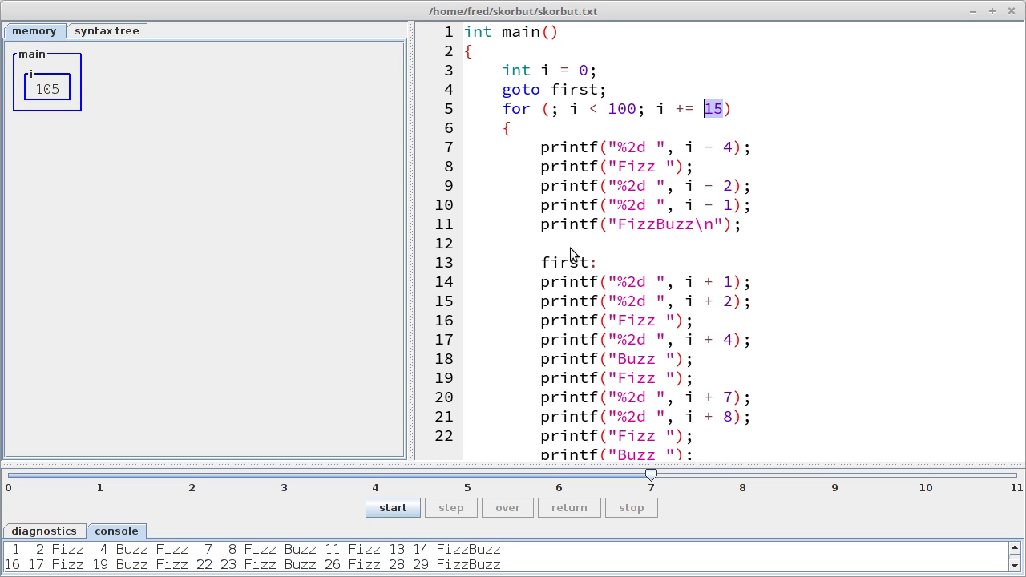
mouse_move(809, 231)
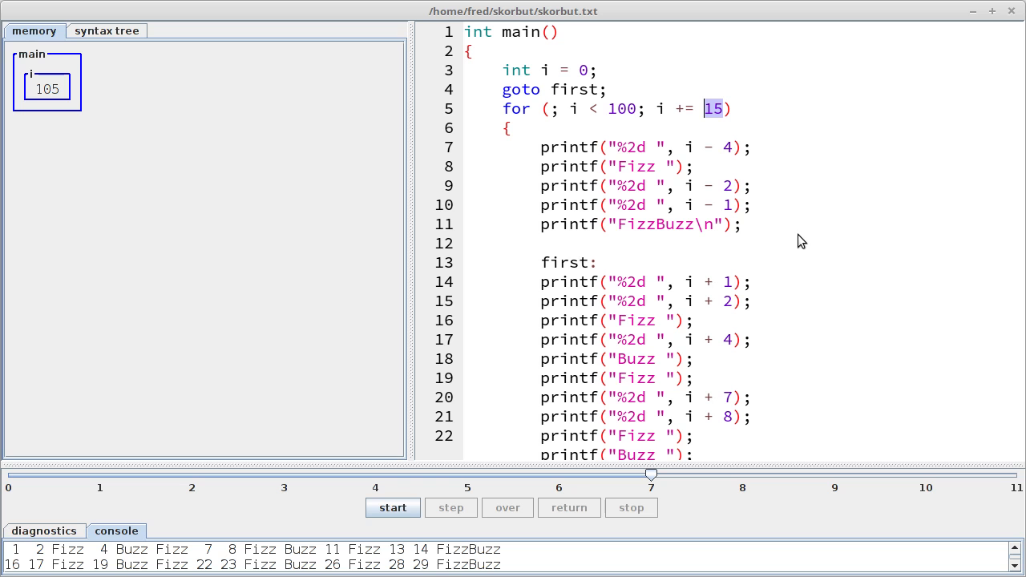
mouse_move(526, 86)
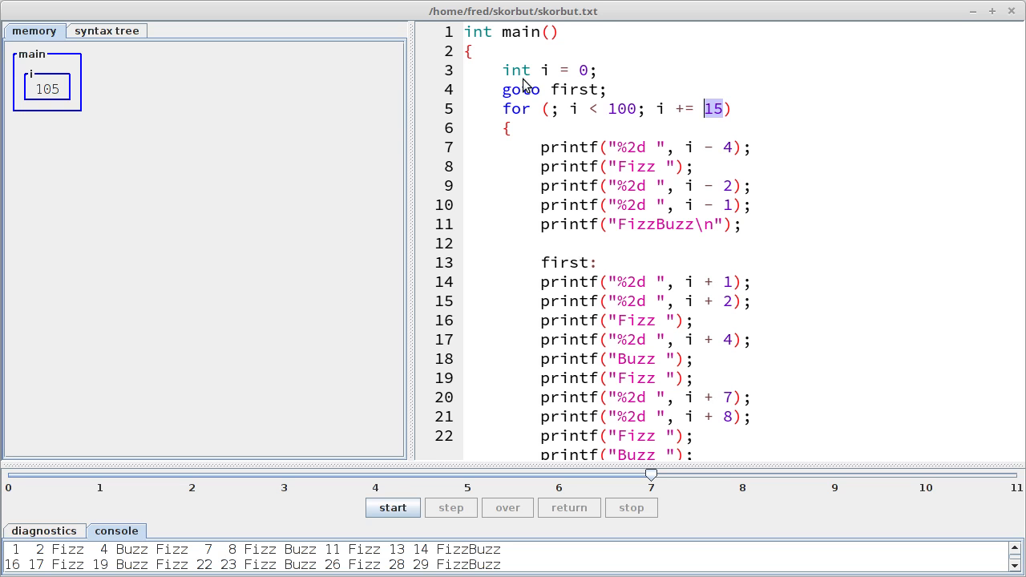
mouse_move(739, 111)
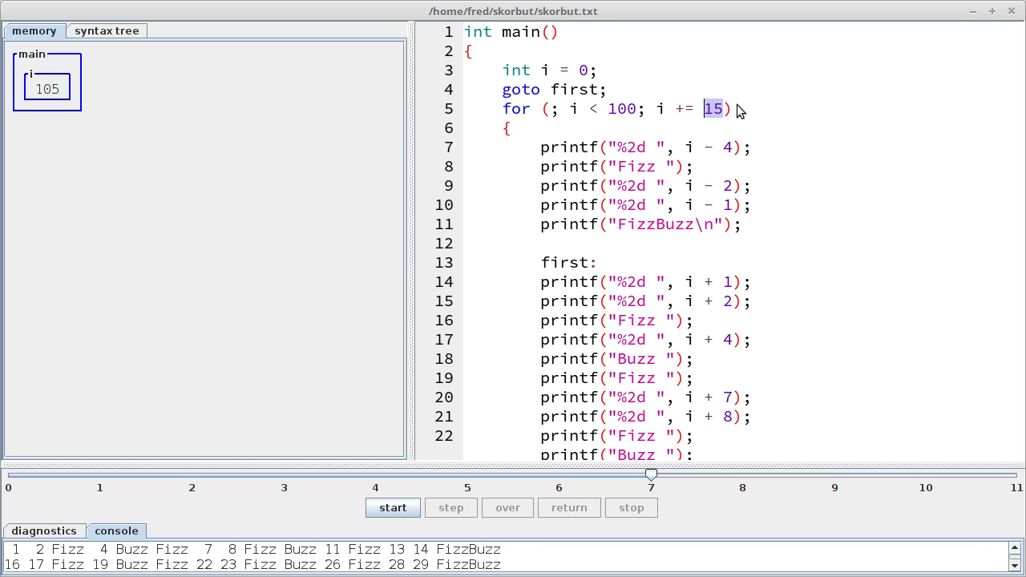